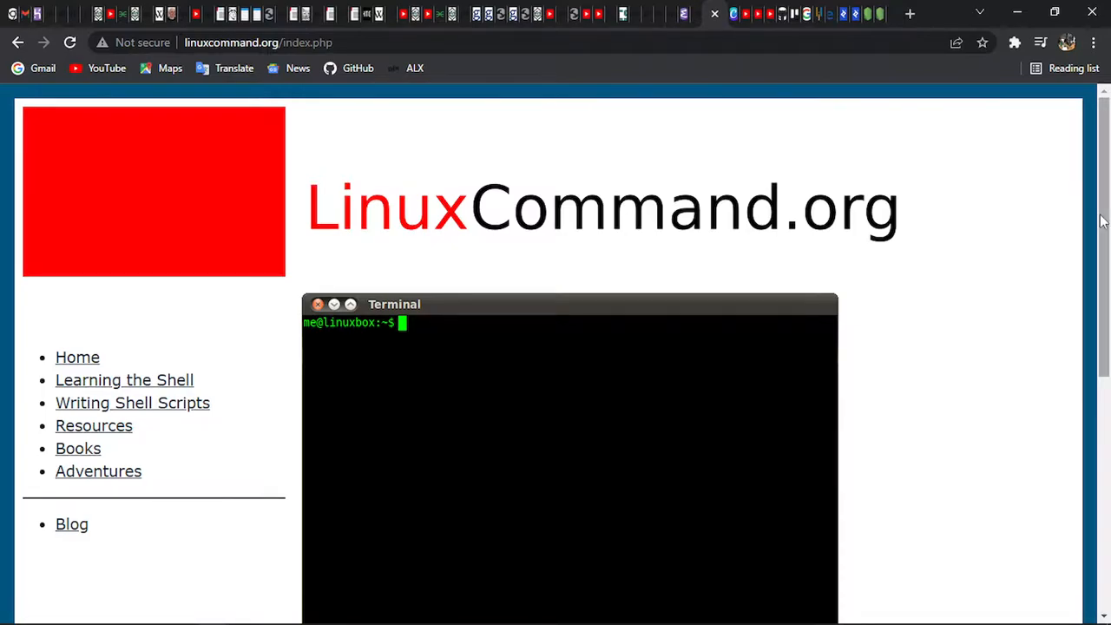
# Scroll down the home page and highlight the opening words of the 'Now what?' paragraph.
pyautogui.scroll(-3)
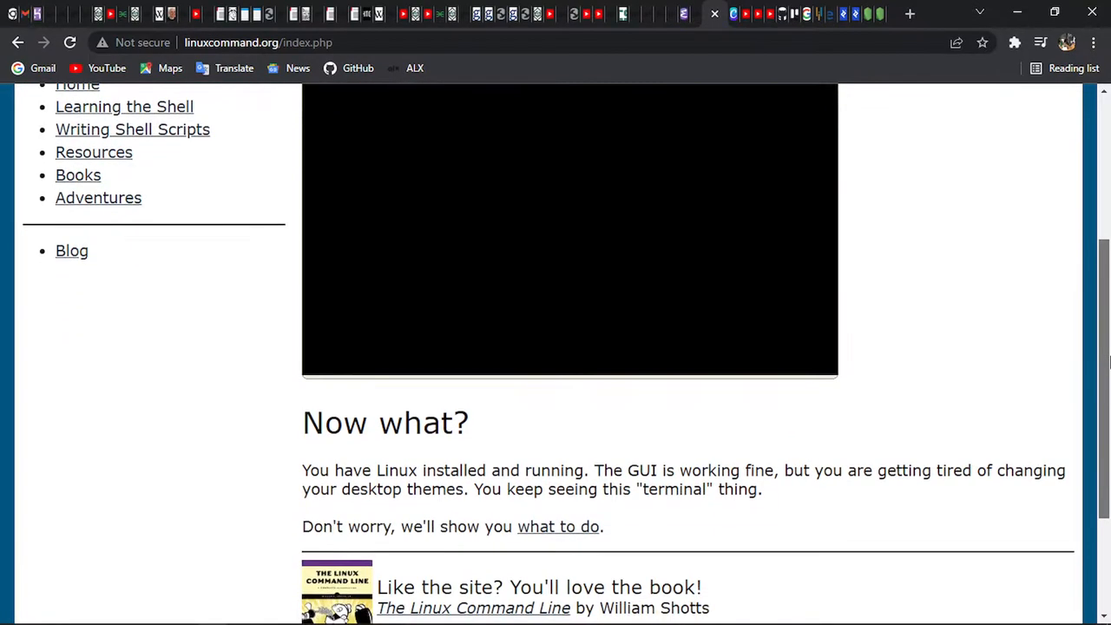
pyautogui.scroll(-3)
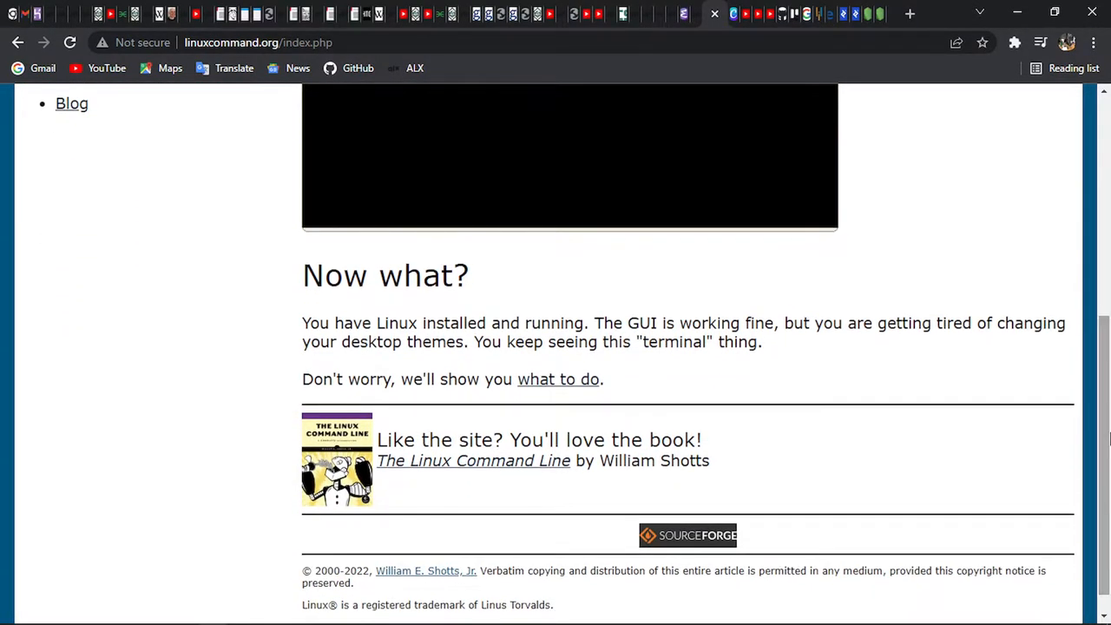
pyautogui.moveTo(896, 354)
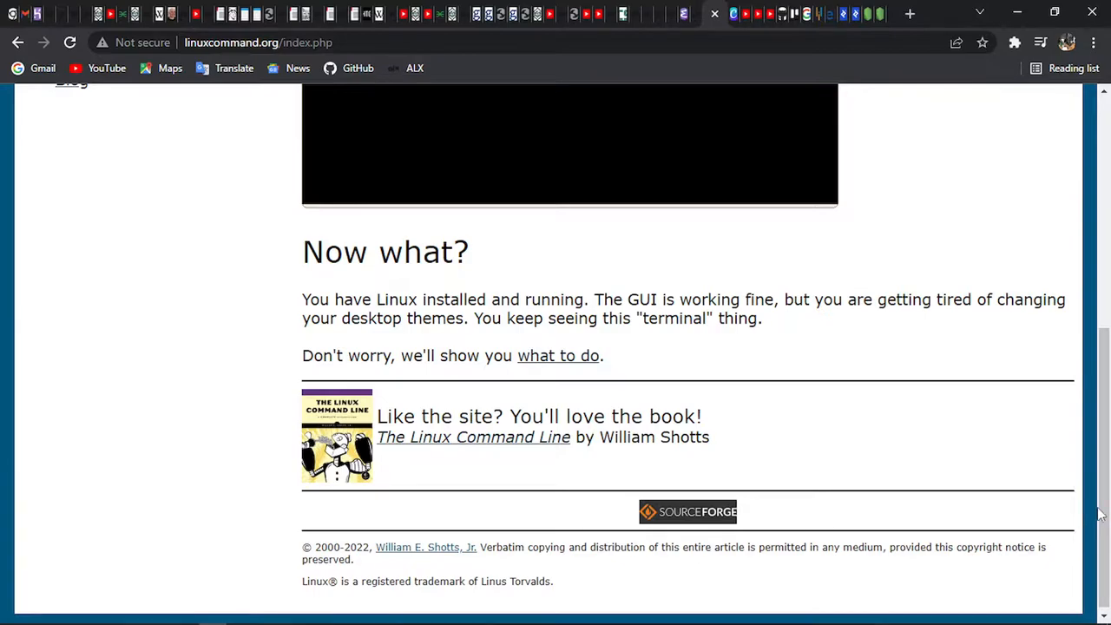
pyautogui.scroll(-3)
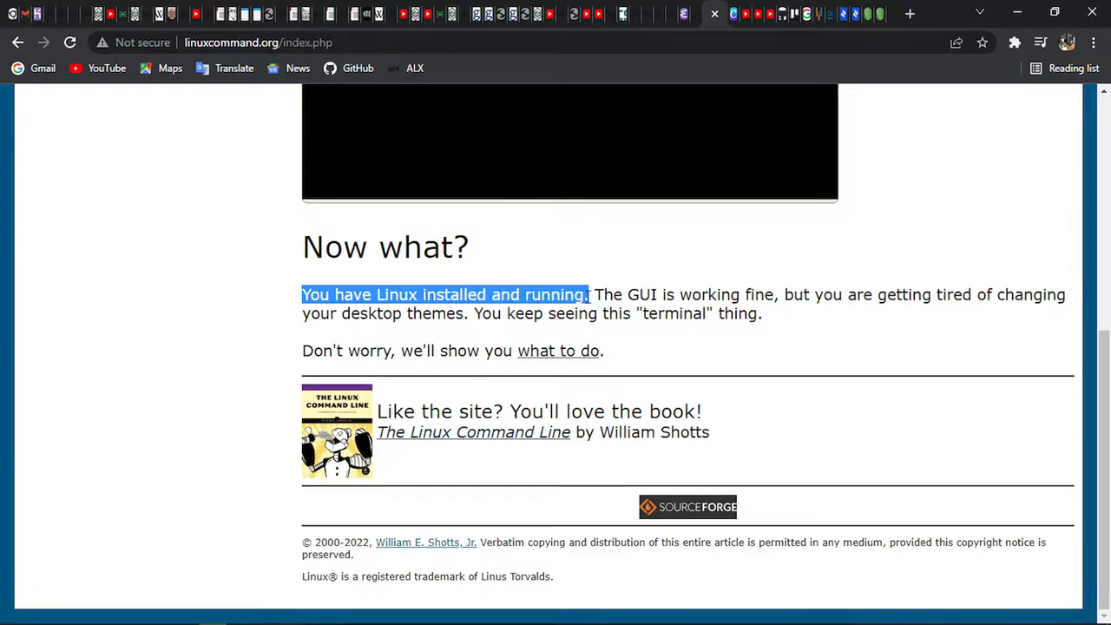
pyautogui.click(814, 358)
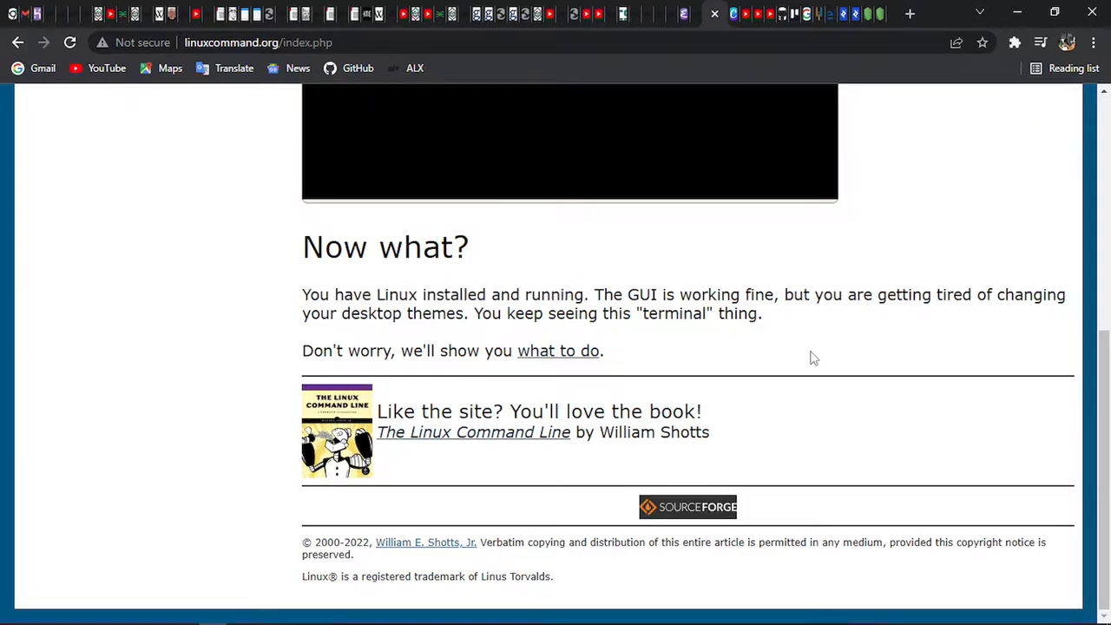
pyautogui.moveTo(302, 295); pyautogui.dragTo(410, 312)
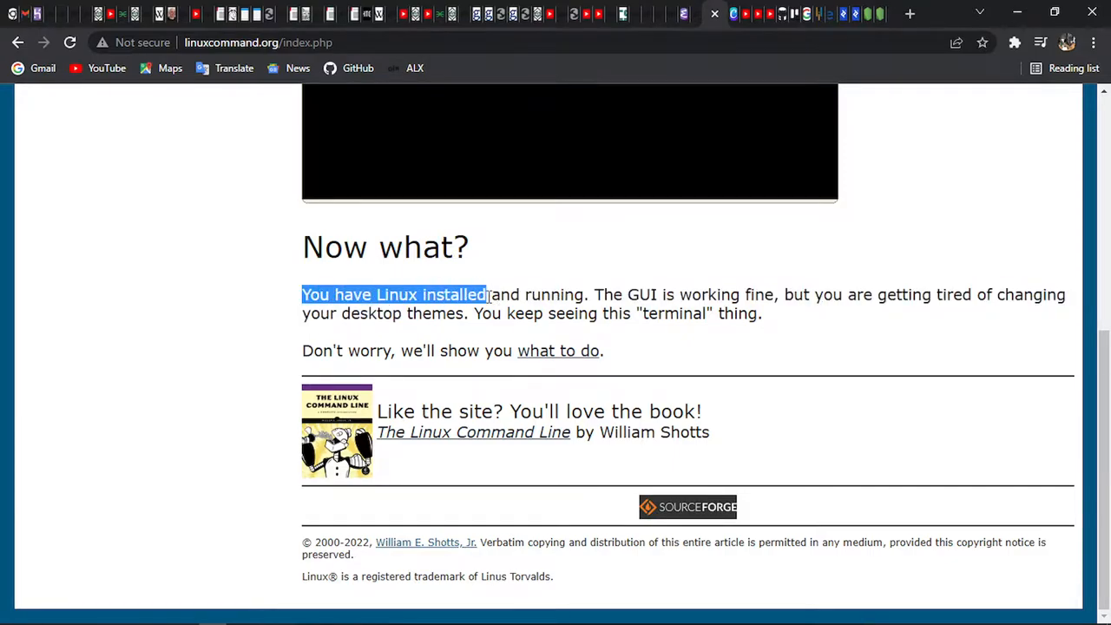
pyautogui.click(552, 299)
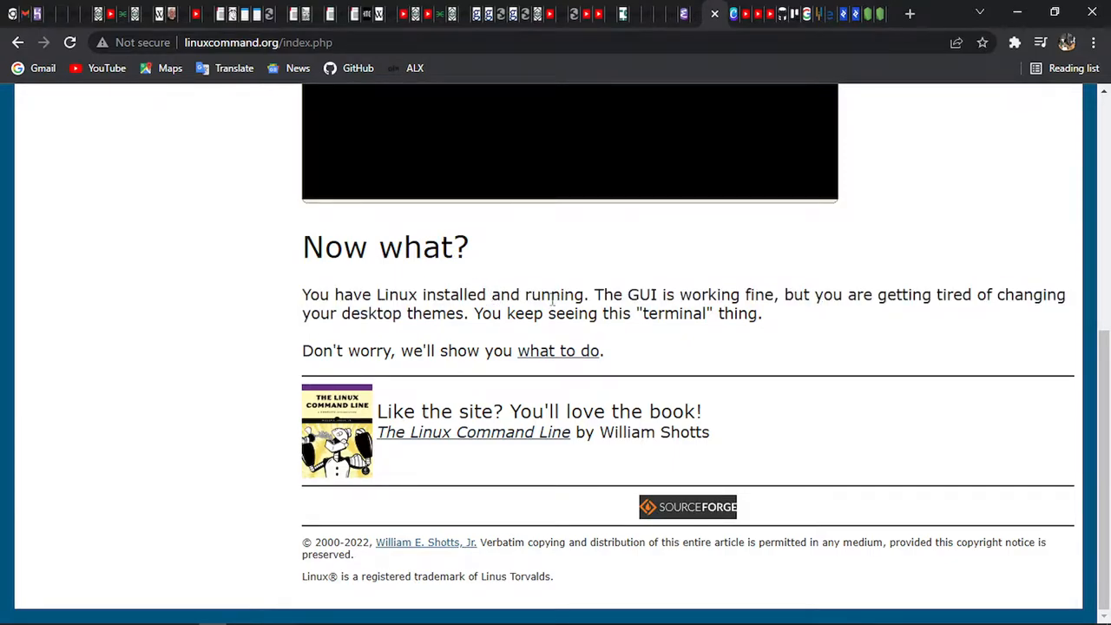
pyautogui.moveTo(718, 336)
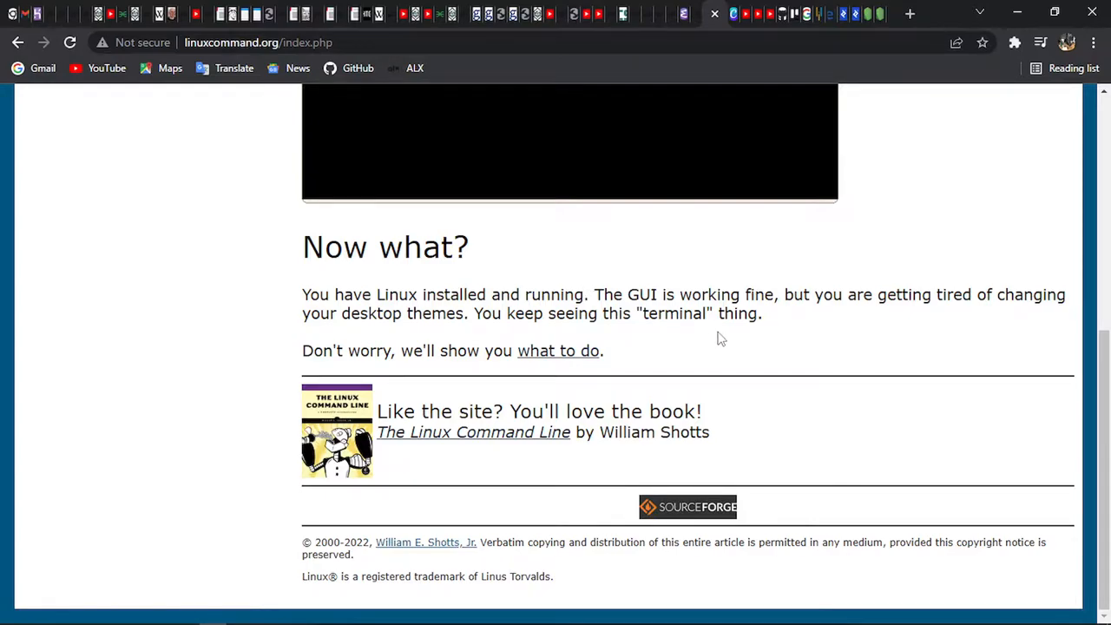
pyautogui.moveTo(767, 321)
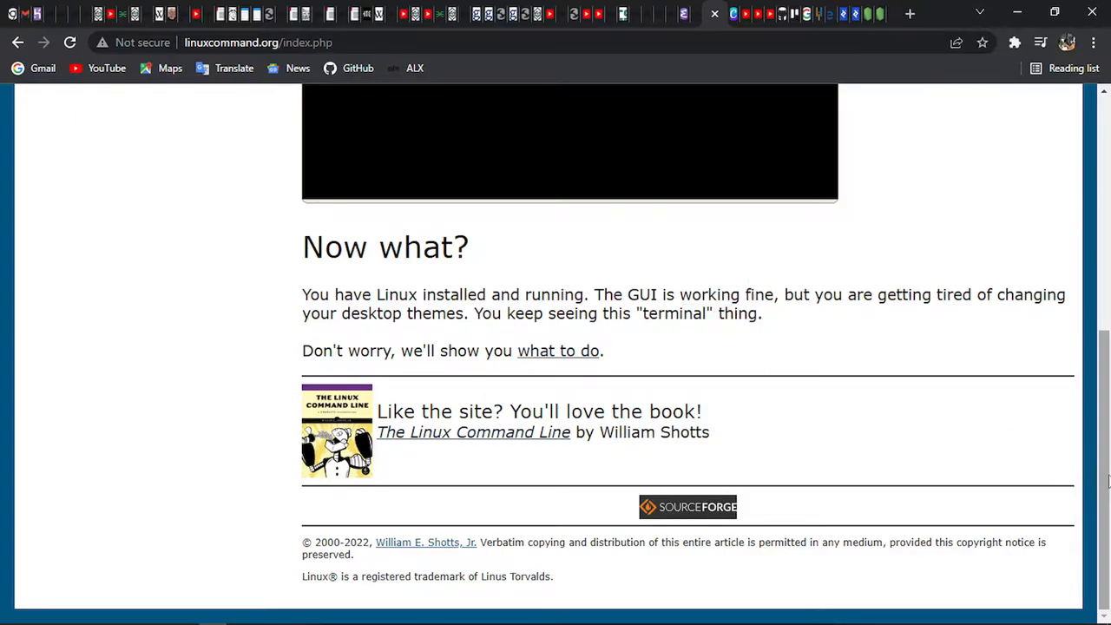
# Scroll through the rest of the home page and return to the top.
pyautogui.scroll(3)
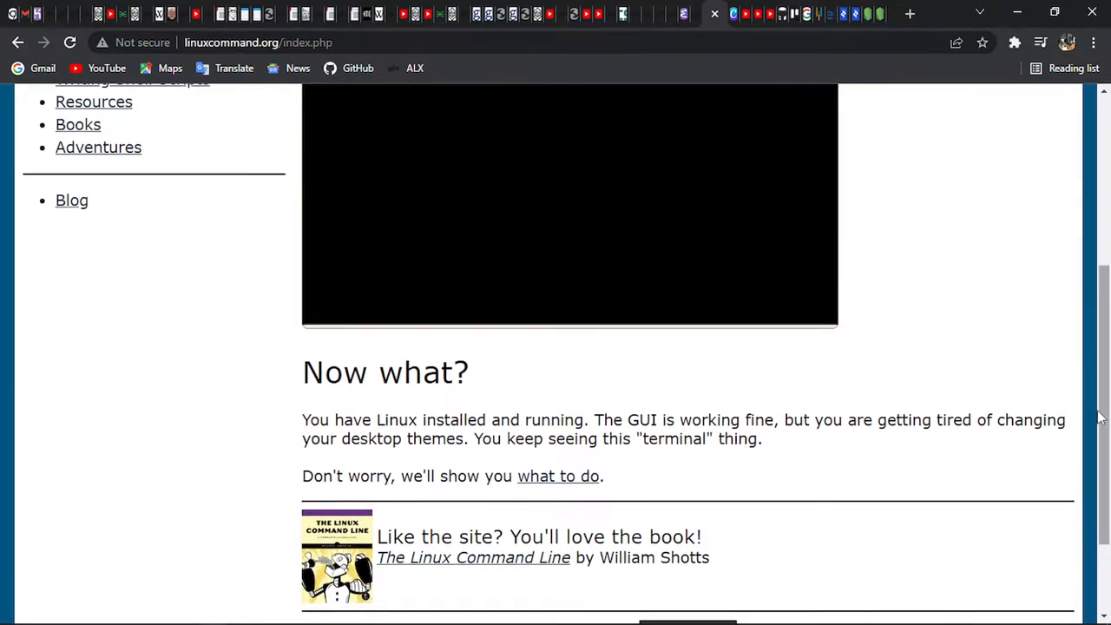
pyautogui.scroll(-3)
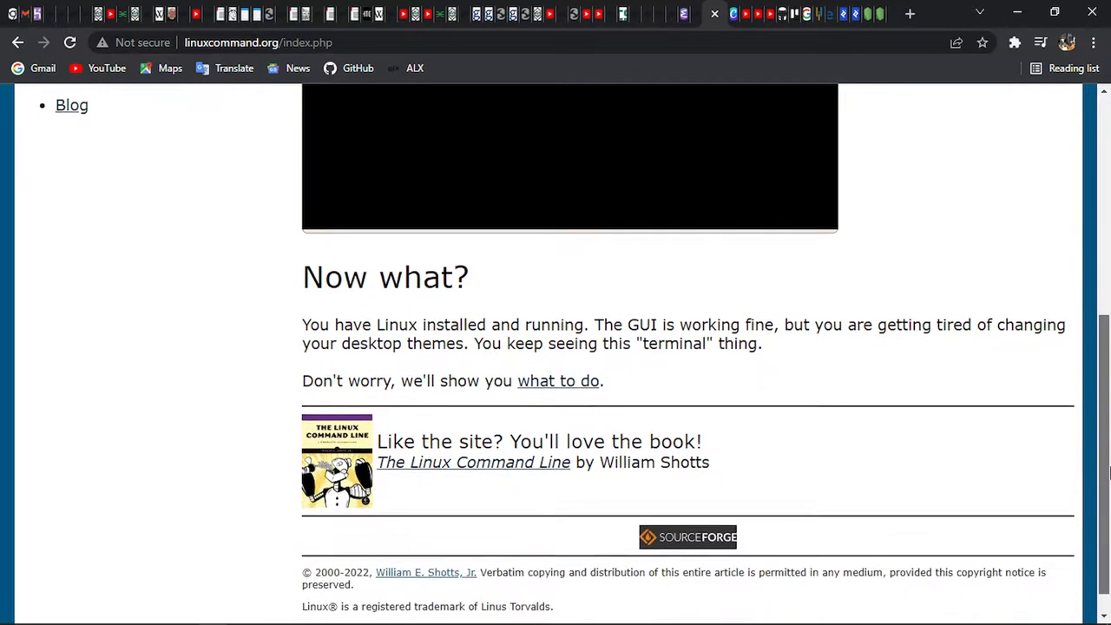
pyautogui.scroll(-3)
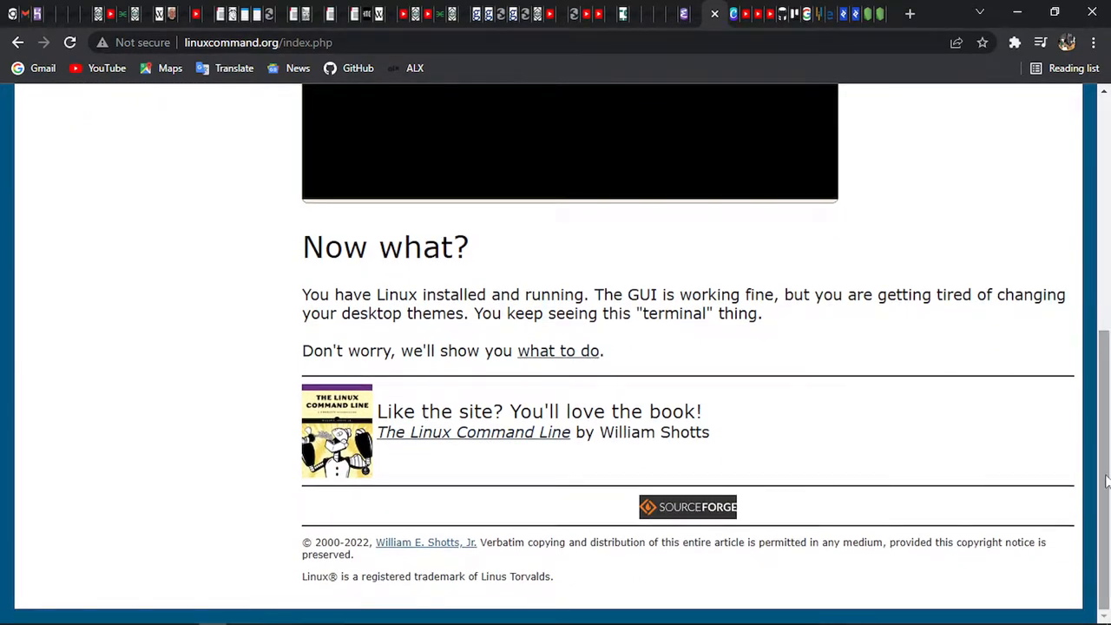
pyautogui.scroll(3)
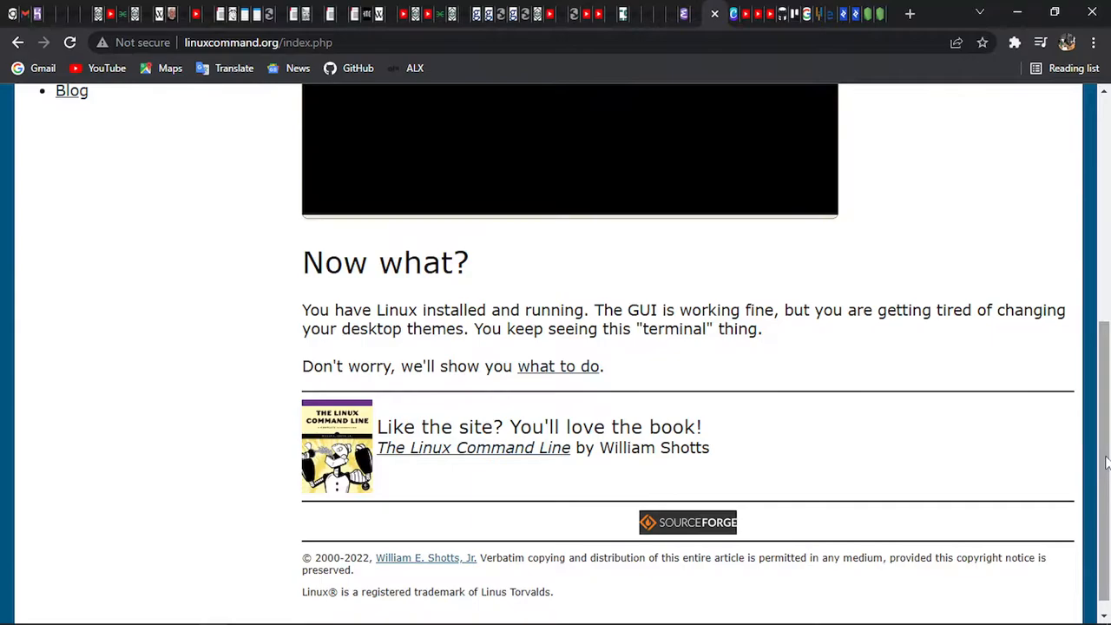
pyautogui.scroll(3)
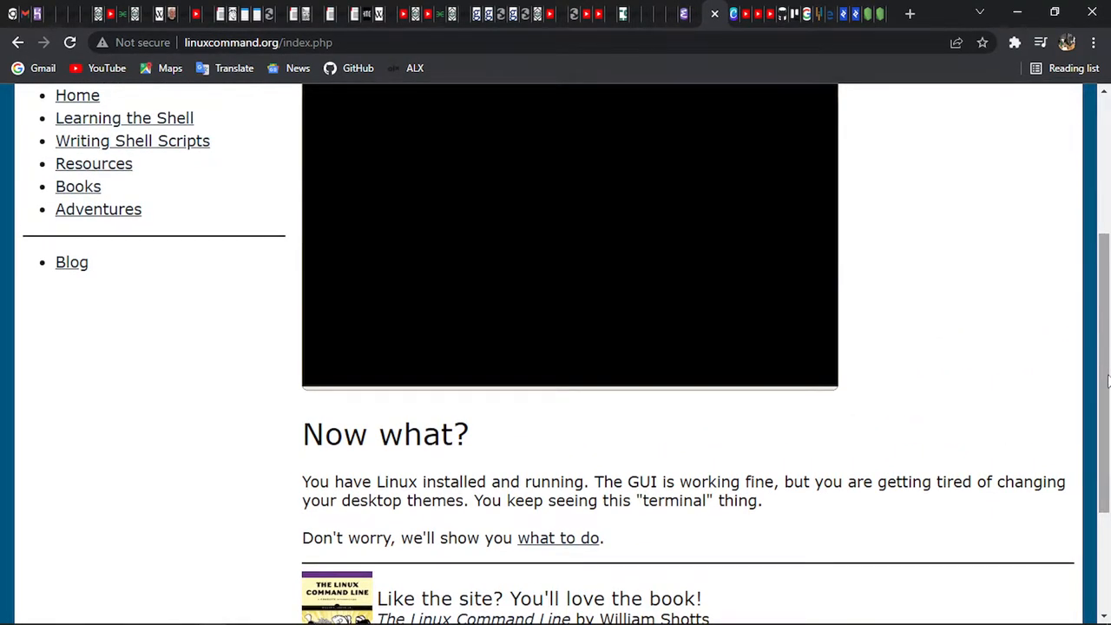
pyautogui.scroll(-3)
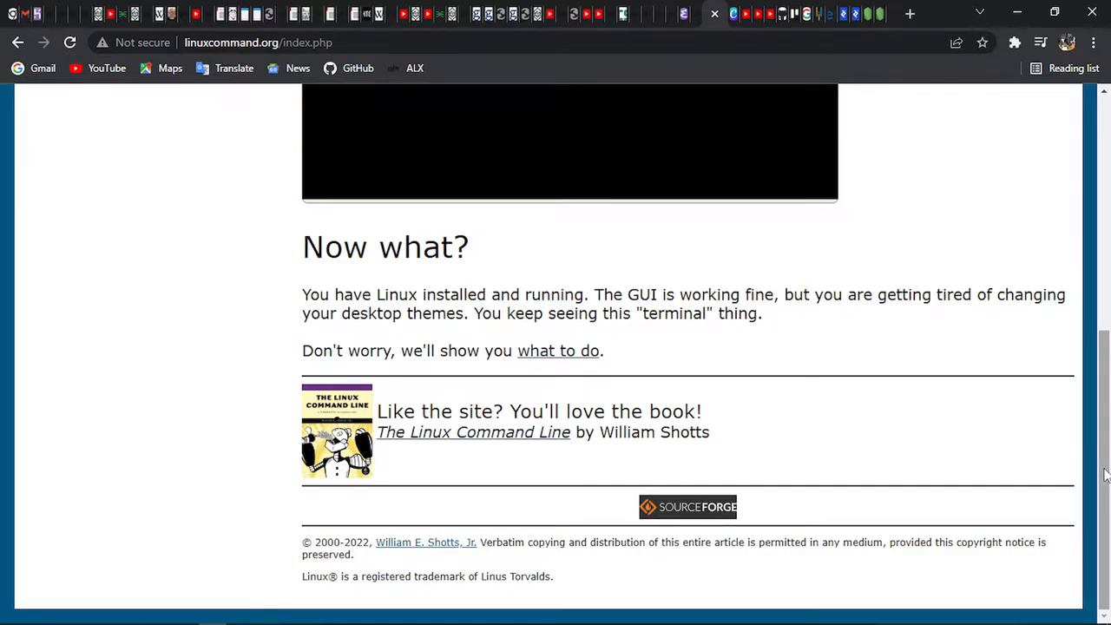
pyautogui.scroll(3)
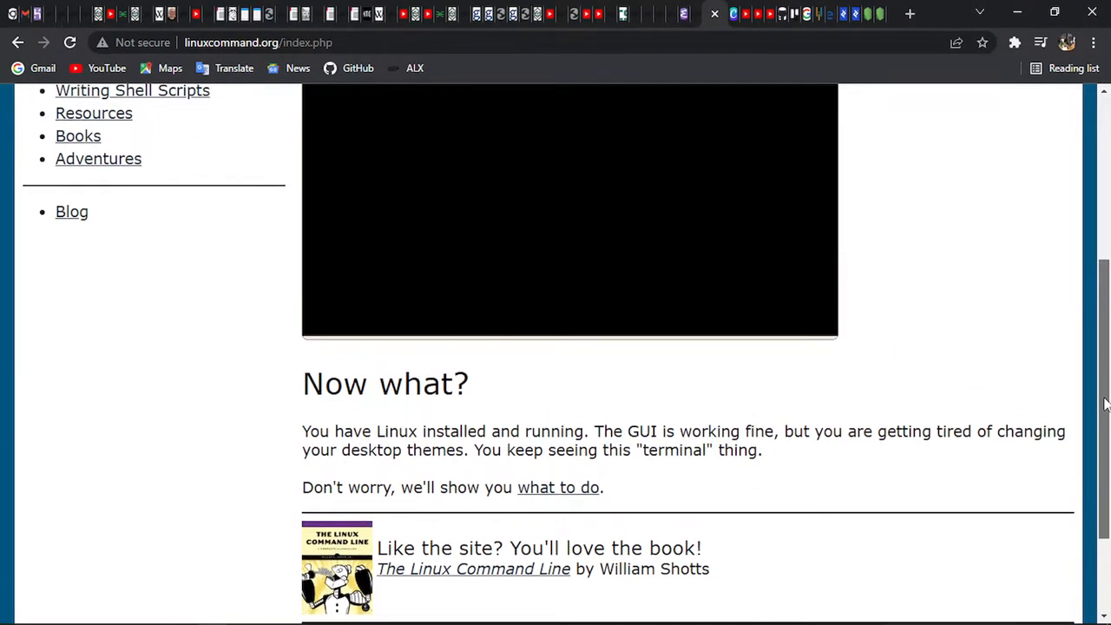
pyautogui.scroll(3)
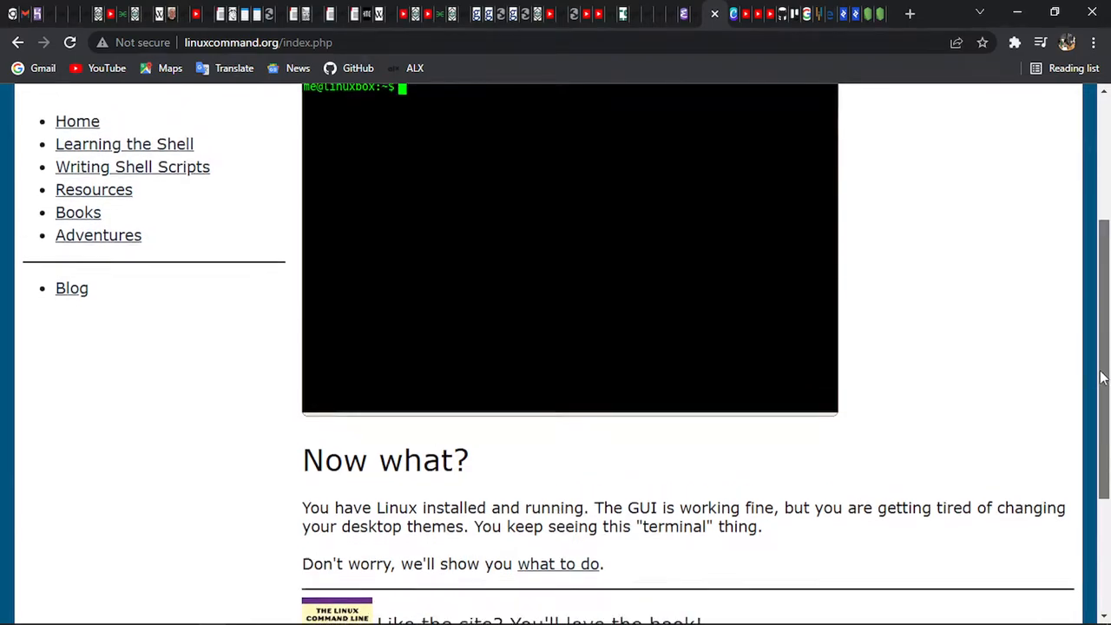
pyautogui.scroll(3)
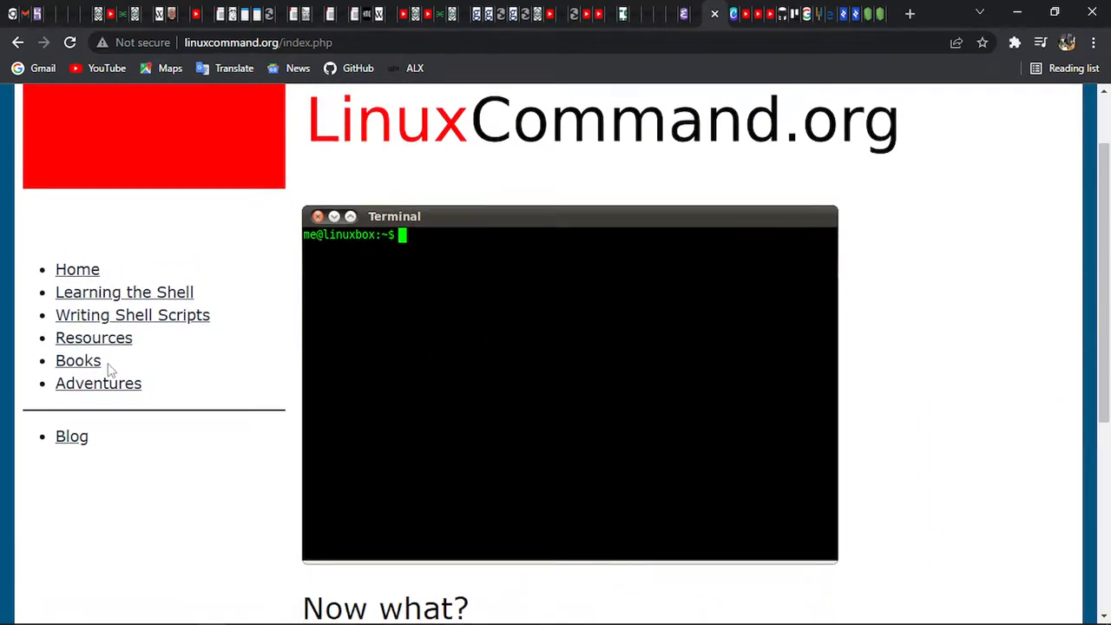
# Open the Books page for The Linux Command Line and scroll to its free PDF download offer.
pyautogui.click(77, 359)
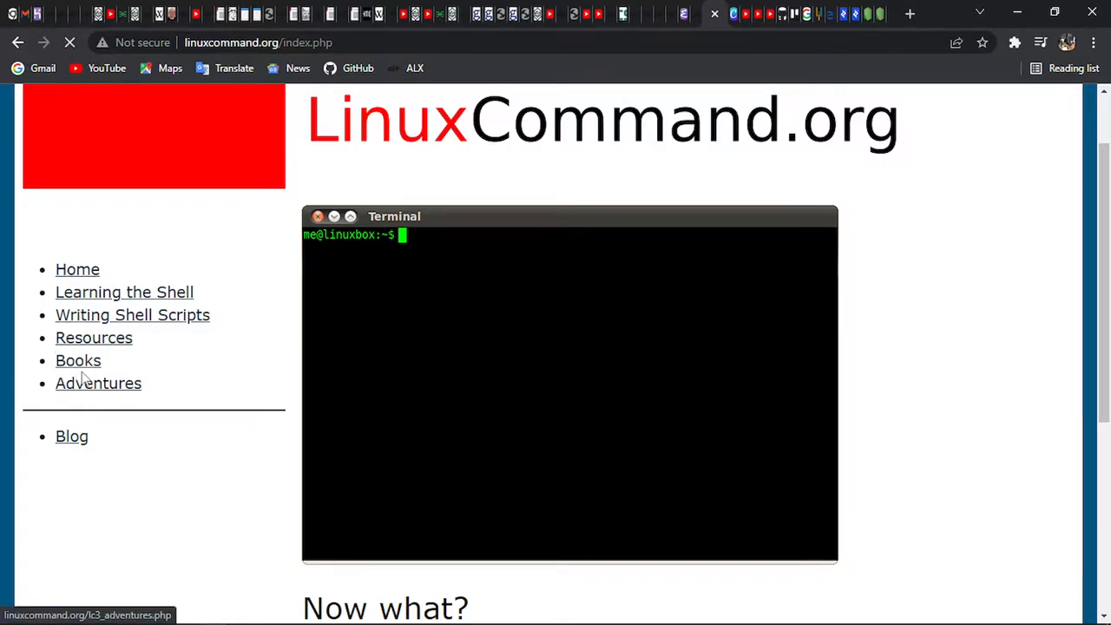
pyautogui.moveTo(449, 313)
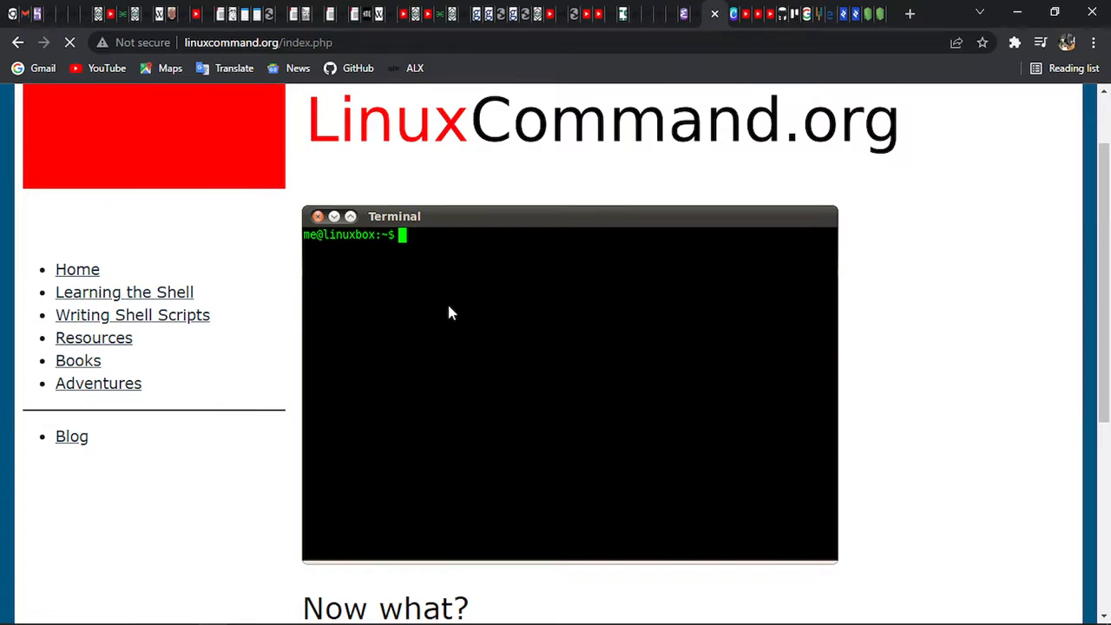
pyautogui.click(77, 359)
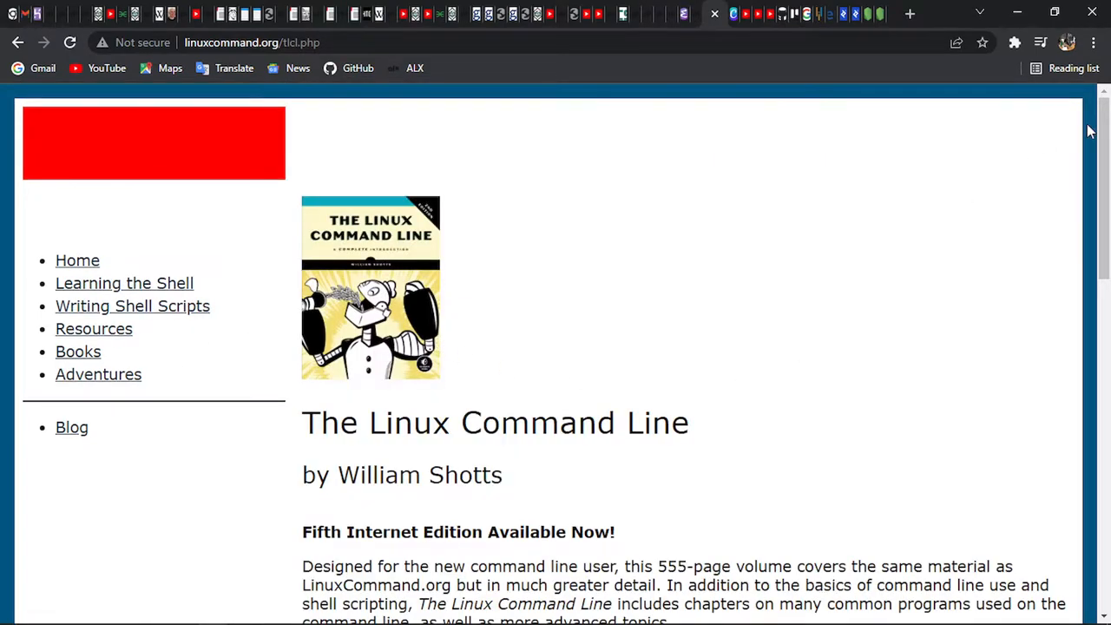
pyautogui.scroll(-3)
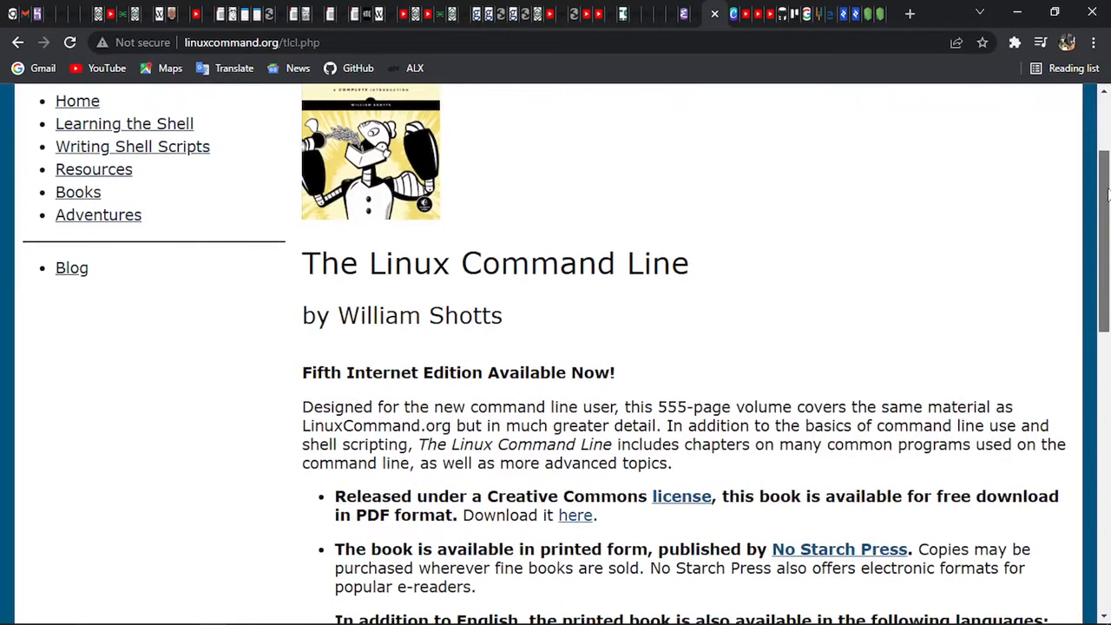
pyautogui.scroll(3)
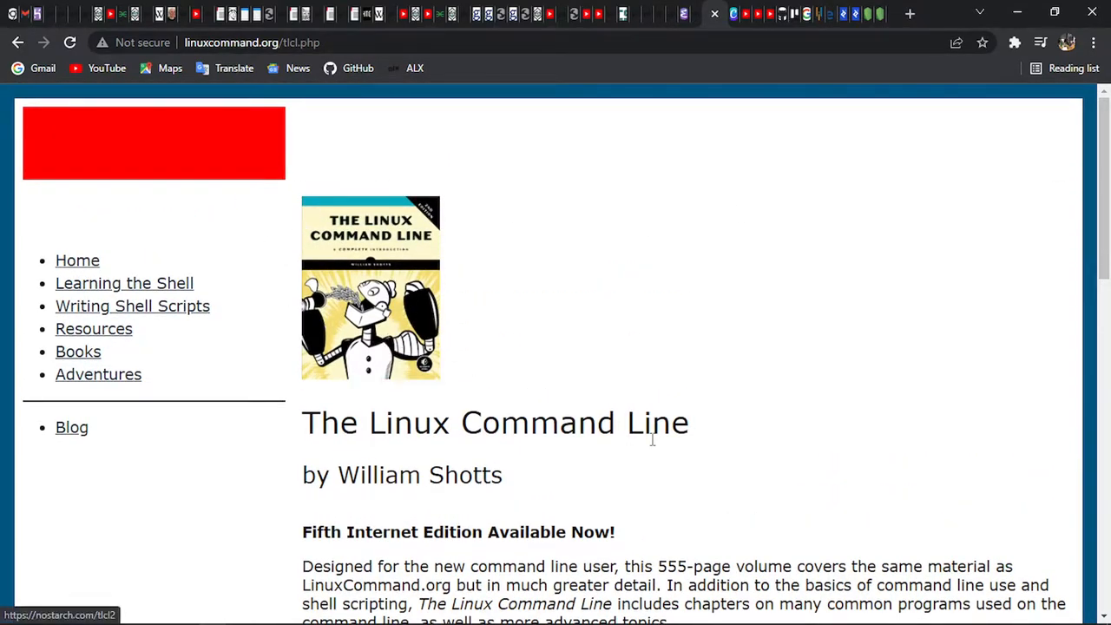
pyautogui.moveTo(1101, 200)
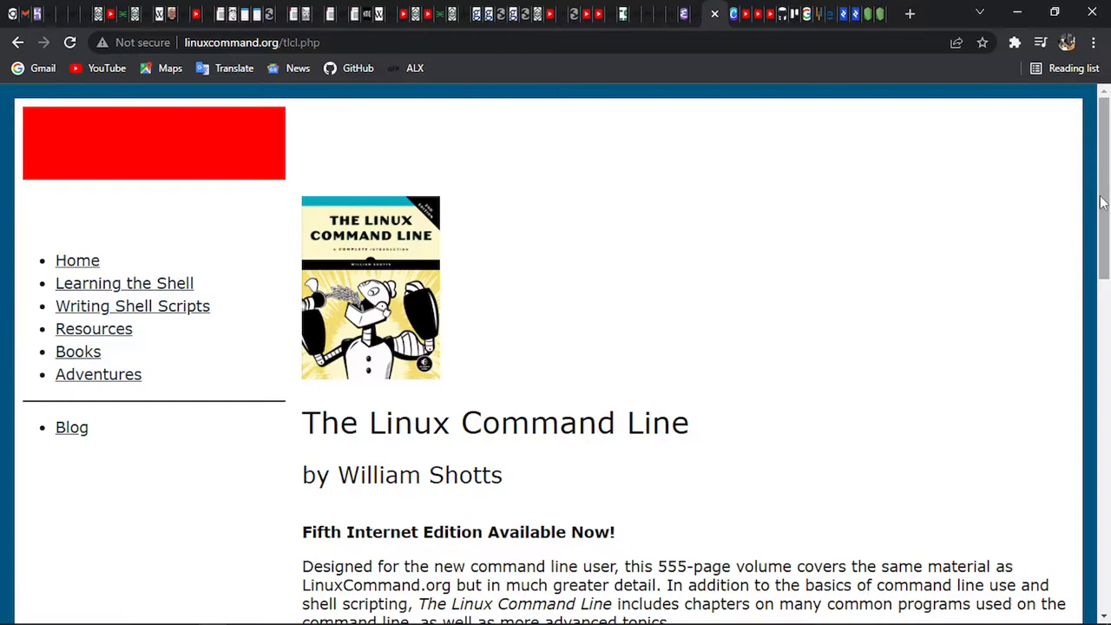
pyautogui.scroll(-3)
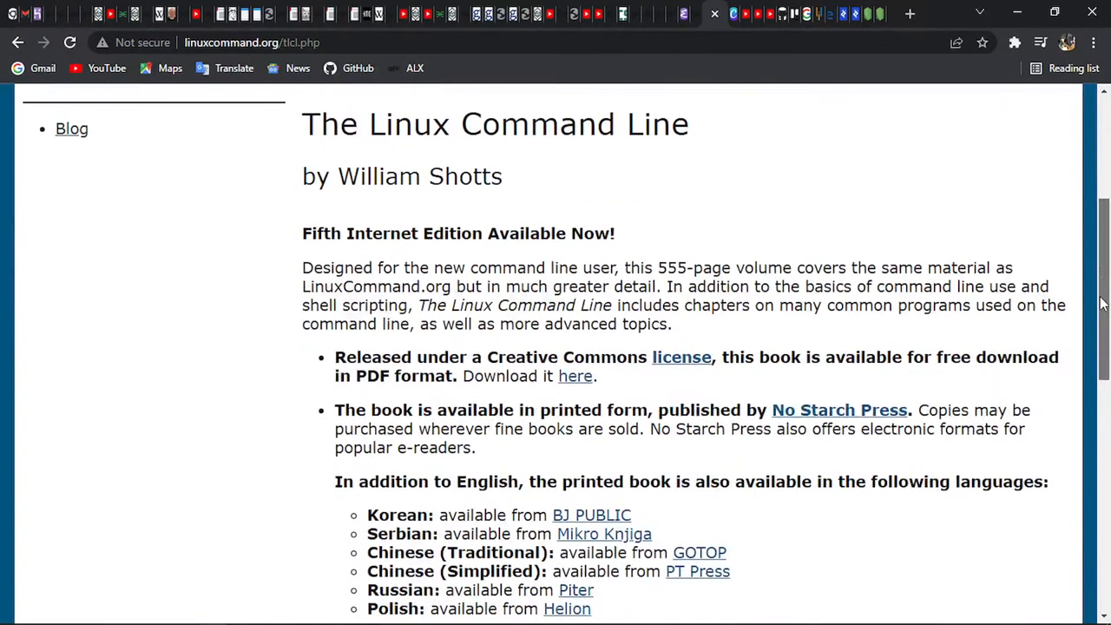
pyautogui.scroll(-3)
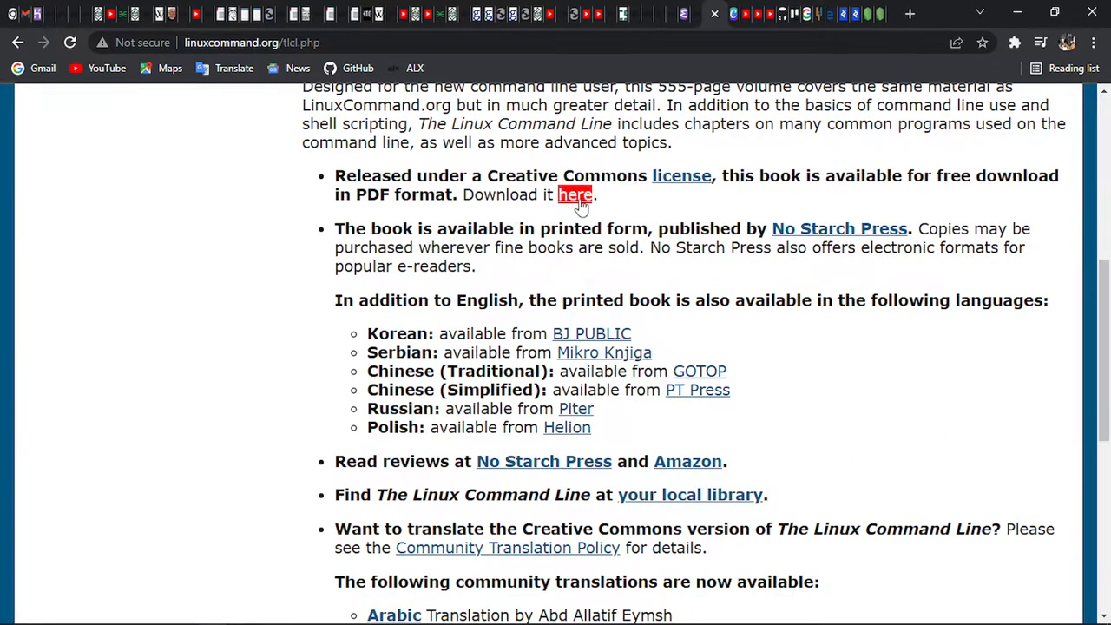
# Download TLCL-19.01.pdf via SourceForge, then go back to the book page.
pyautogui.click(574, 195)
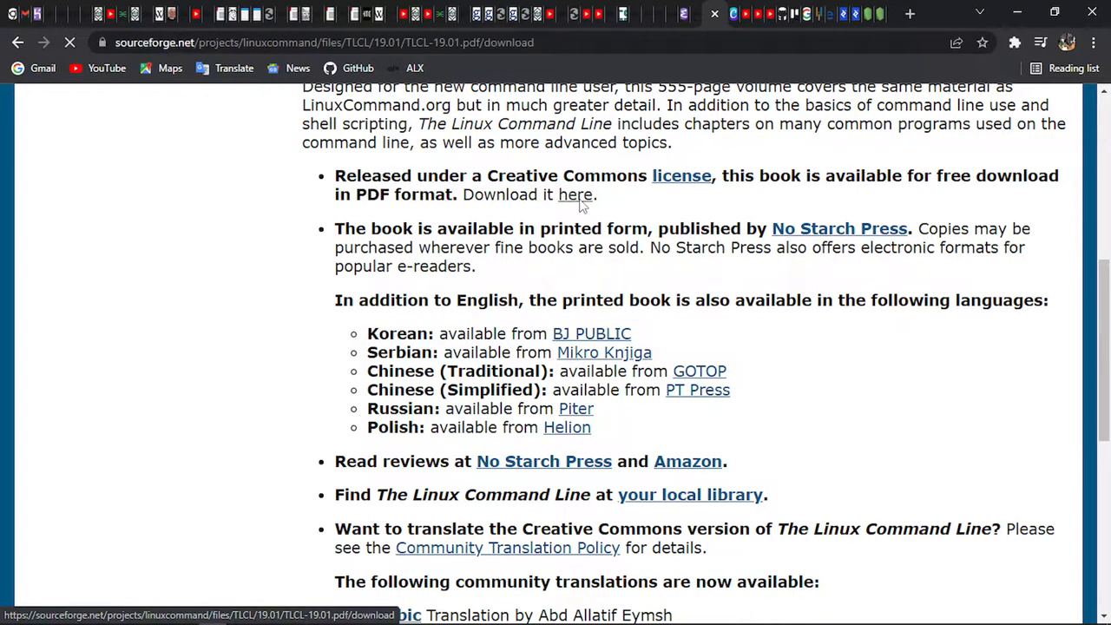
pyautogui.click(574, 194)
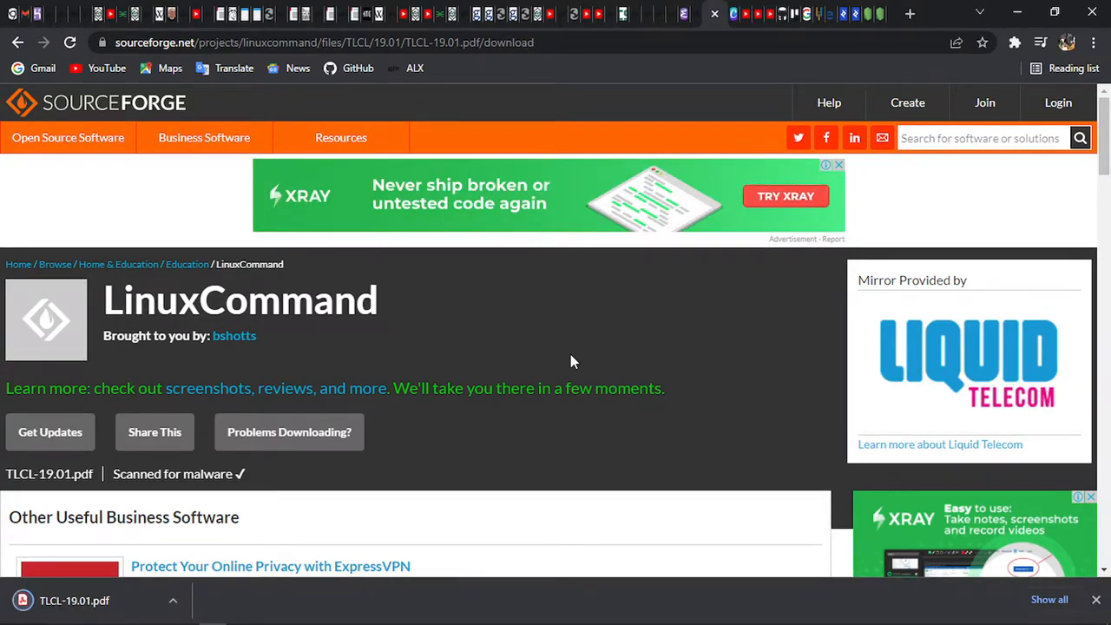
pyautogui.click(17, 42)
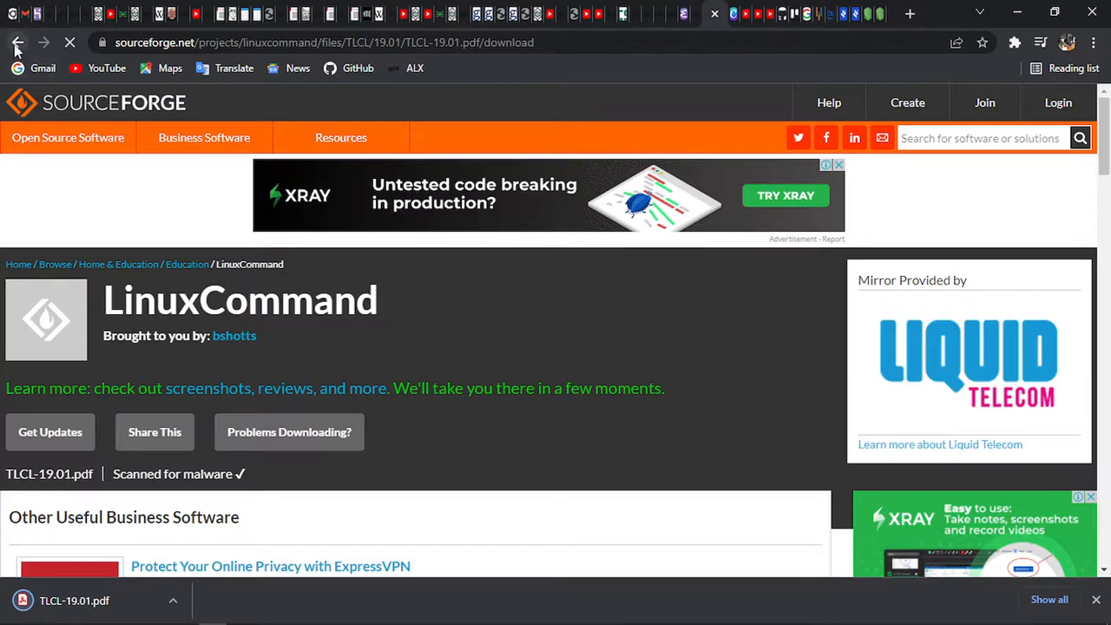
pyautogui.click(18, 42)
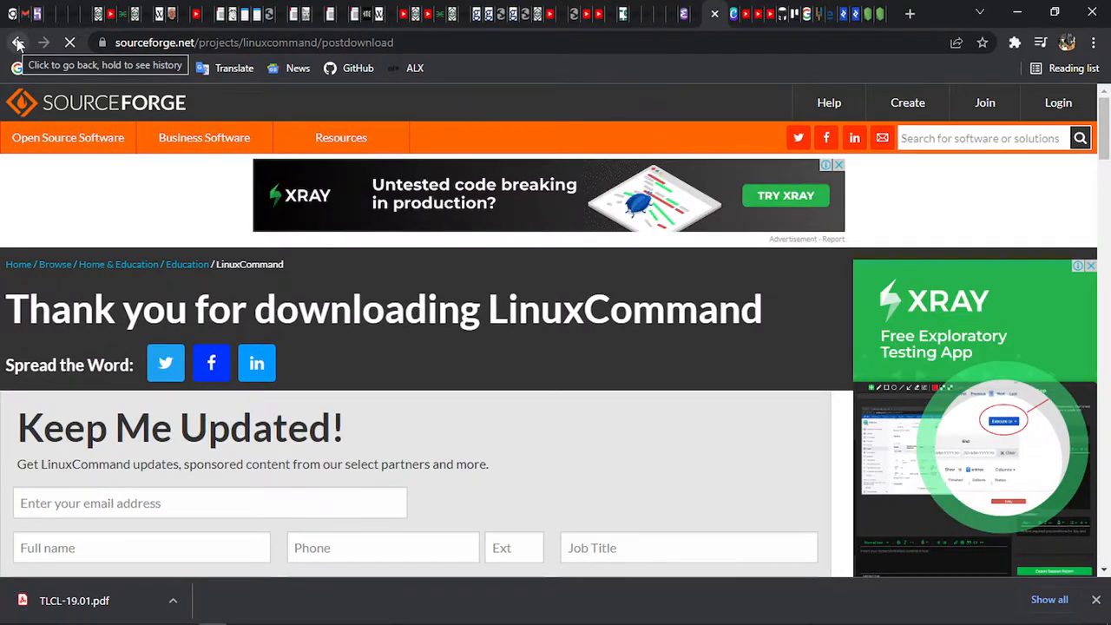
pyautogui.click(17, 42)
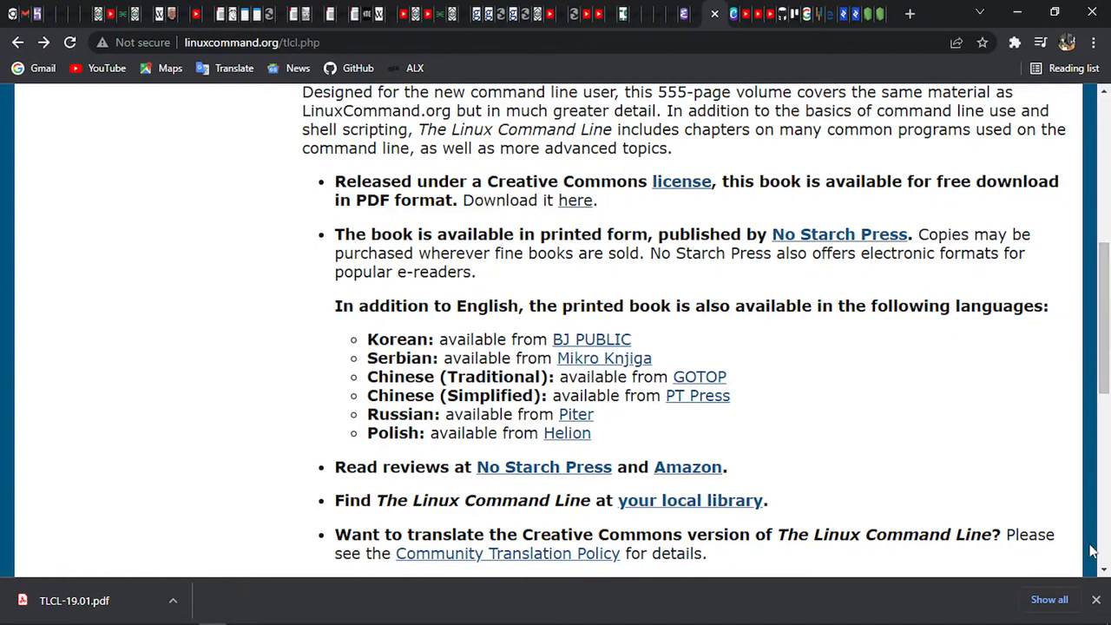
pyautogui.scroll(-3)
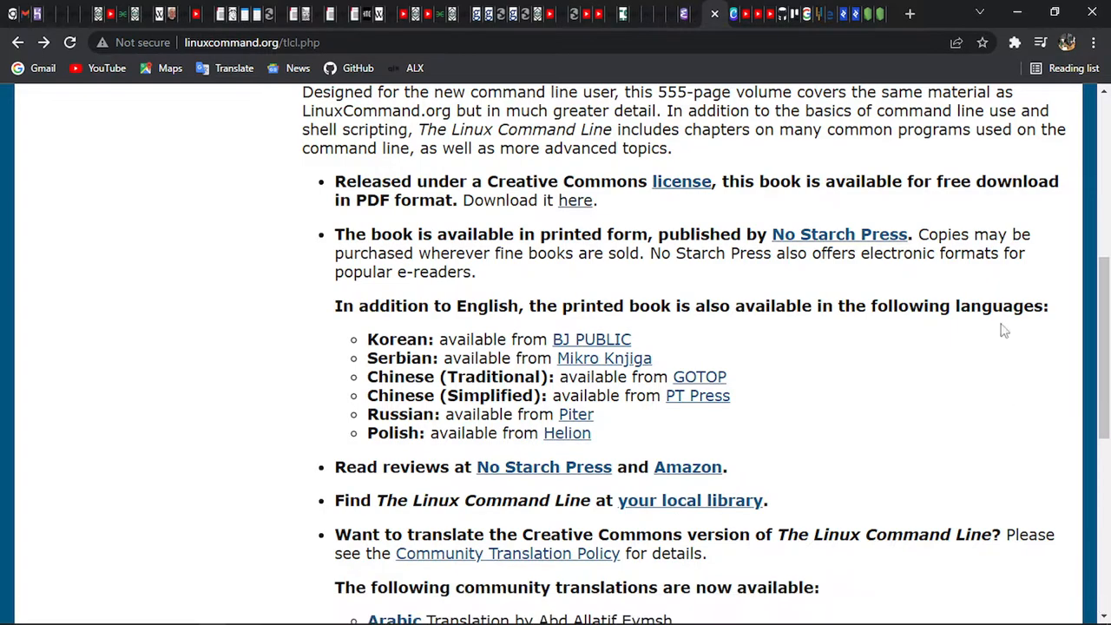
pyautogui.scroll(-3)
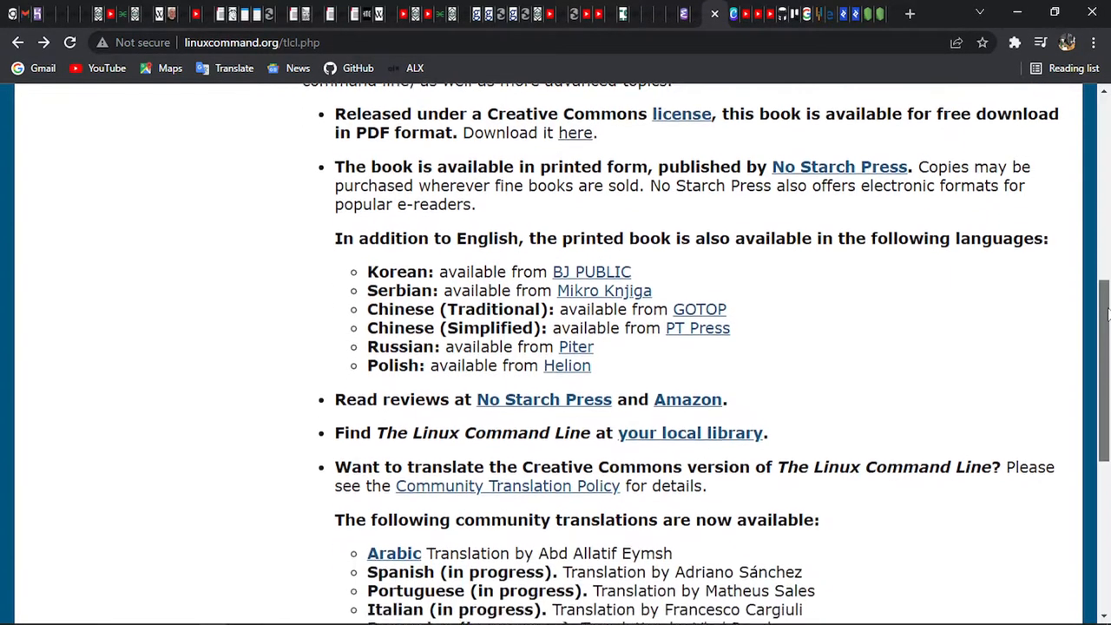
pyautogui.scroll(3)
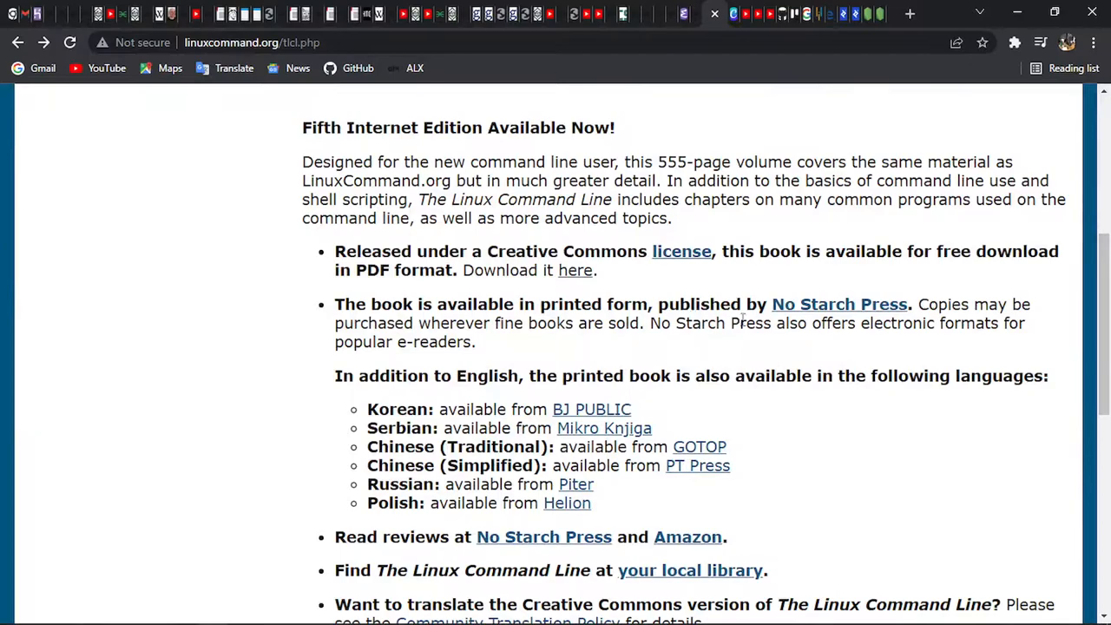
pyautogui.moveTo(1093, 375)
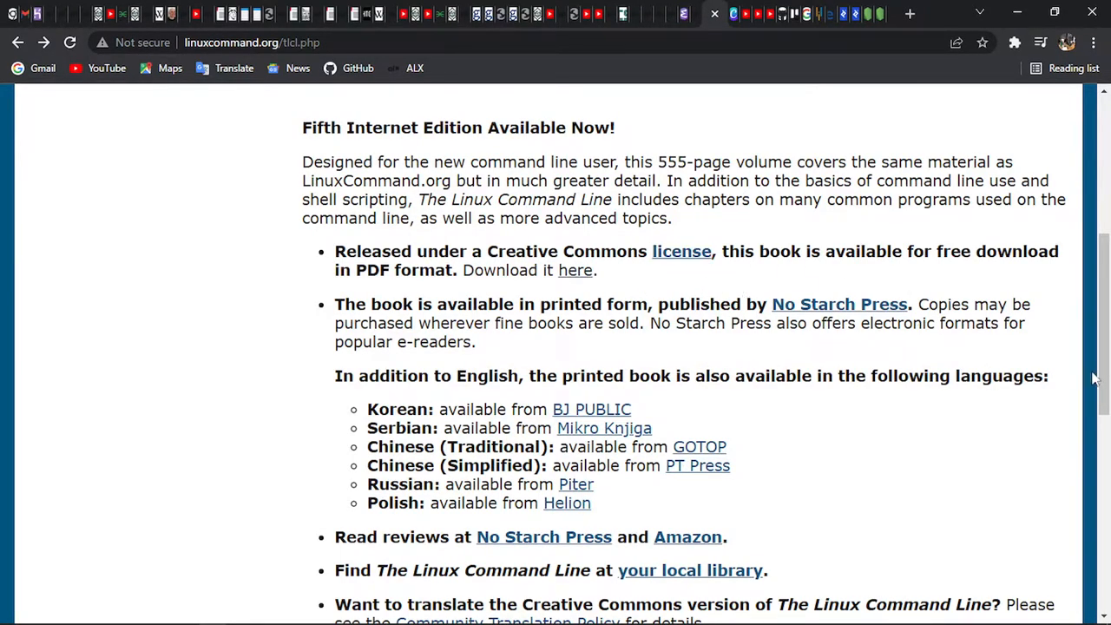
pyautogui.scroll(-3)
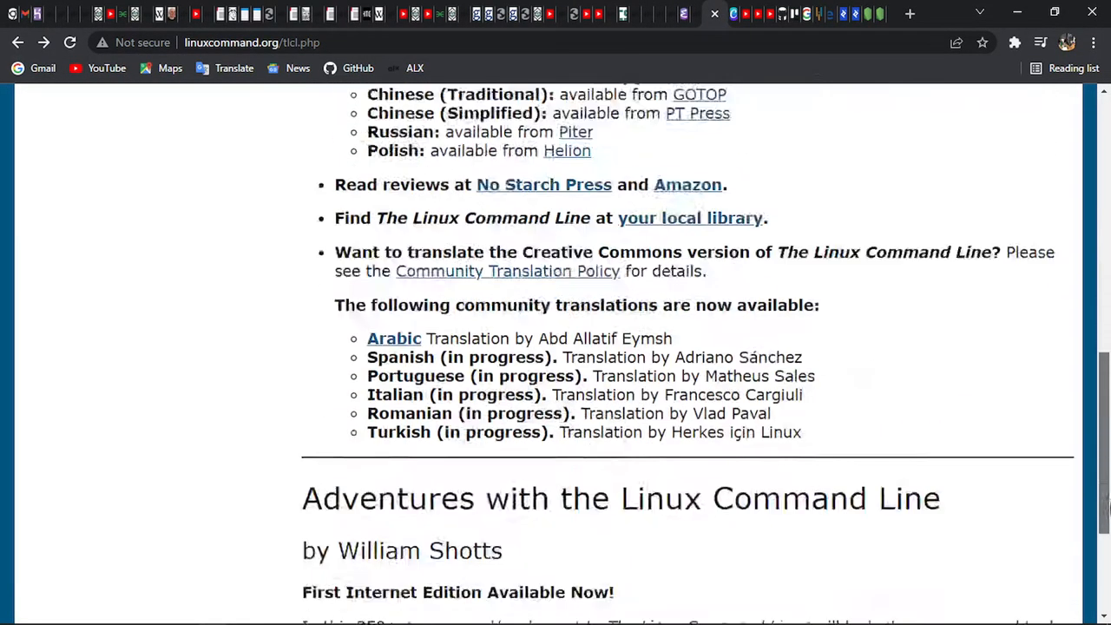
pyautogui.scroll(-3)
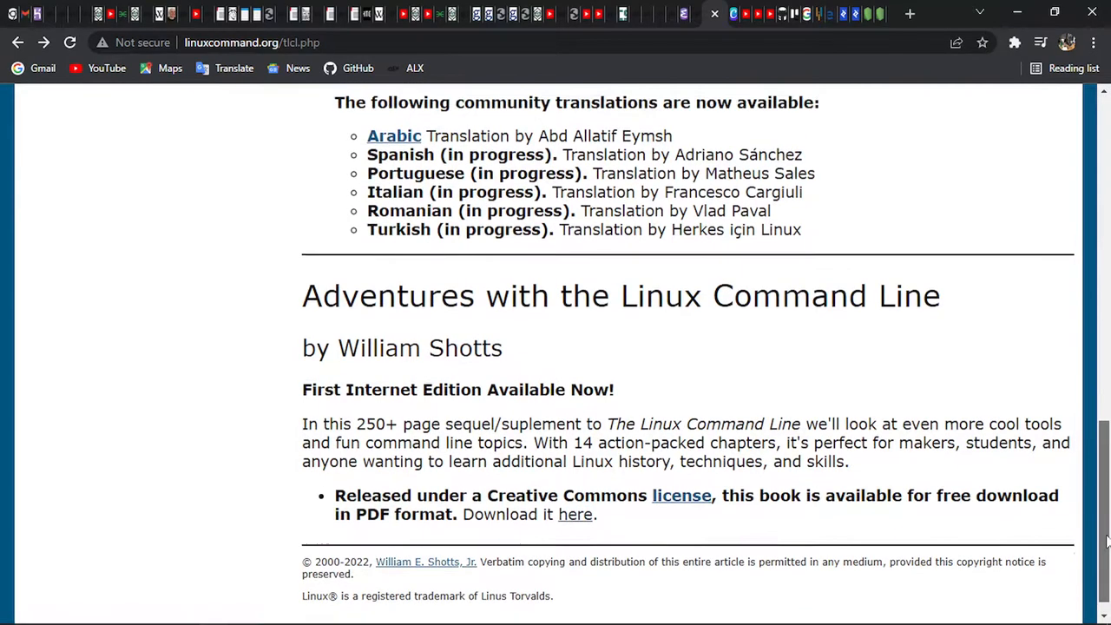
pyautogui.scroll(-3)
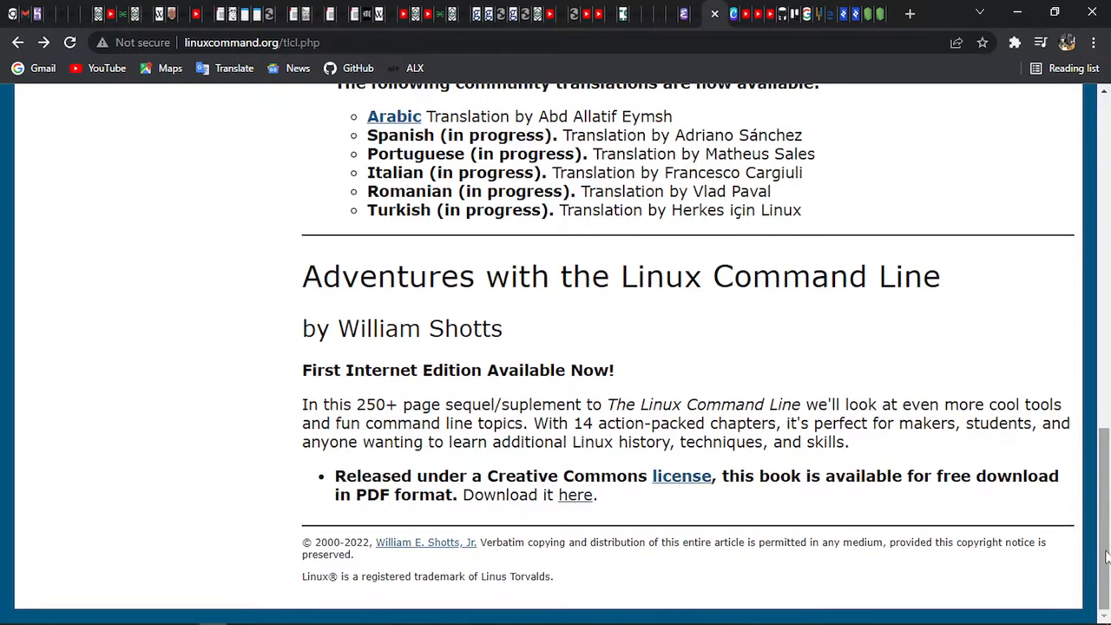
pyautogui.scroll(3)
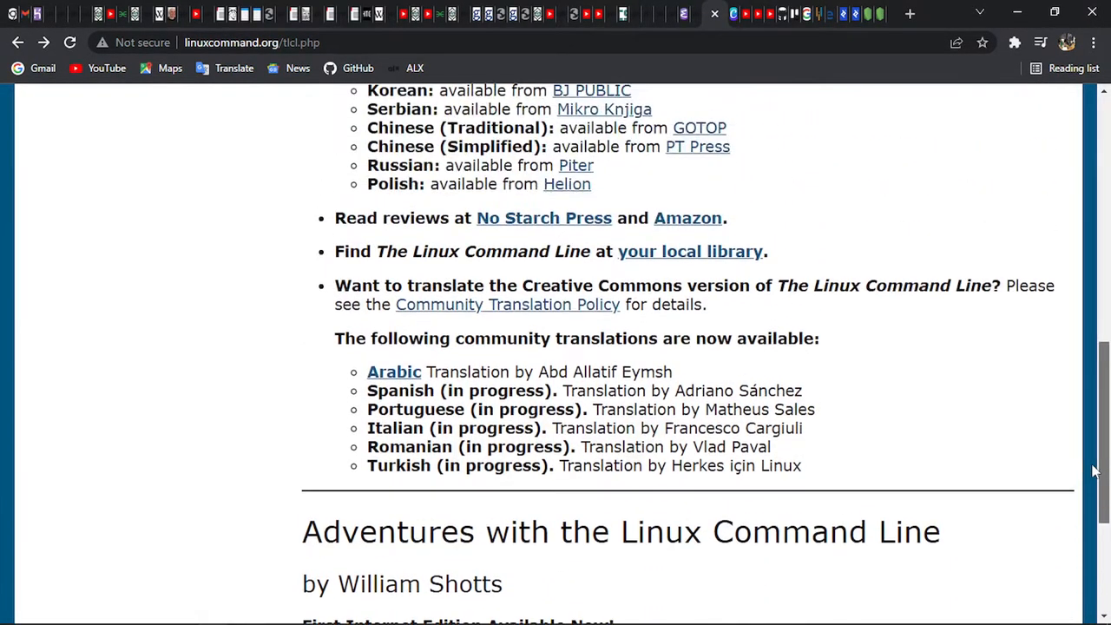
pyautogui.scroll(-3)
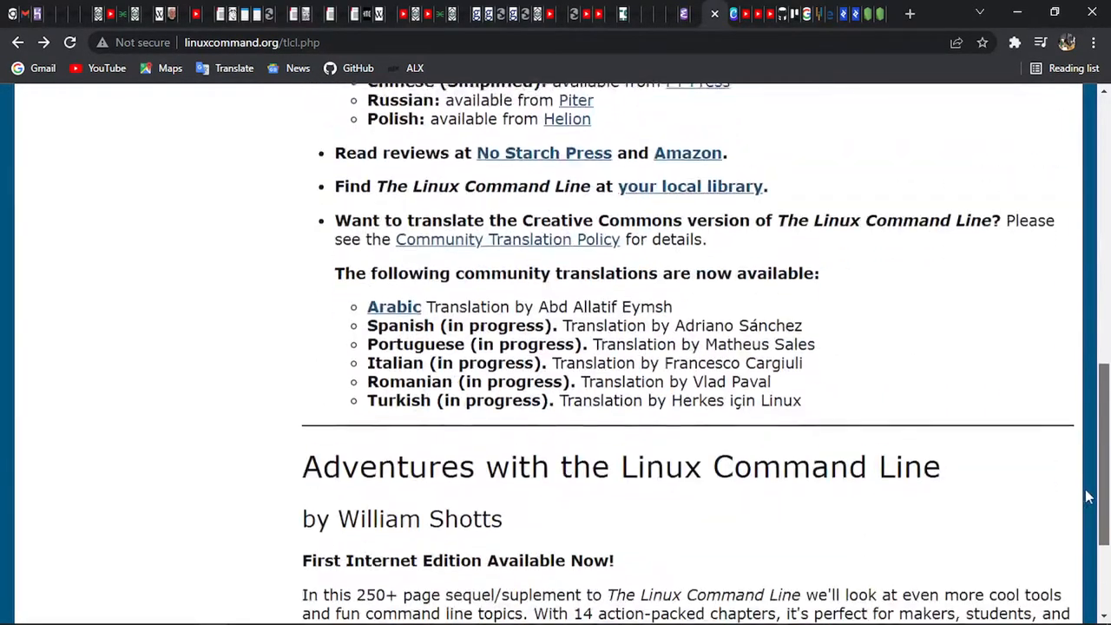
pyautogui.scroll(3)
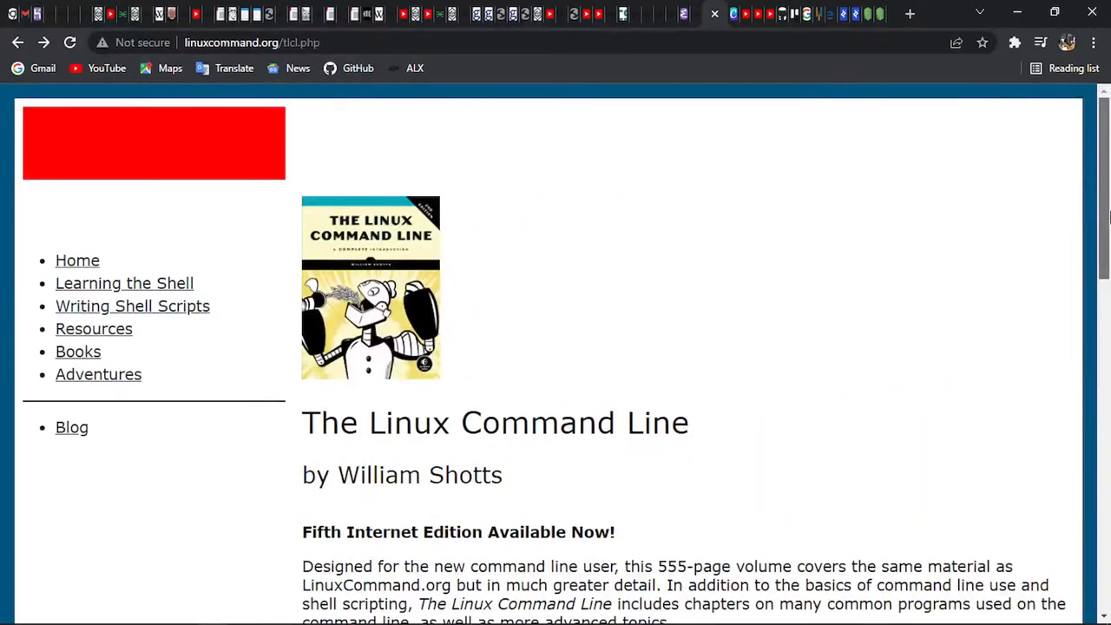
pyautogui.moveTo(77, 350)
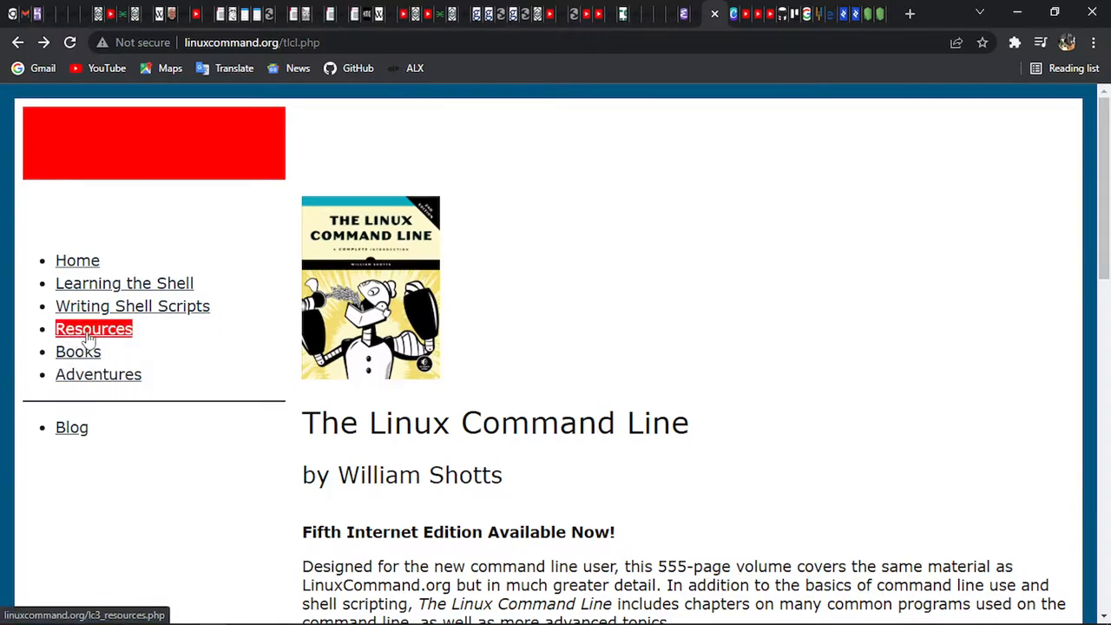
# Open the Resources page and scroll down through its manual pages and shell scripts lists.
pyautogui.click(93, 328)
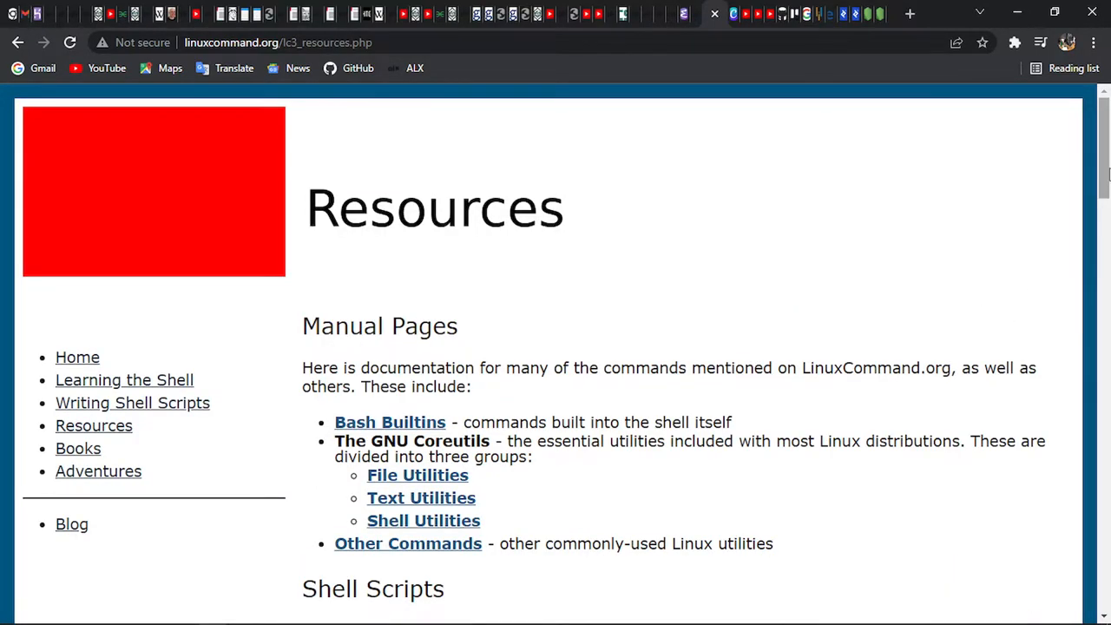
pyautogui.scroll(-3)
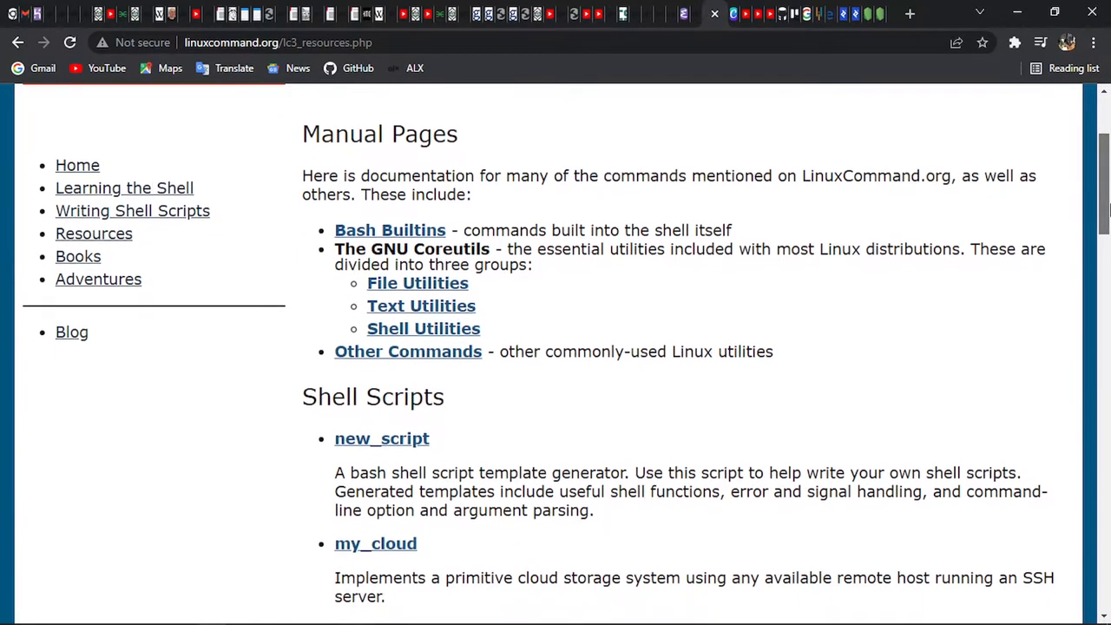
pyautogui.scroll(-3)
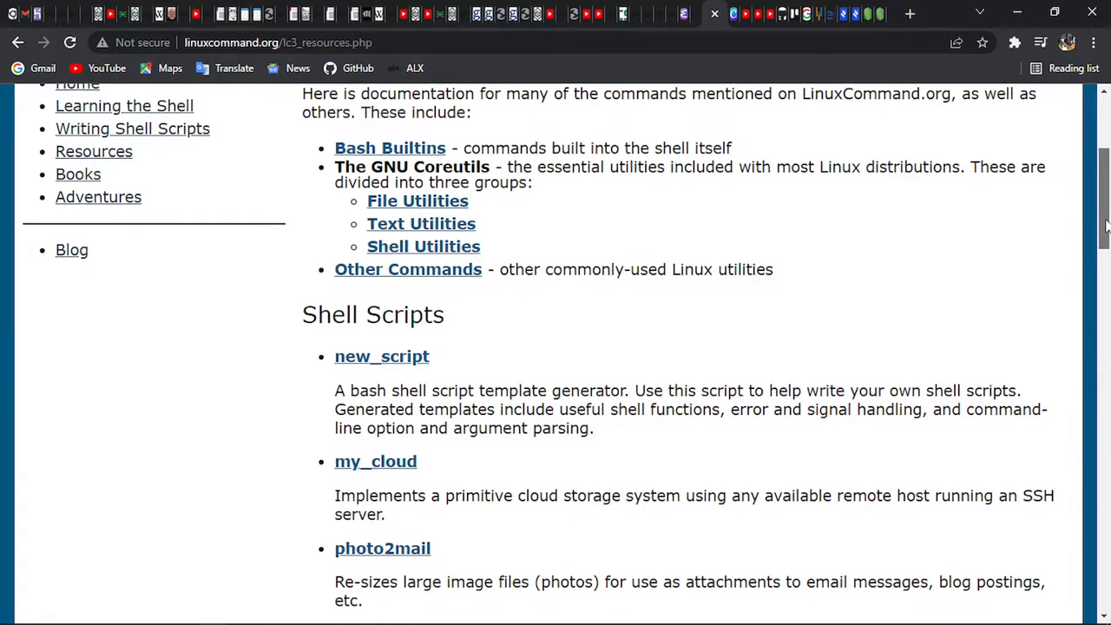
pyautogui.scroll(-3)
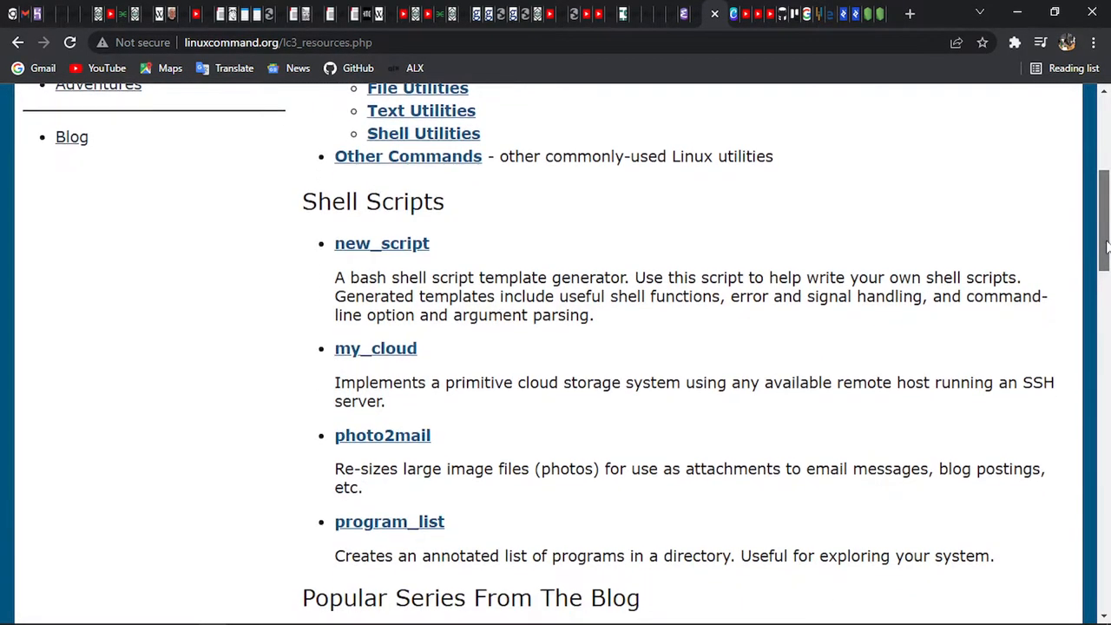
pyautogui.scroll(-3)
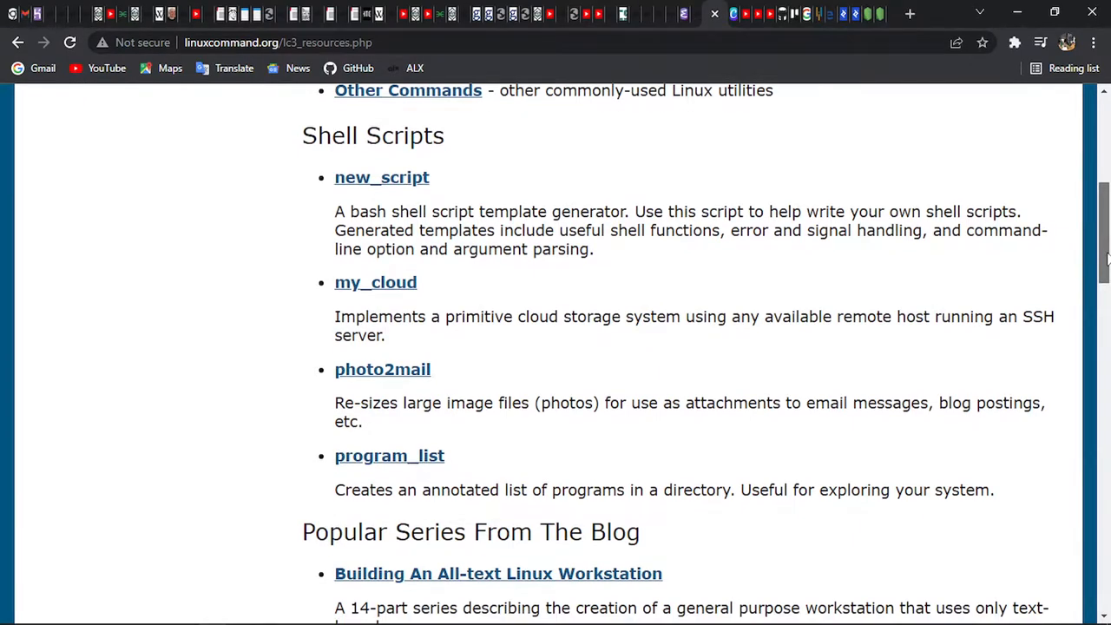
pyautogui.scroll(-3)
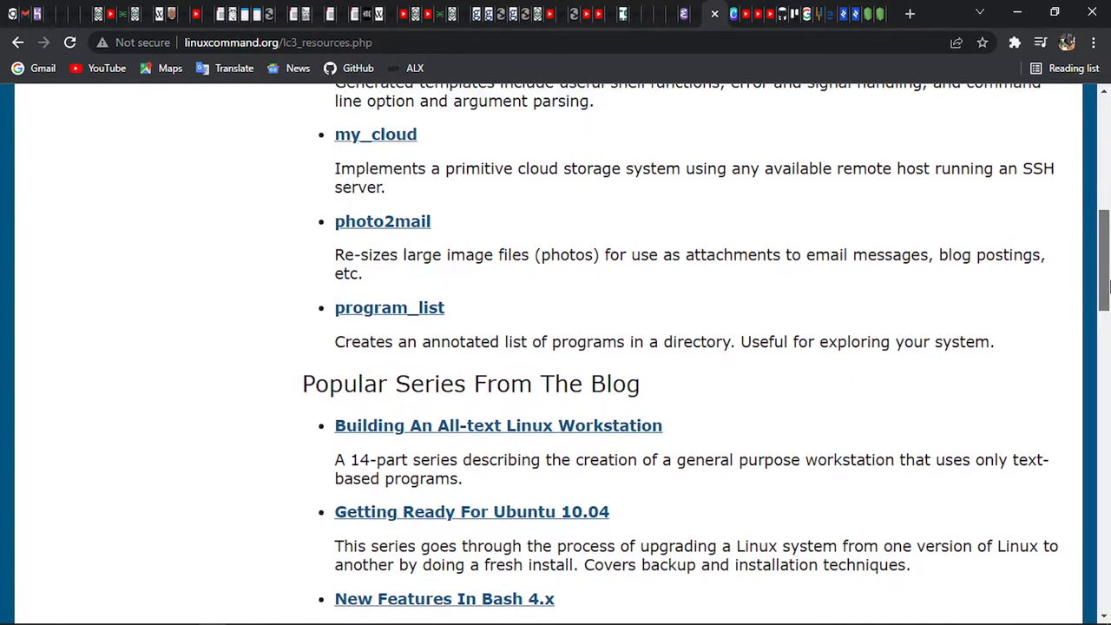
pyautogui.scroll(-3)
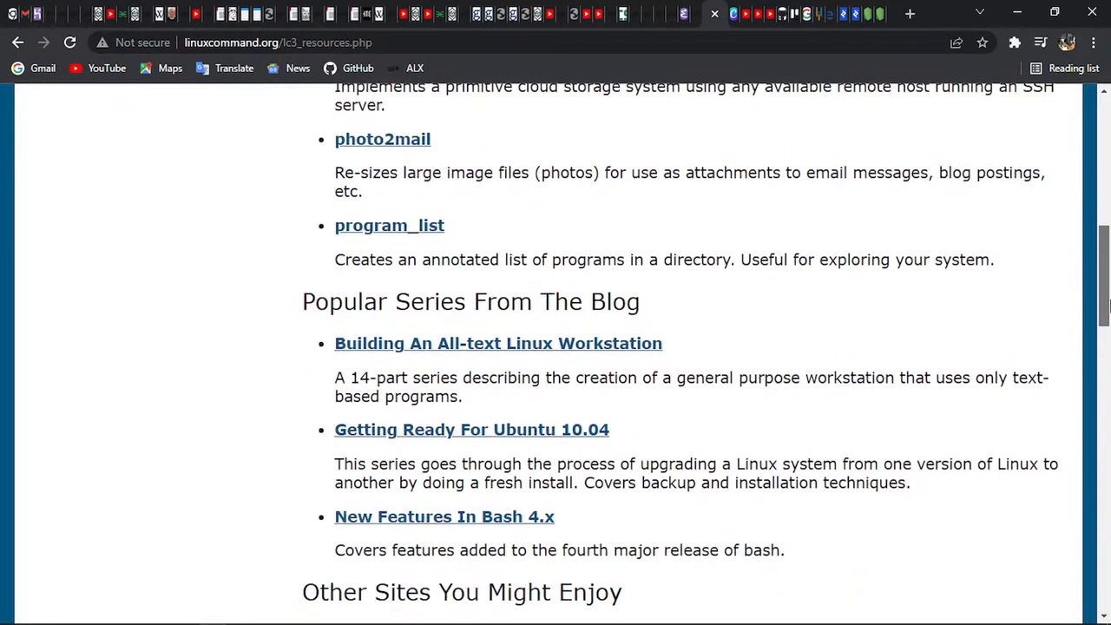
# Continue to the recommended sites, scroll back up, and open the site's blog.
pyautogui.scroll(-3)
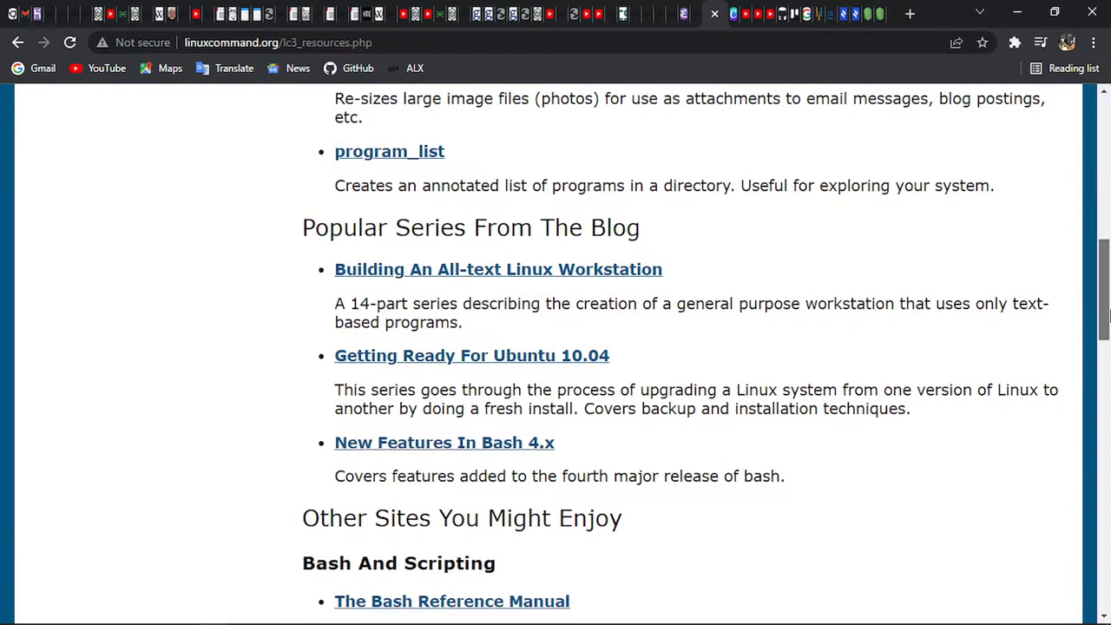
pyautogui.scroll(-3)
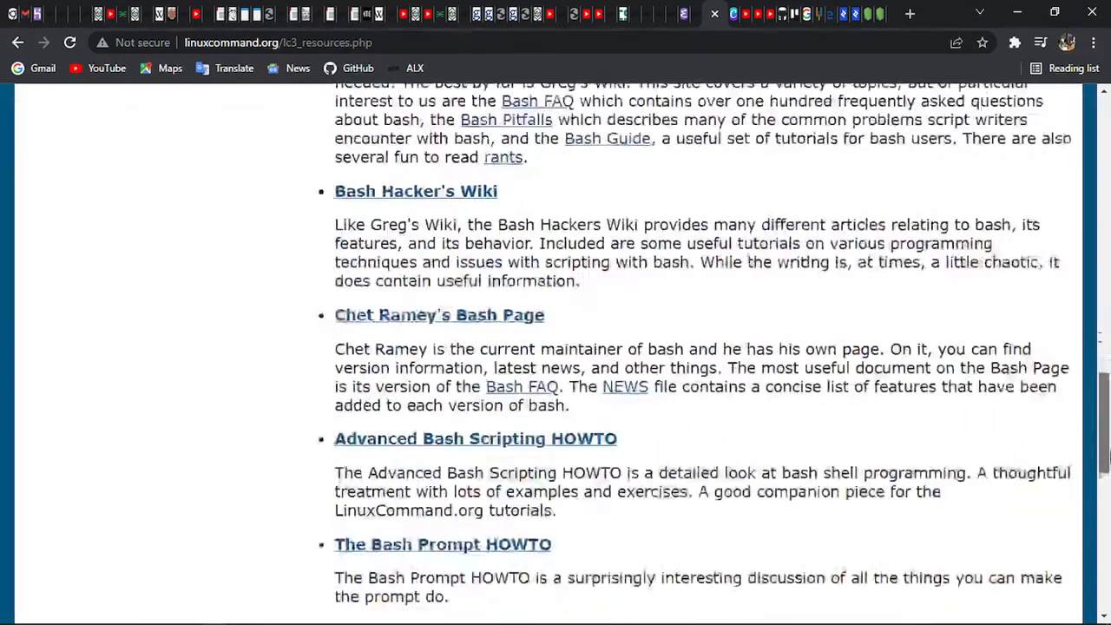
pyautogui.scroll(-3)
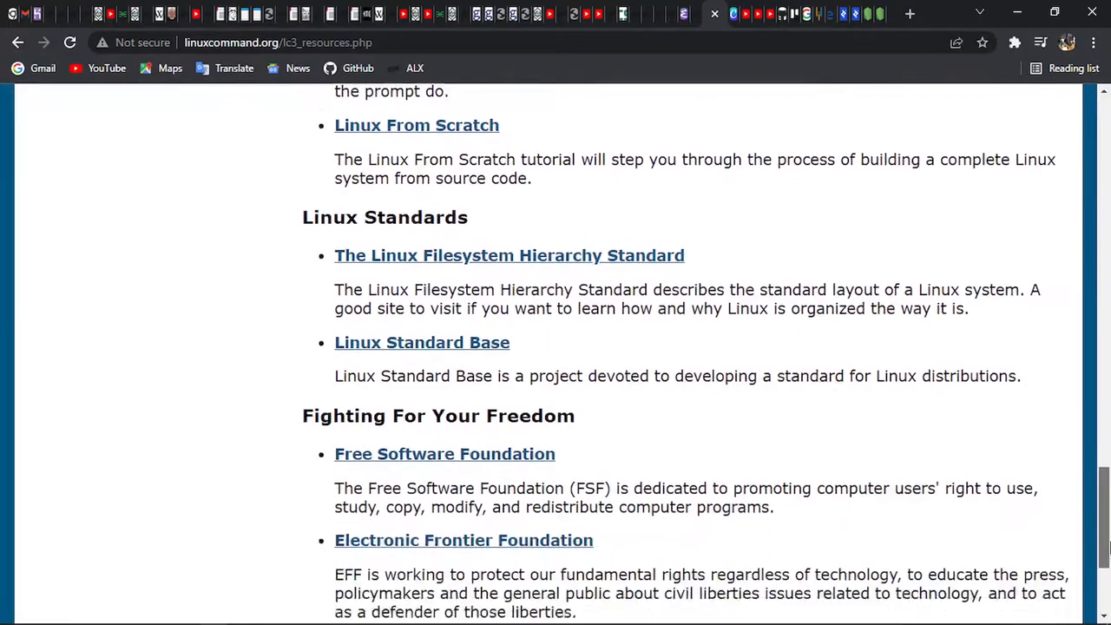
pyautogui.scroll(3)
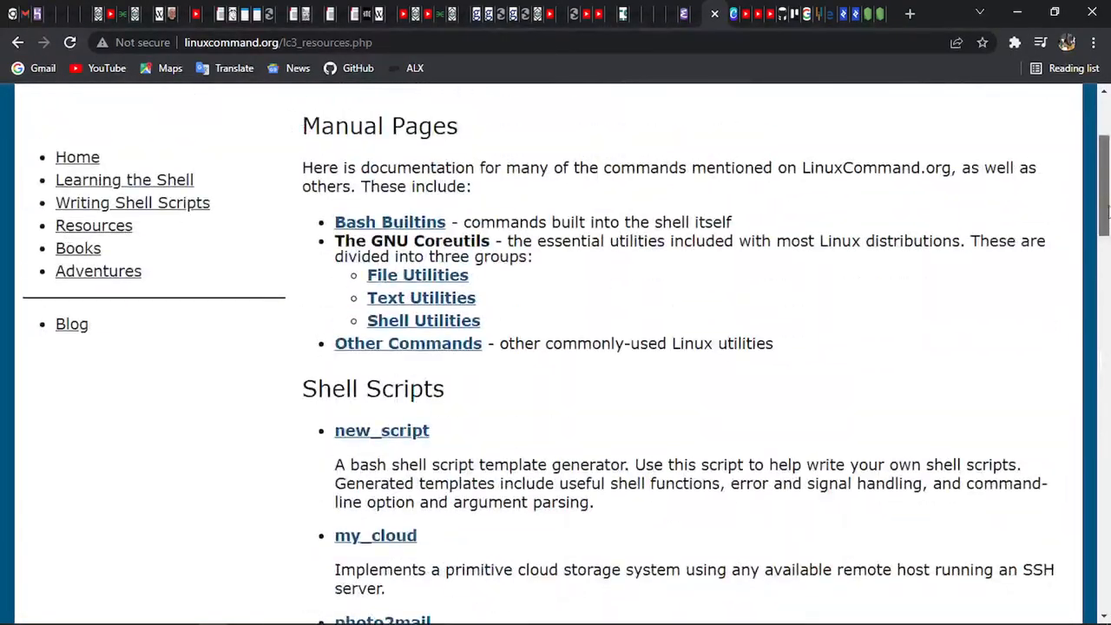
pyautogui.scroll(3)
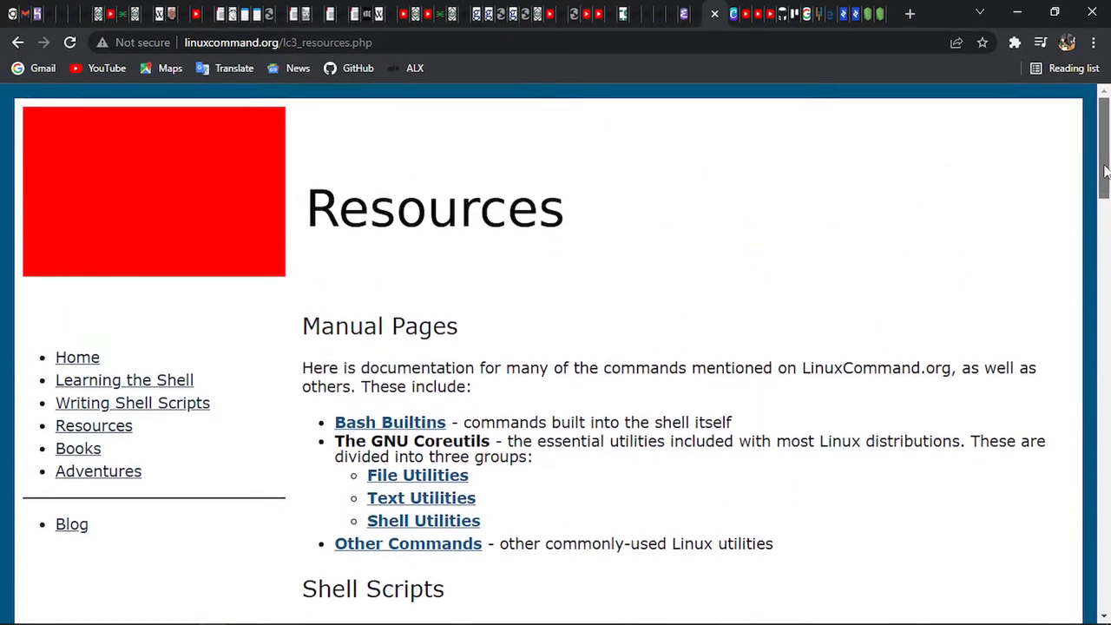
pyautogui.scroll(-3)
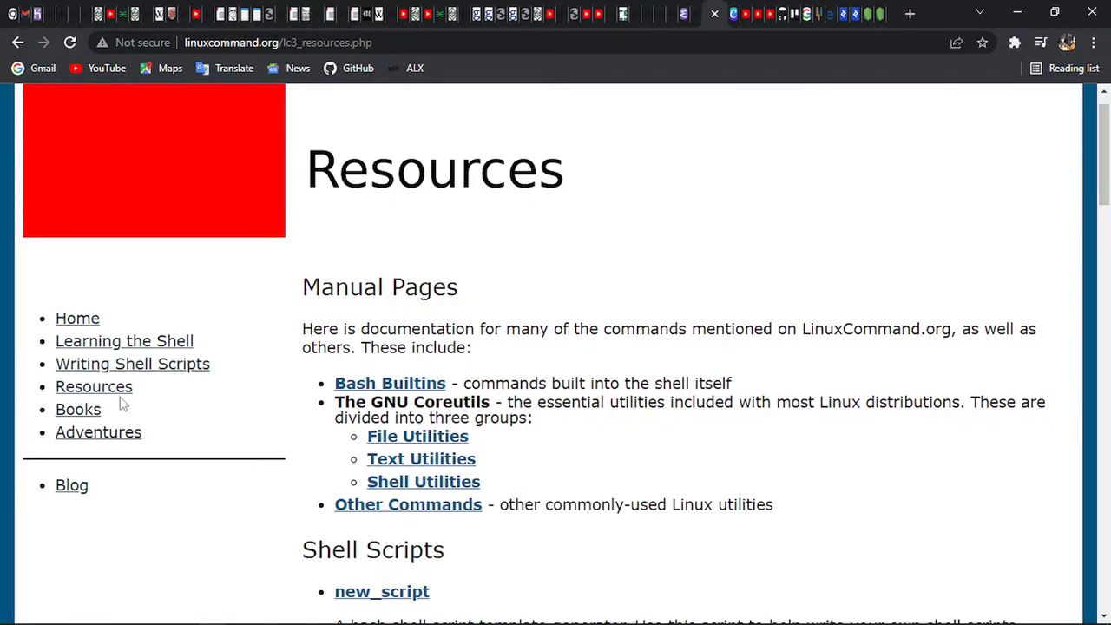
pyautogui.moveTo(135, 422)
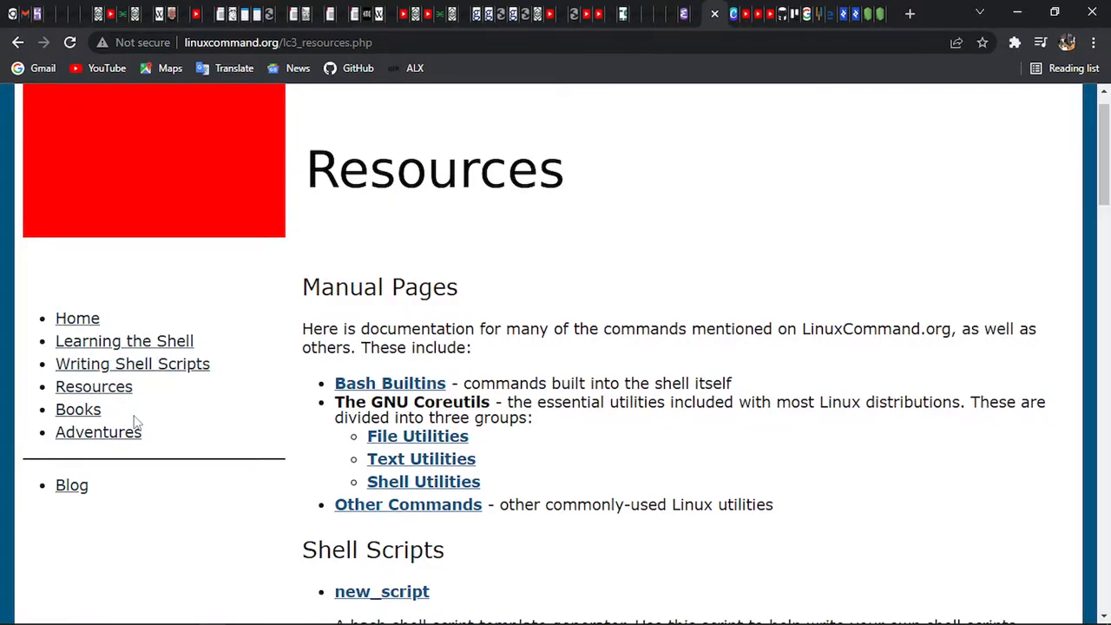
pyautogui.click(71, 484)
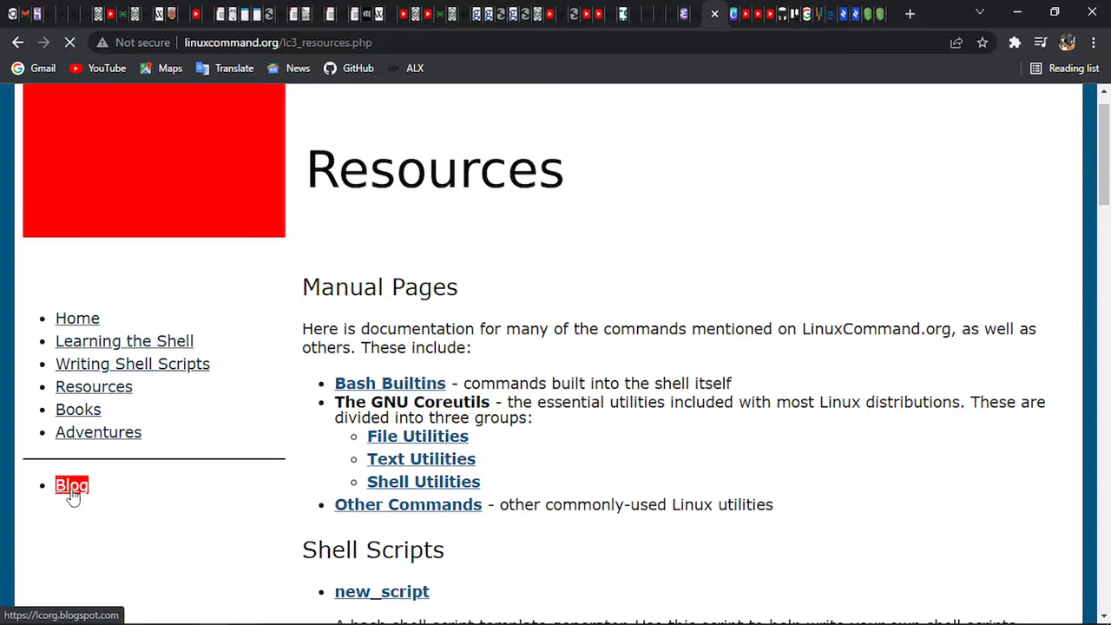
pyautogui.click(71, 485)
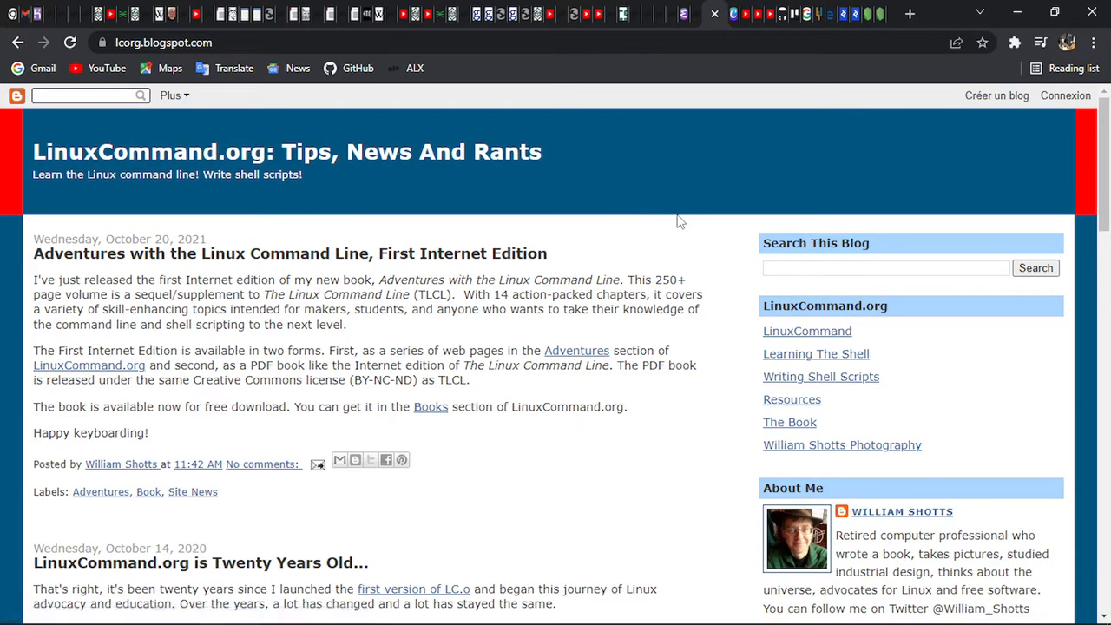
pyautogui.moveTo(1076, 321)
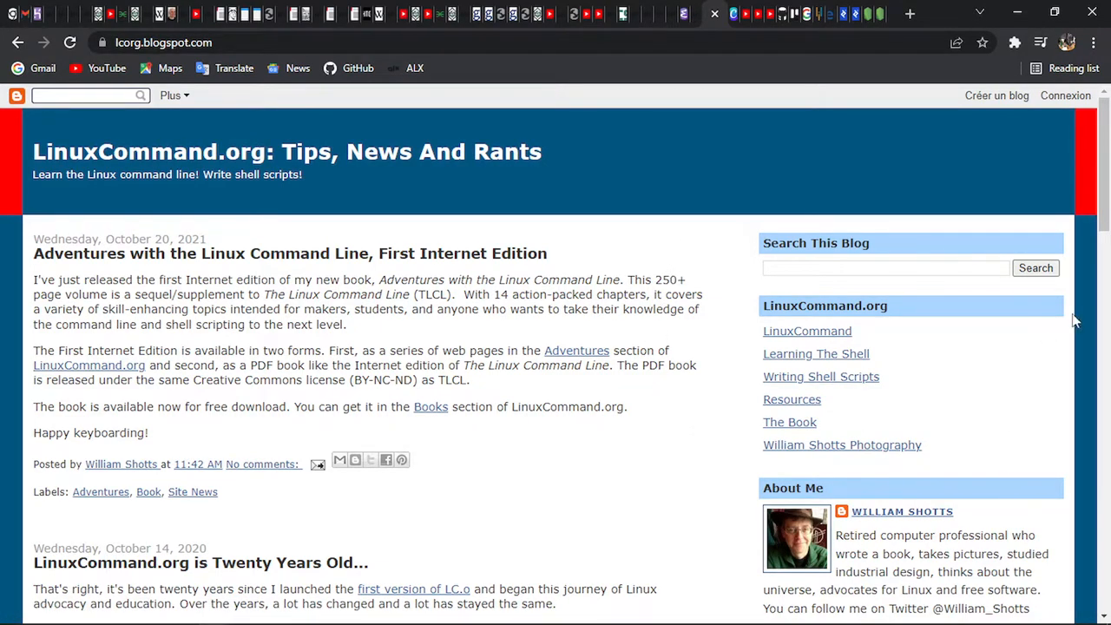
pyautogui.scroll(-3)
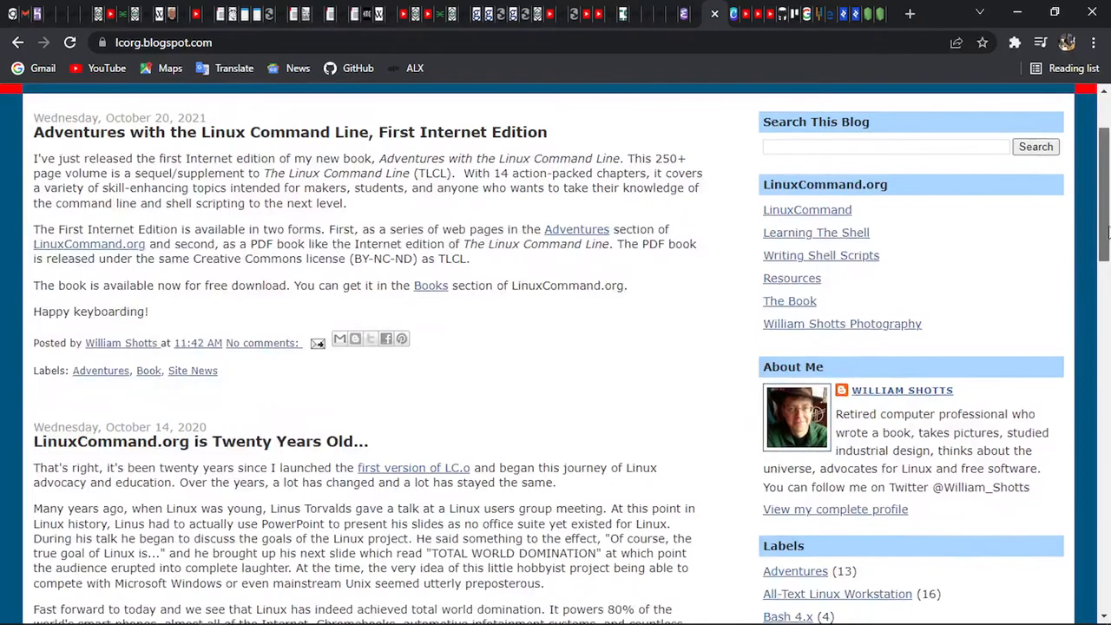
pyautogui.scroll(3)
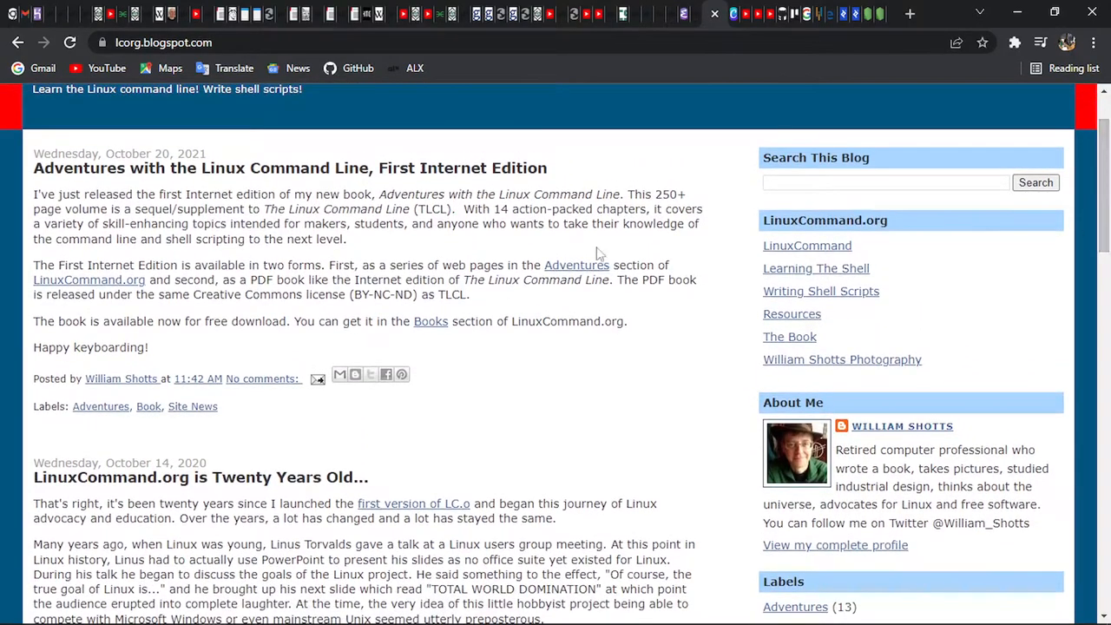
pyautogui.moveTo(227, 152)
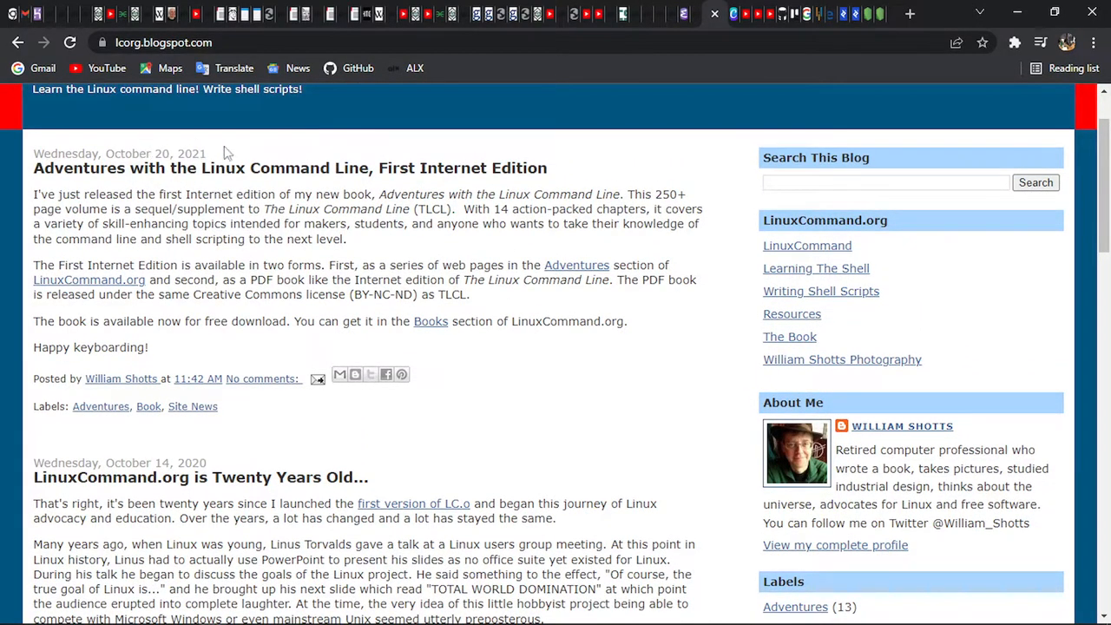
pyautogui.moveTo(621, 394)
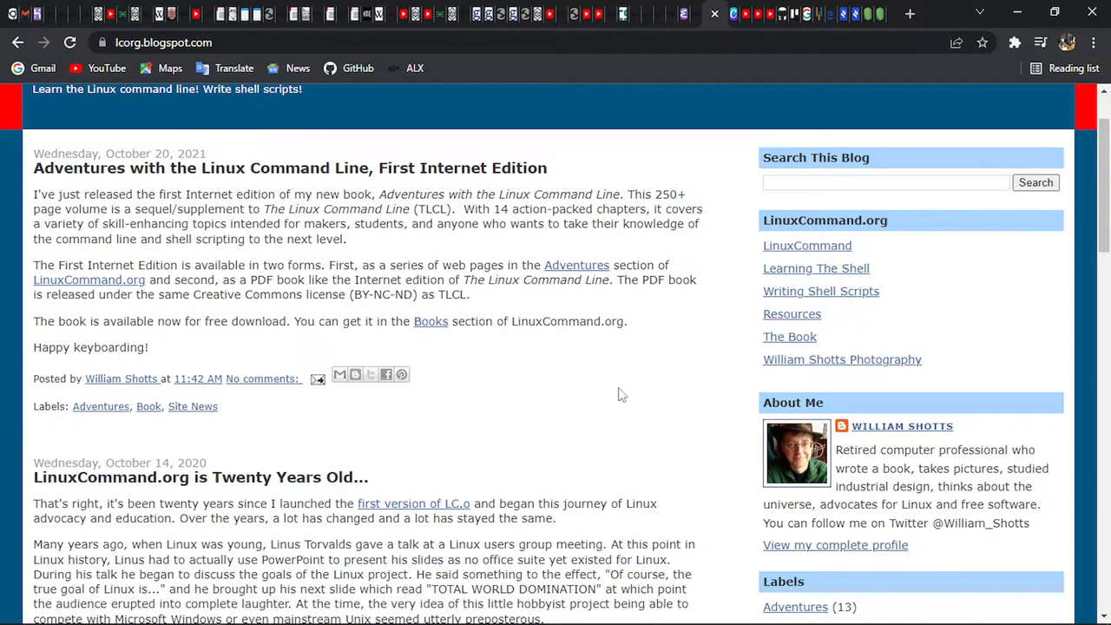
pyautogui.scroll(-3)
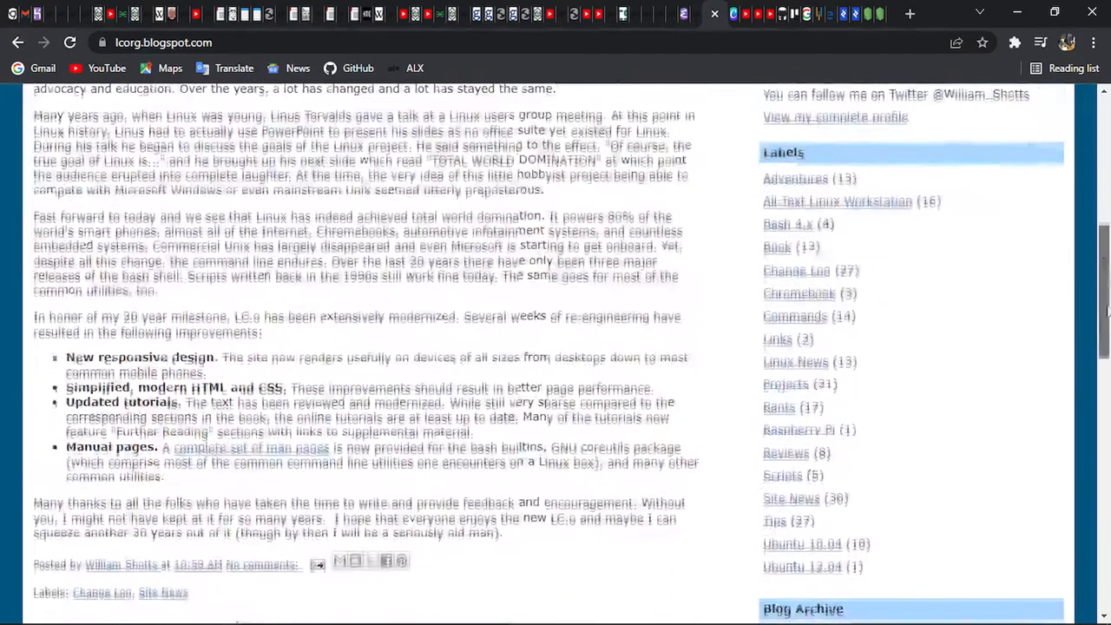
pyautogui.scroll(-3)
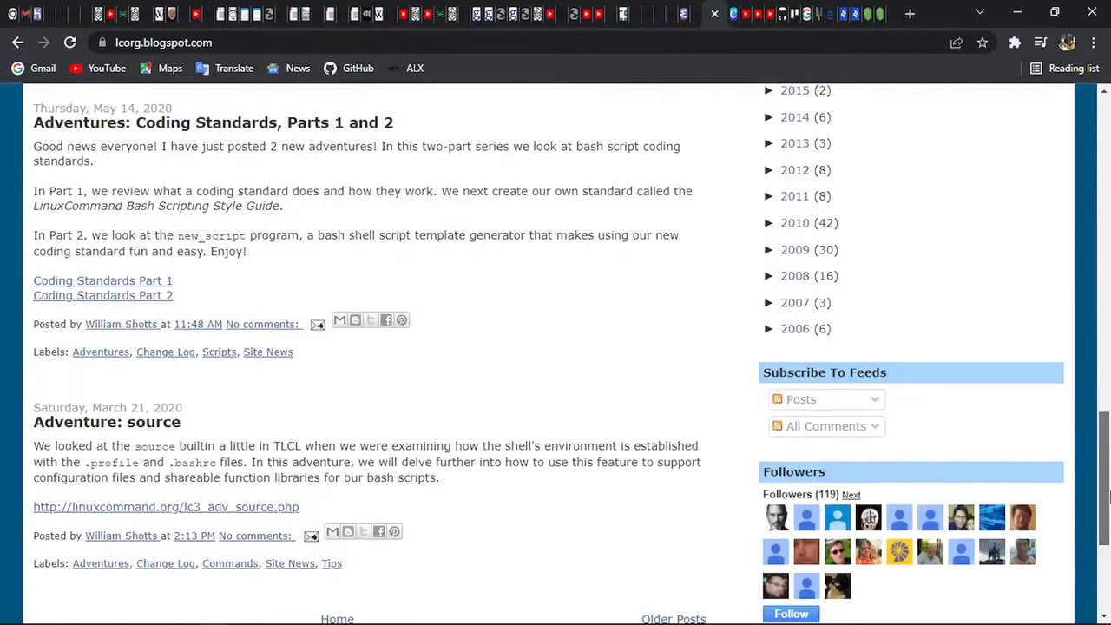
pyautogui.scroll(-3)
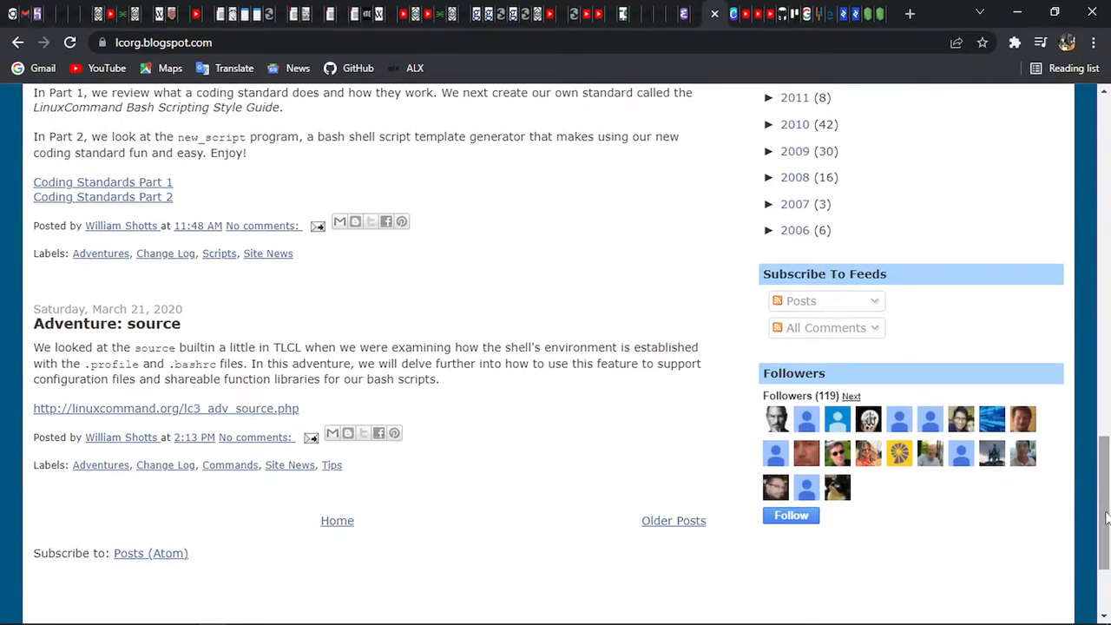
pyautogui.scroll(-3)
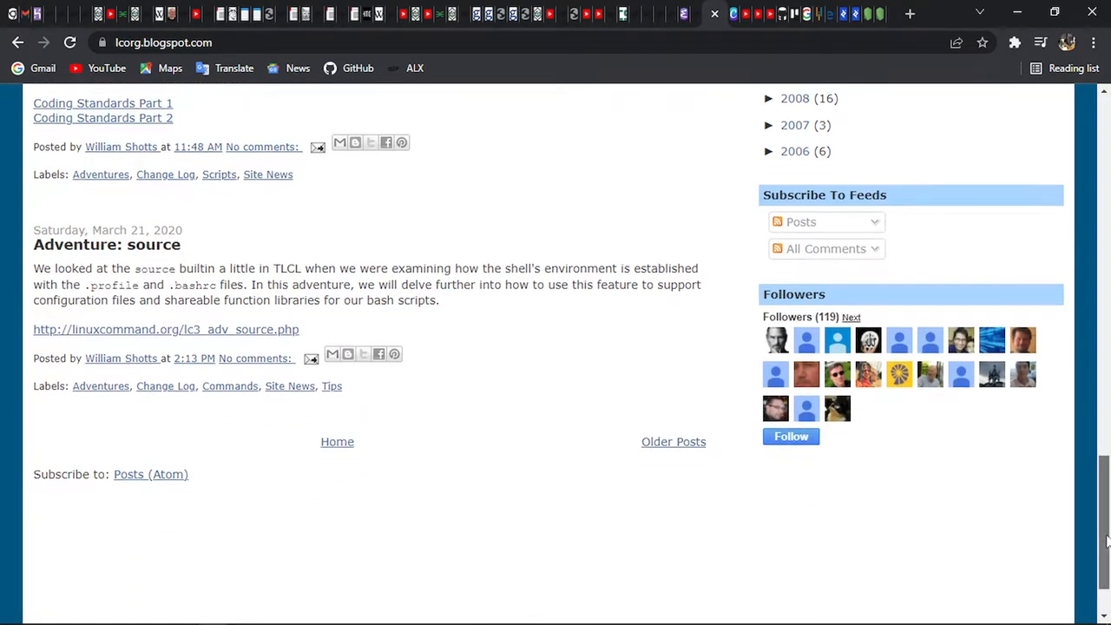
pyautogui.scroll(3)
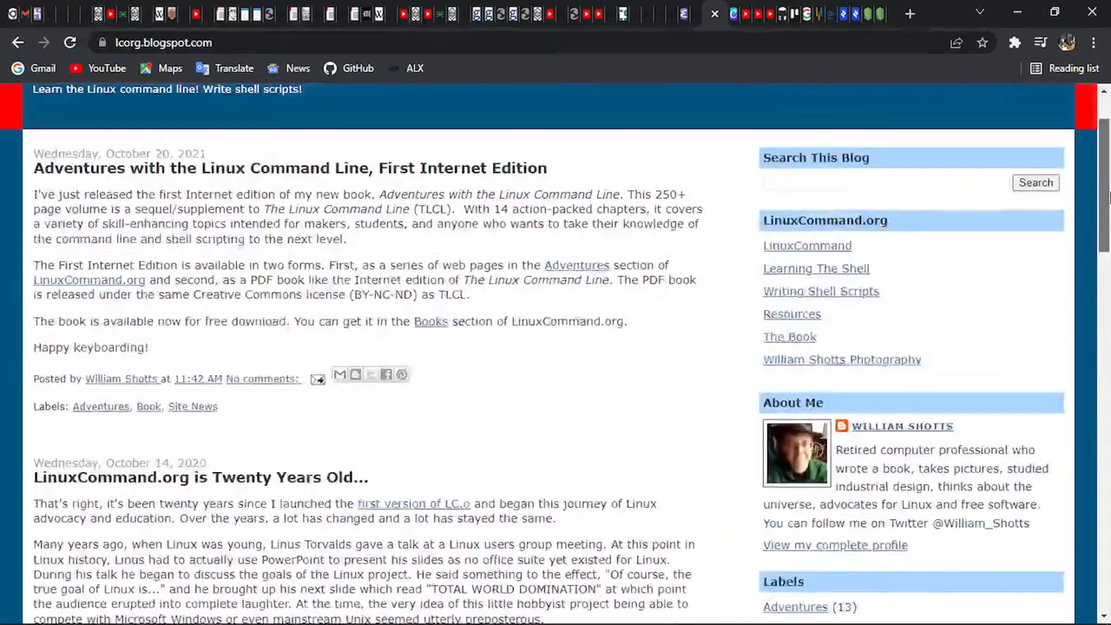
pyautogui.scroll(3)
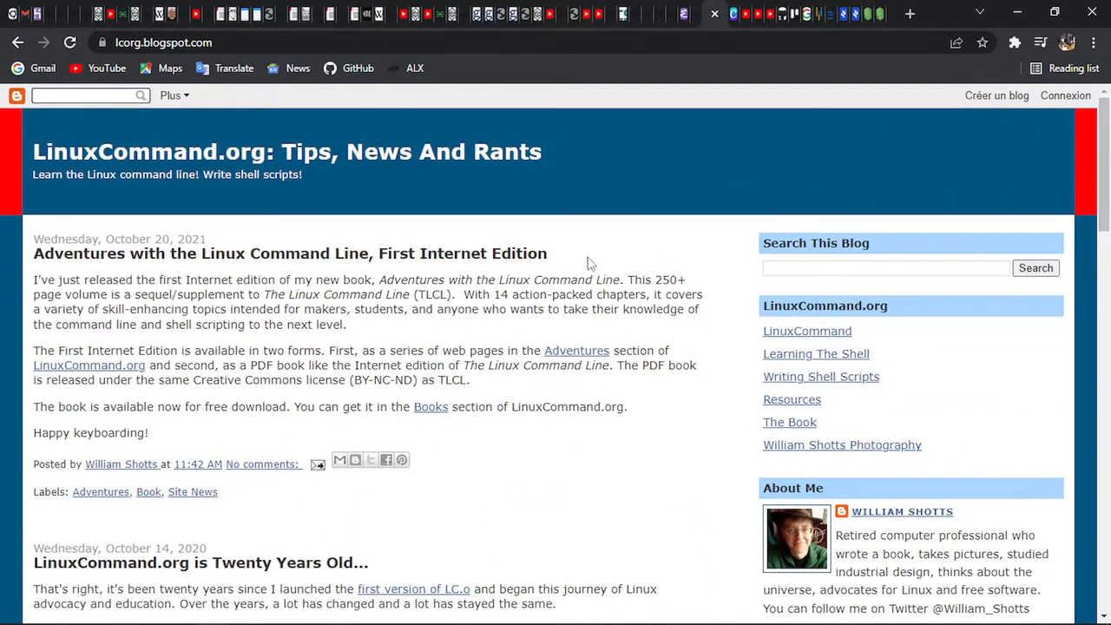
pyautogui.moveTo(378, 334)
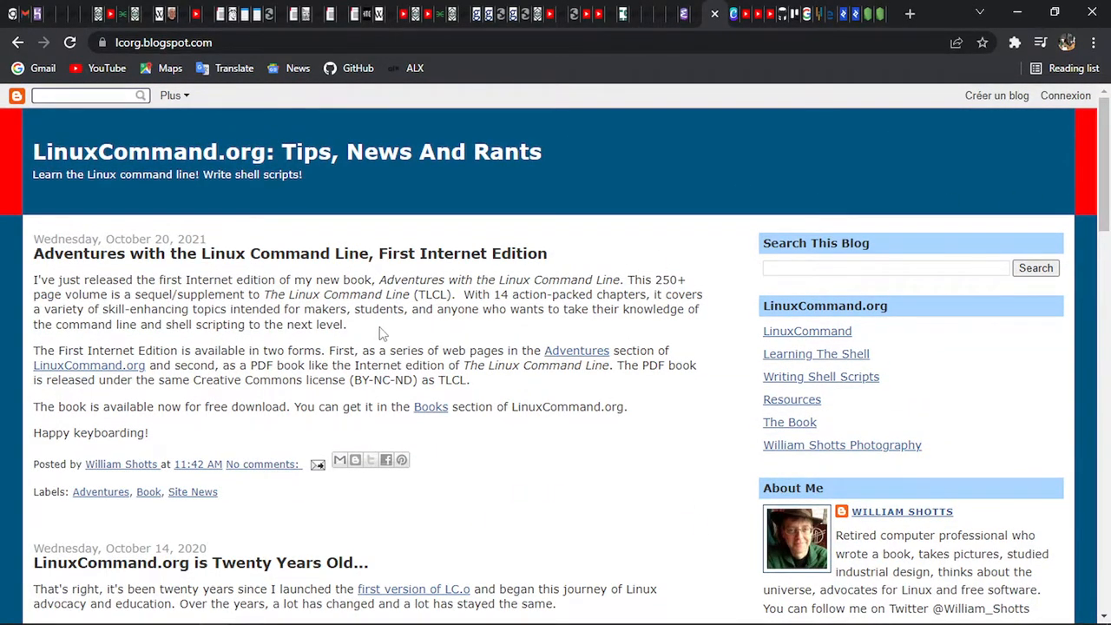
pyautogui.moveTo(19, 41)
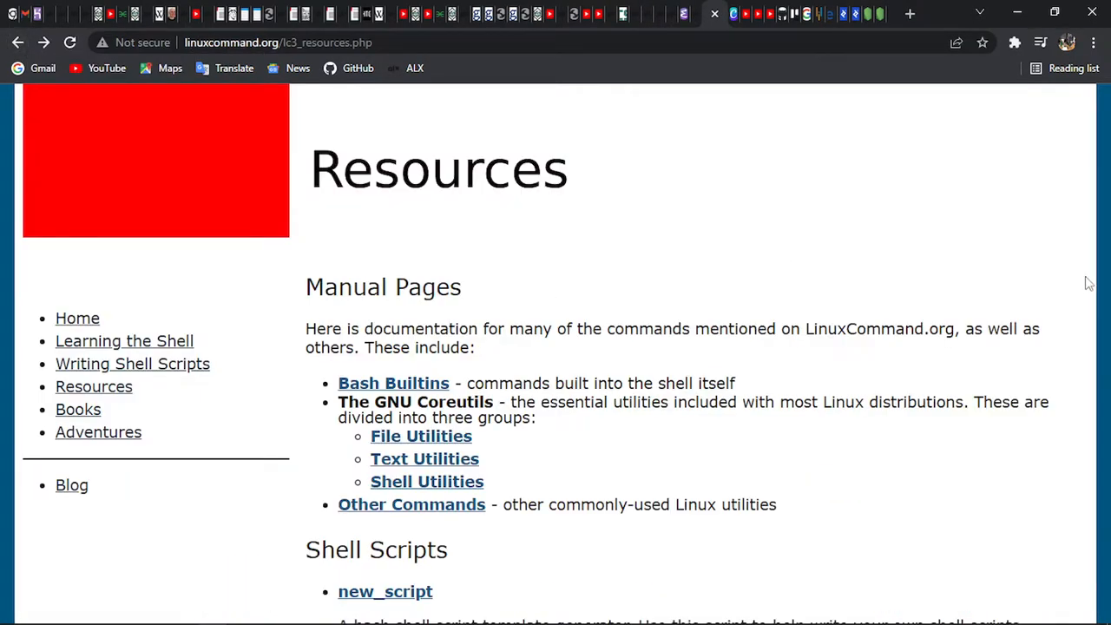
pyautogui.moveTo(1041, 424)
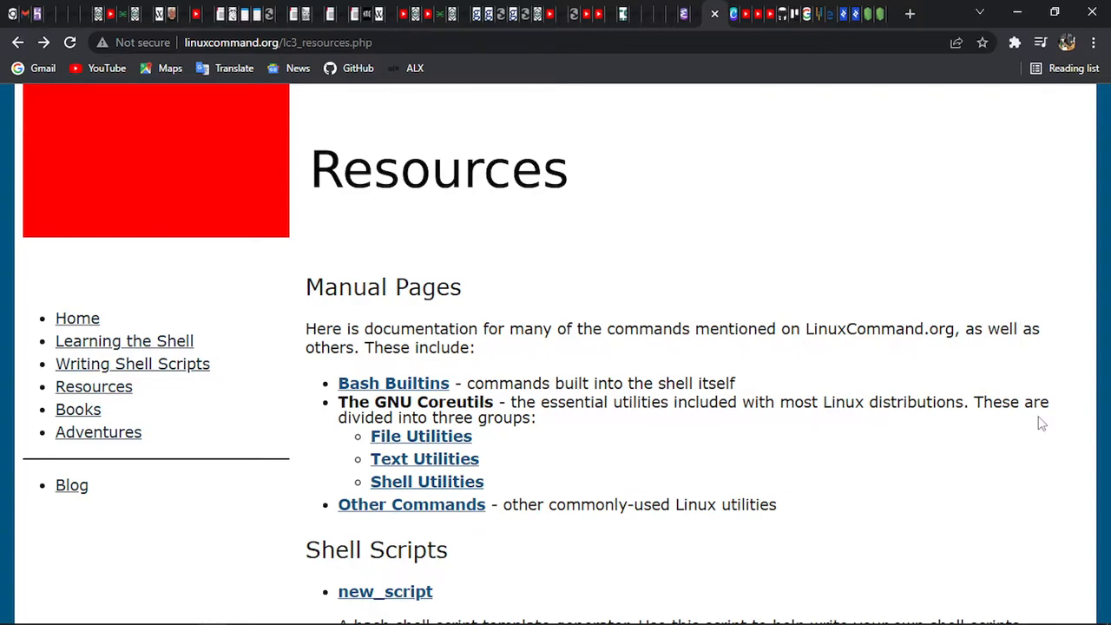
# Scroll down the Resources page's link lists and back toward the top.
pyautogui.scroll(-3)
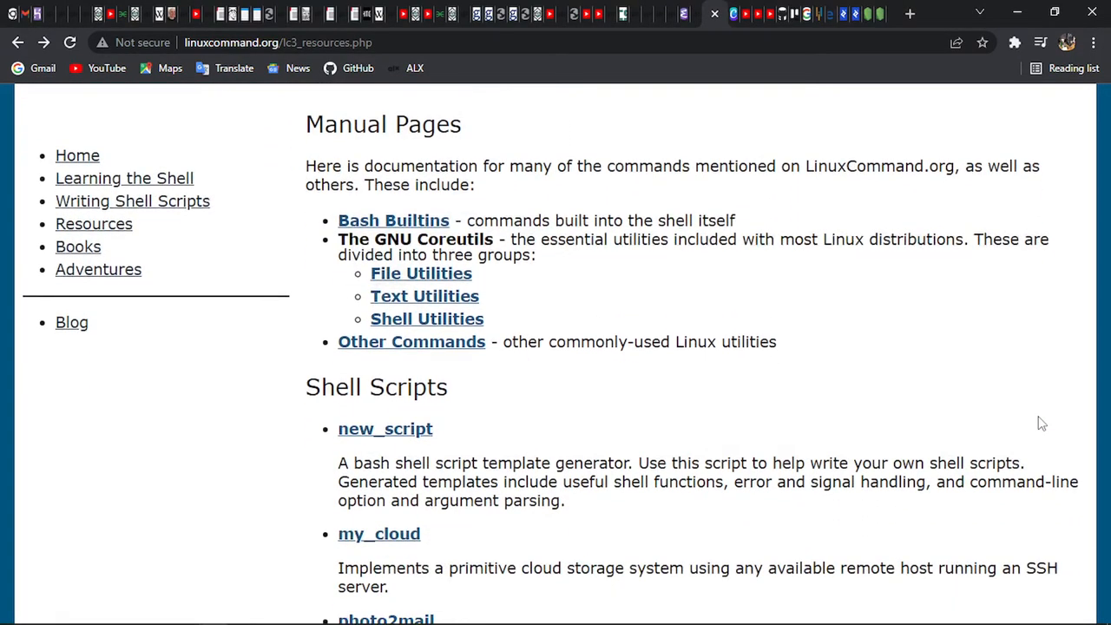
pyautogui.moveTo(1102, 302)
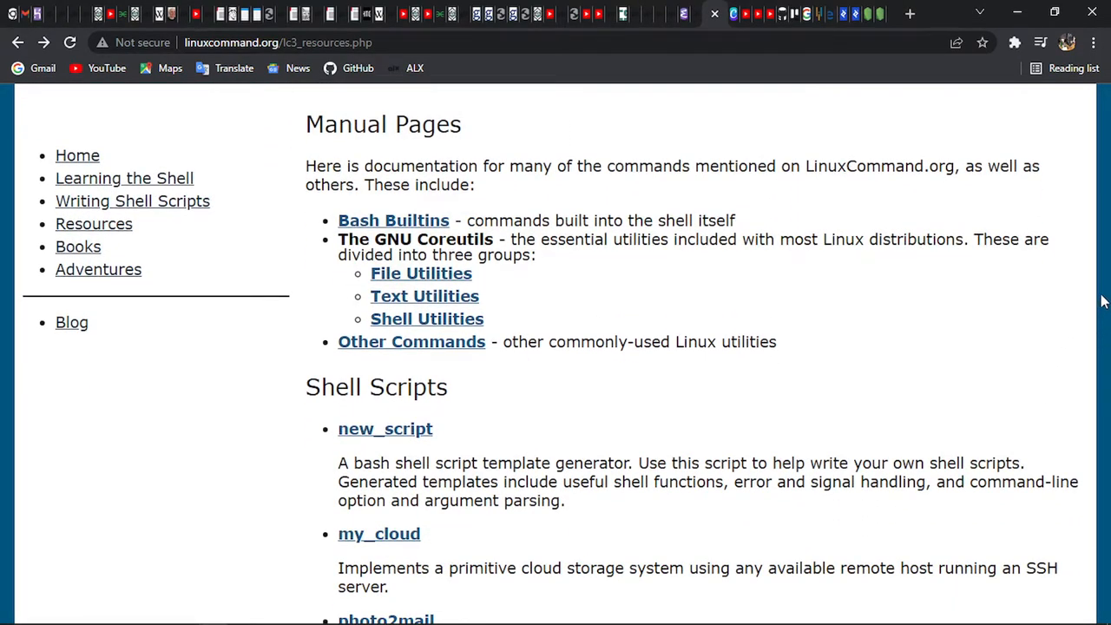
pyautogui.moveTo(1010, 415)
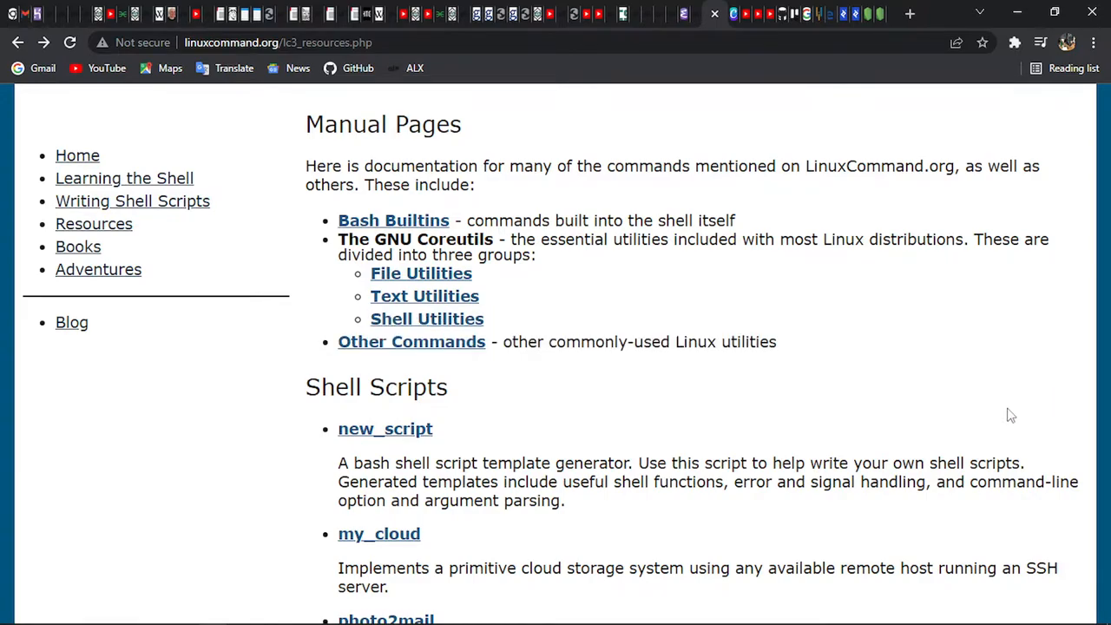
pyautogui.scroll(-3)
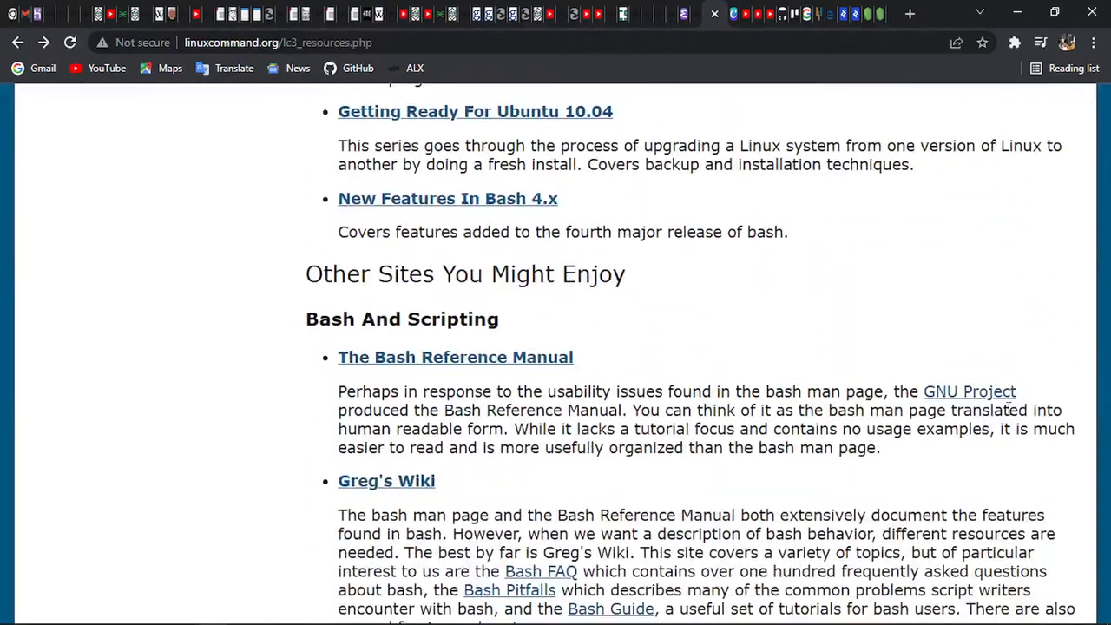
pyautogui.scroll(3)
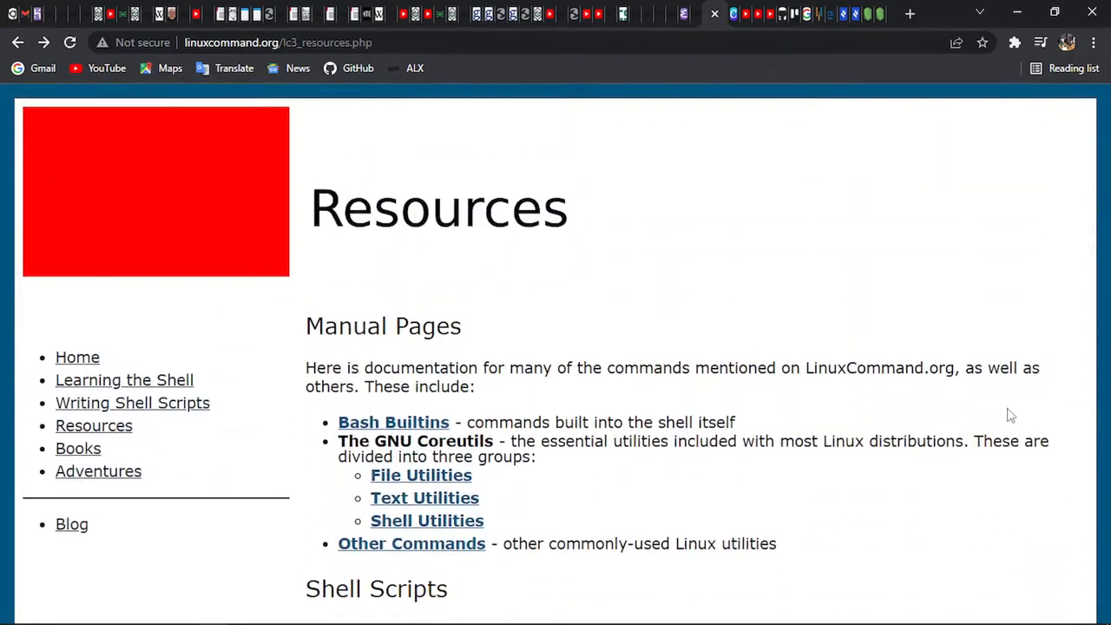
pyautogui.moveTo(269, 364)
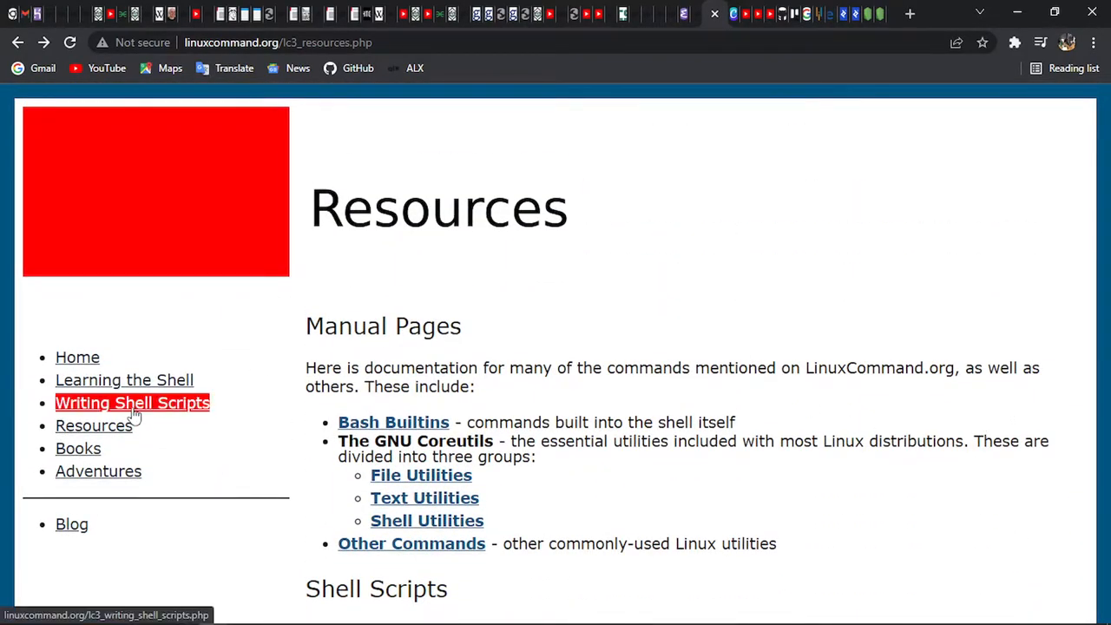
# Open the Writing Shell Scripts tutorial, scroll to its fifteen-lesson Contents list and back up.
pyautogui.click(132, 402)
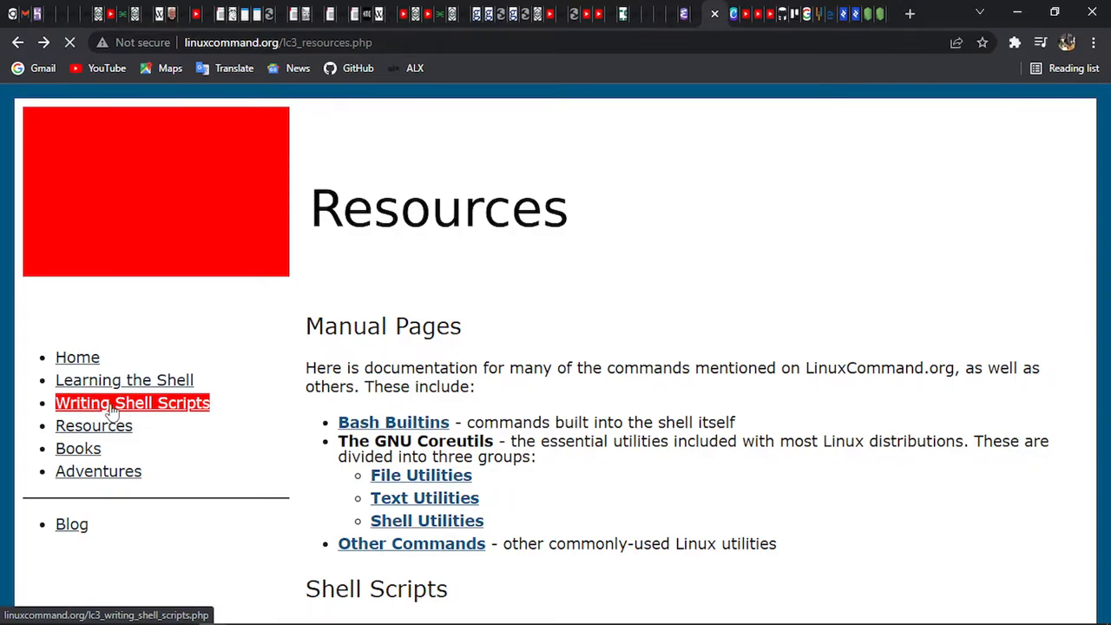
pyautogui.click(132, 403)
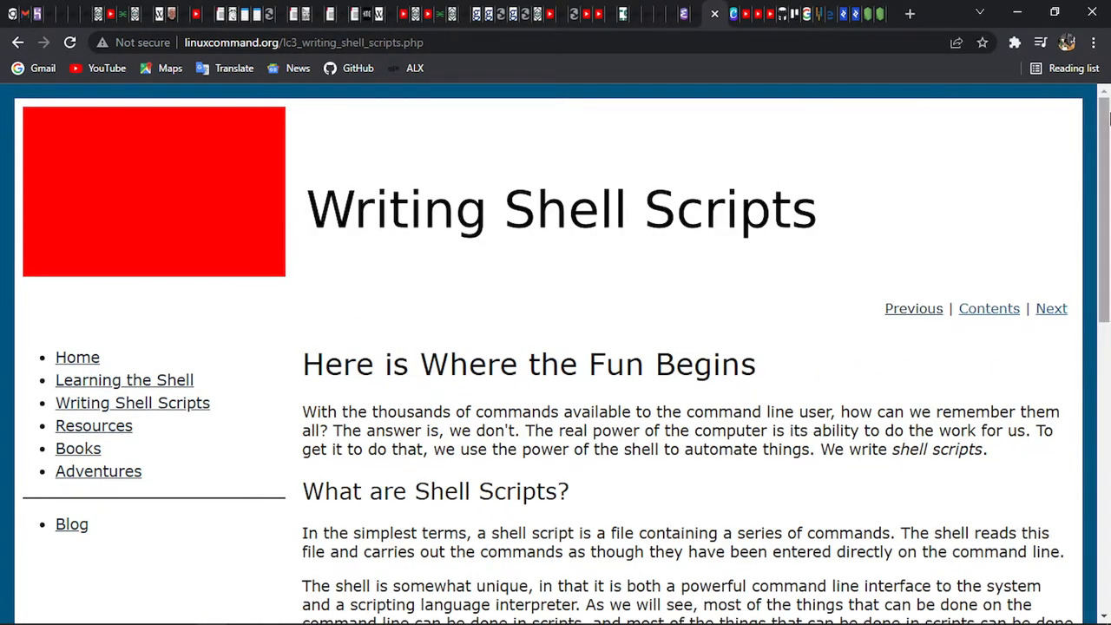
pyautogui.scroll(-3)
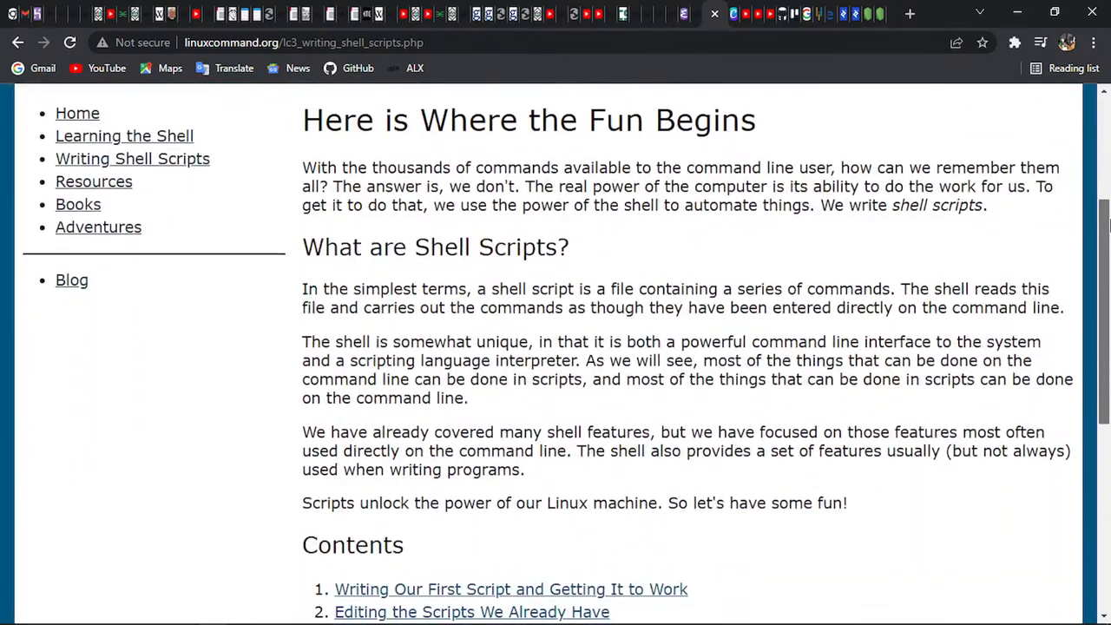
pyautogui.scroll(-3)
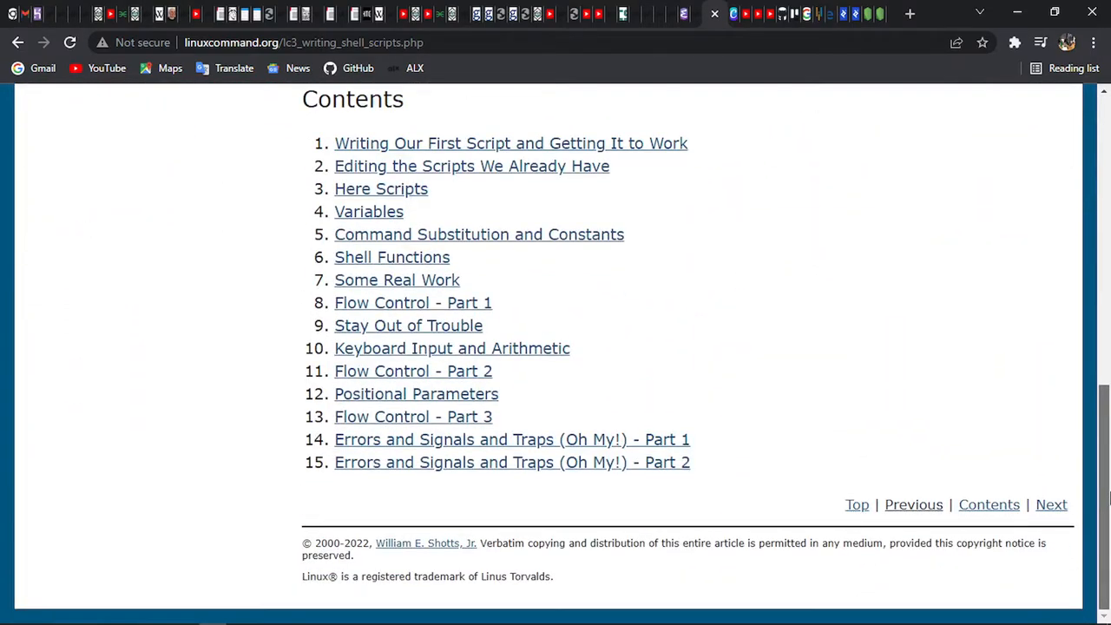
pyautogui.scroll(3)
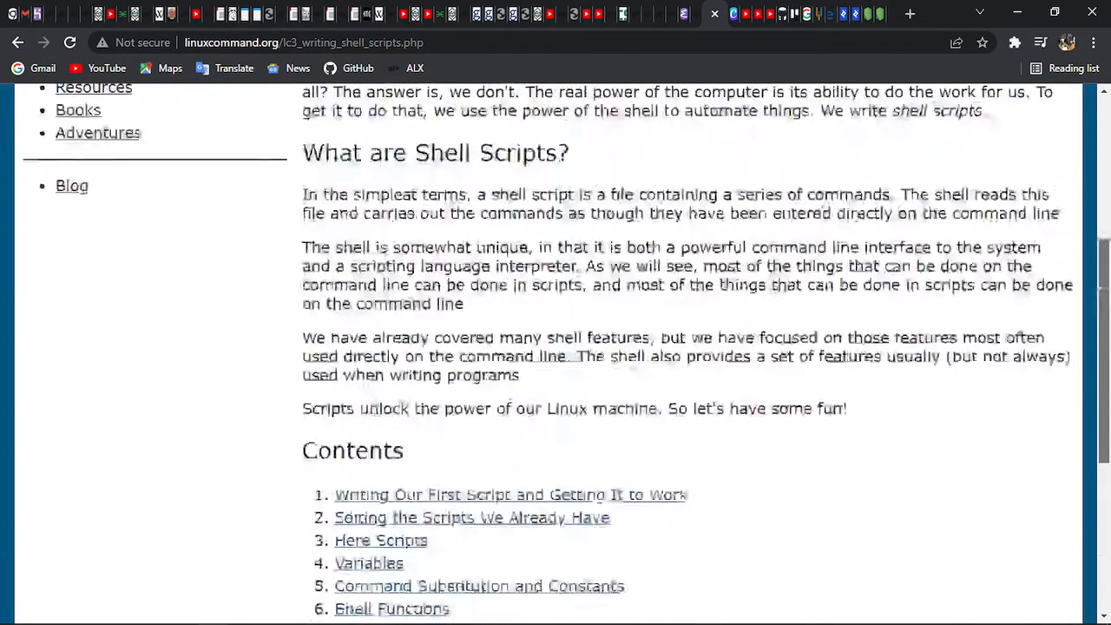
pyautogui.scroll(3)
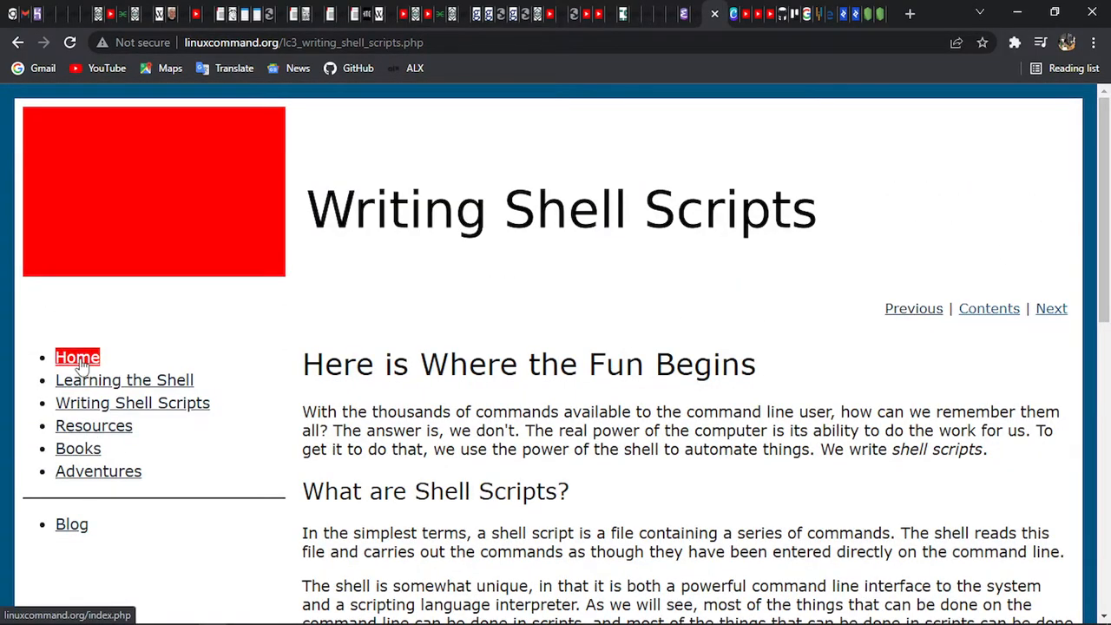
pyautogui.moveTo(125, 380)
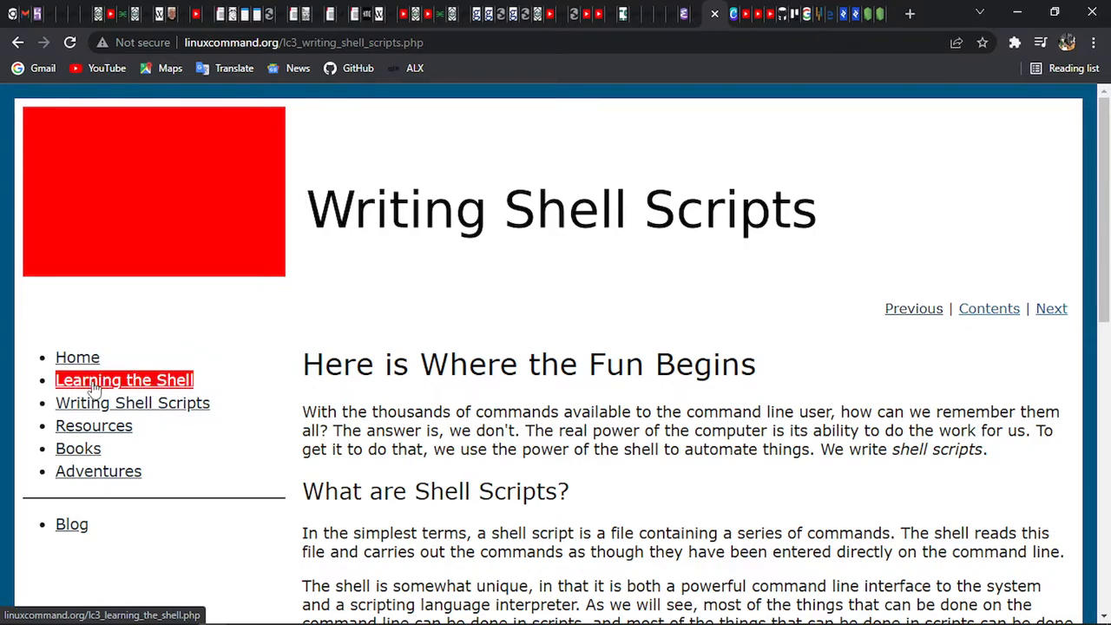
pyautogui.click(125, 378)
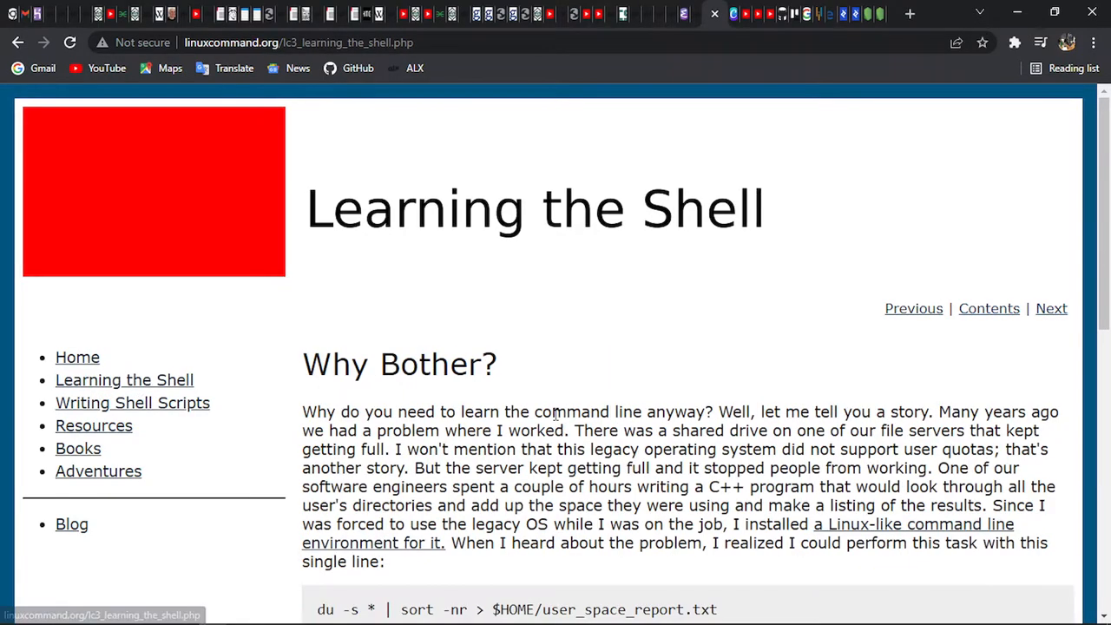
pyautogui.scroll(-3)
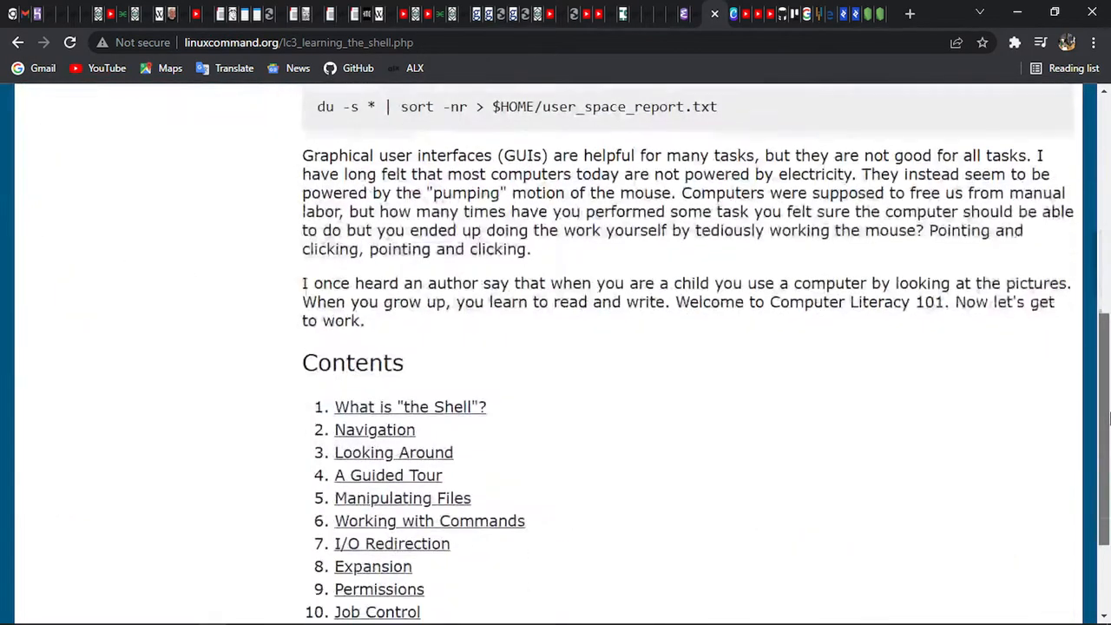
pyautogui.scroll(3)
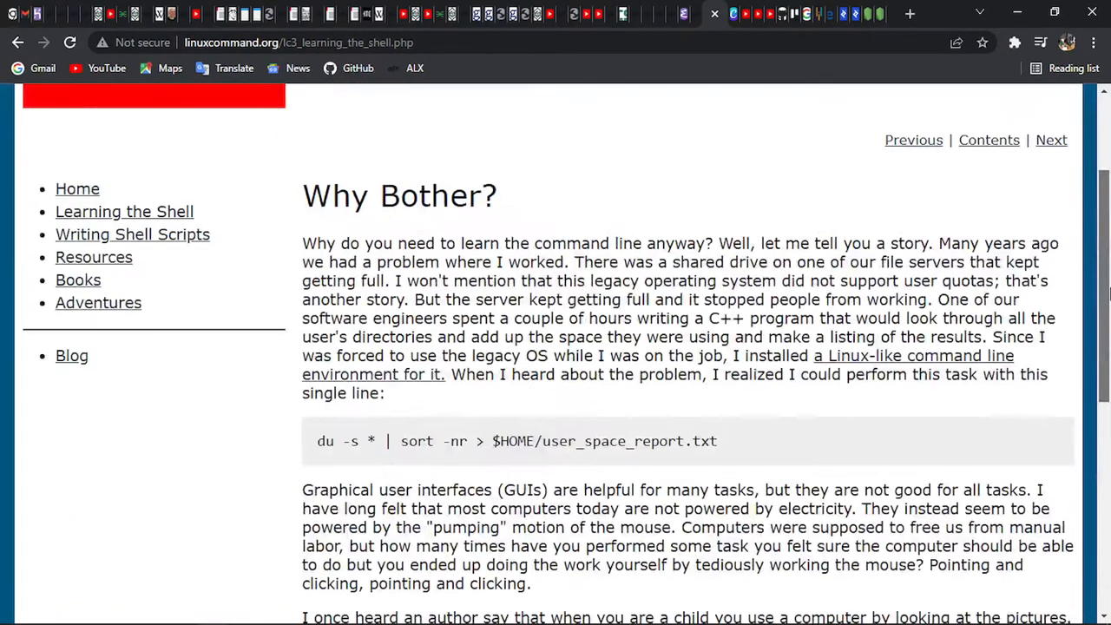
pyautogui.scroll(-3)
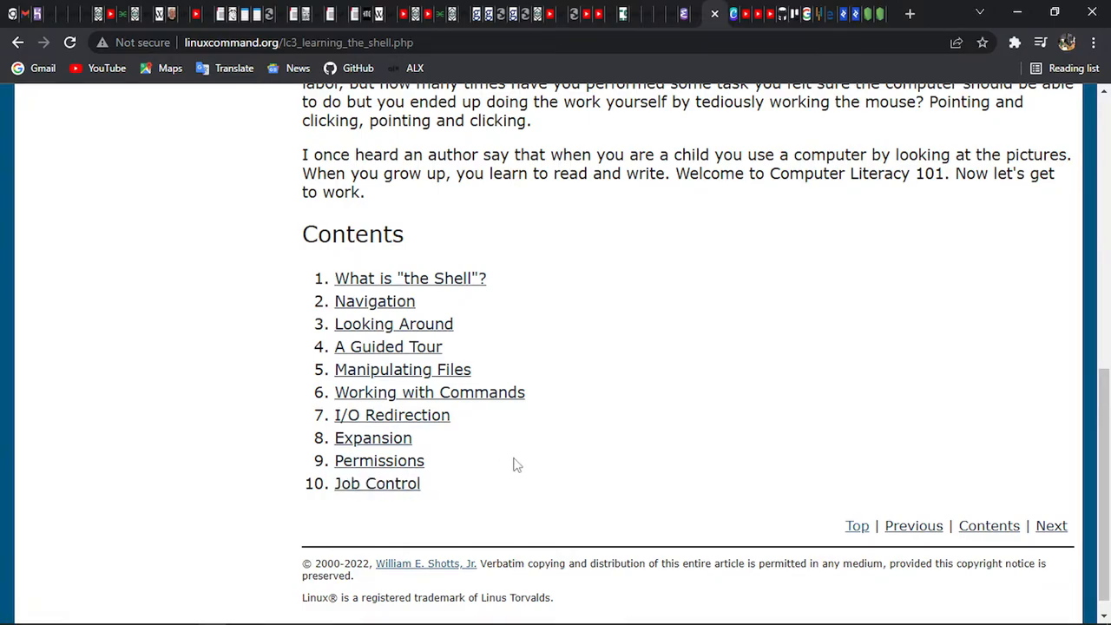
pyautogui.moveTo(554, 424)
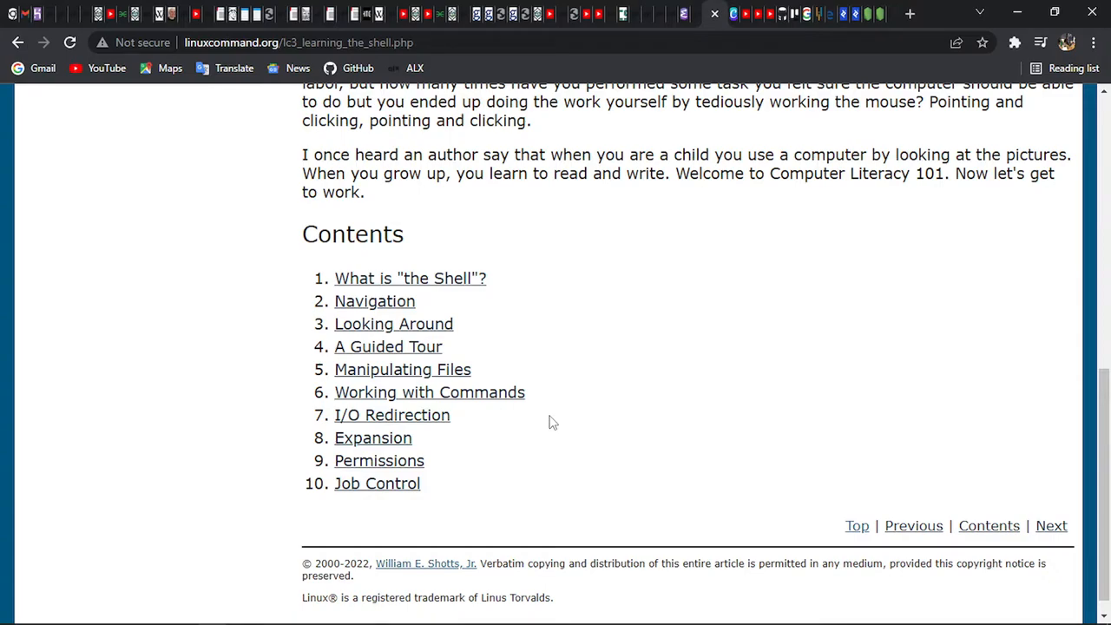
pyautogui.moveTo(821, 351)
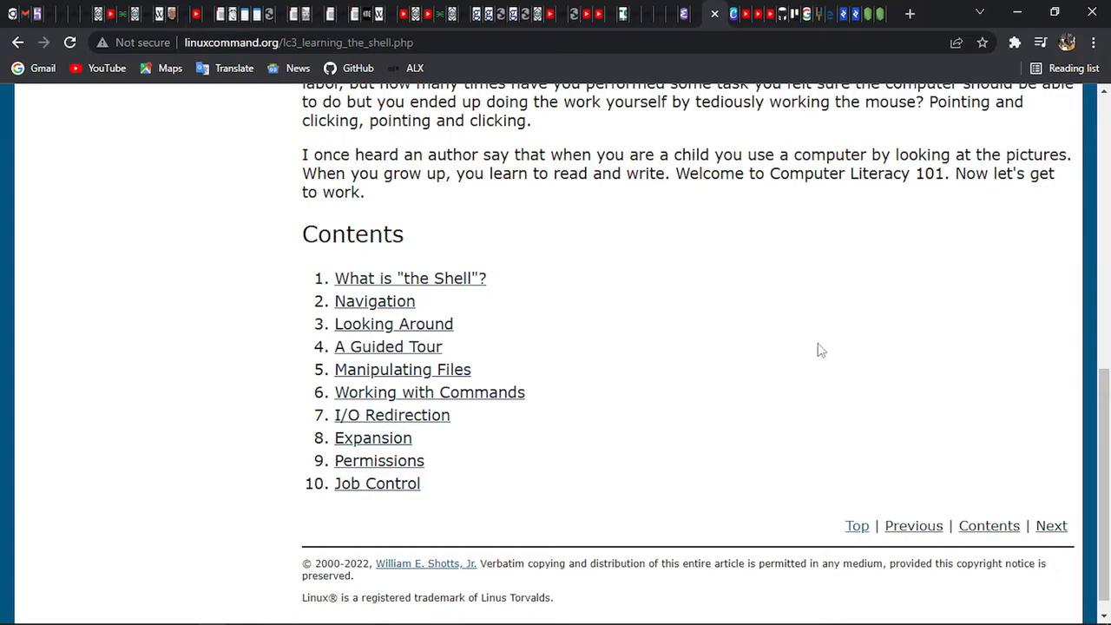
pyautogui.scroll(-3)
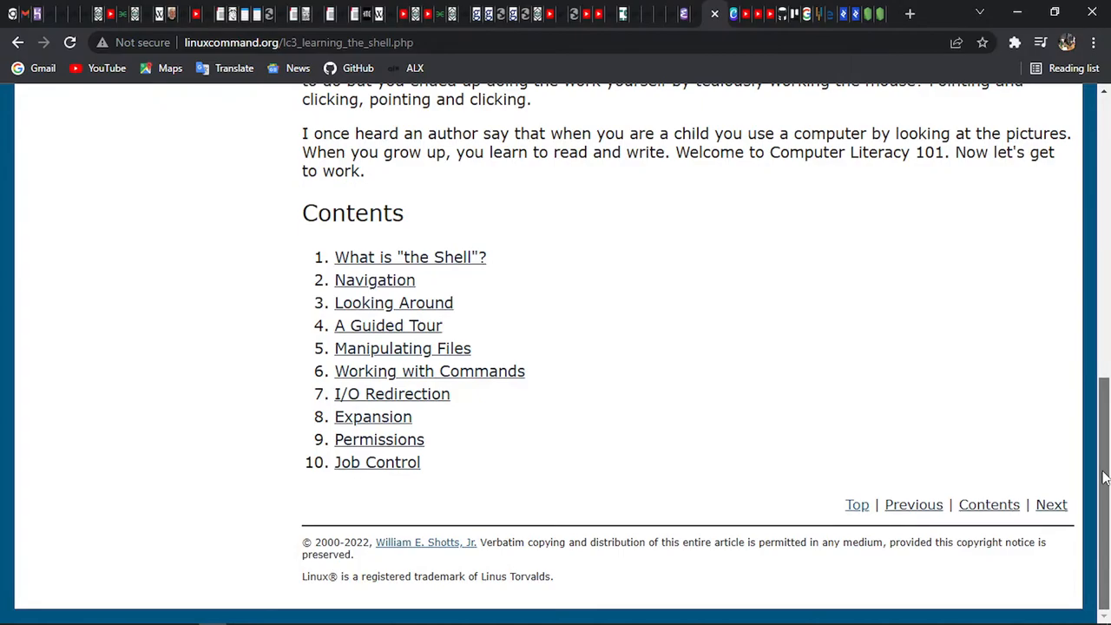
pyautogui.scroll(3)
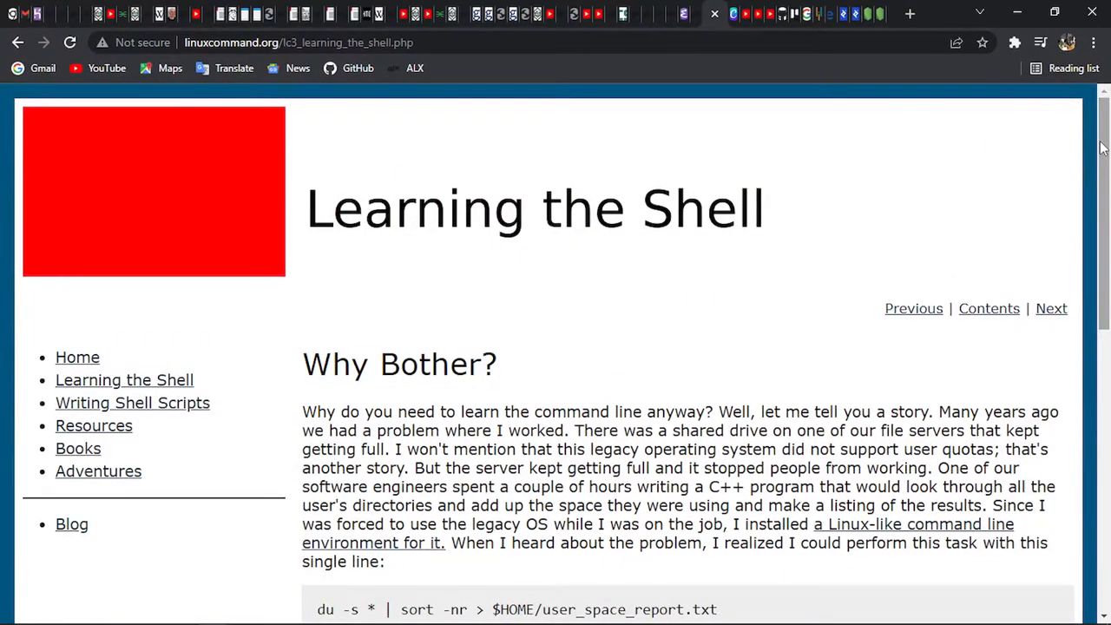
pyautogui.scroll(-3)
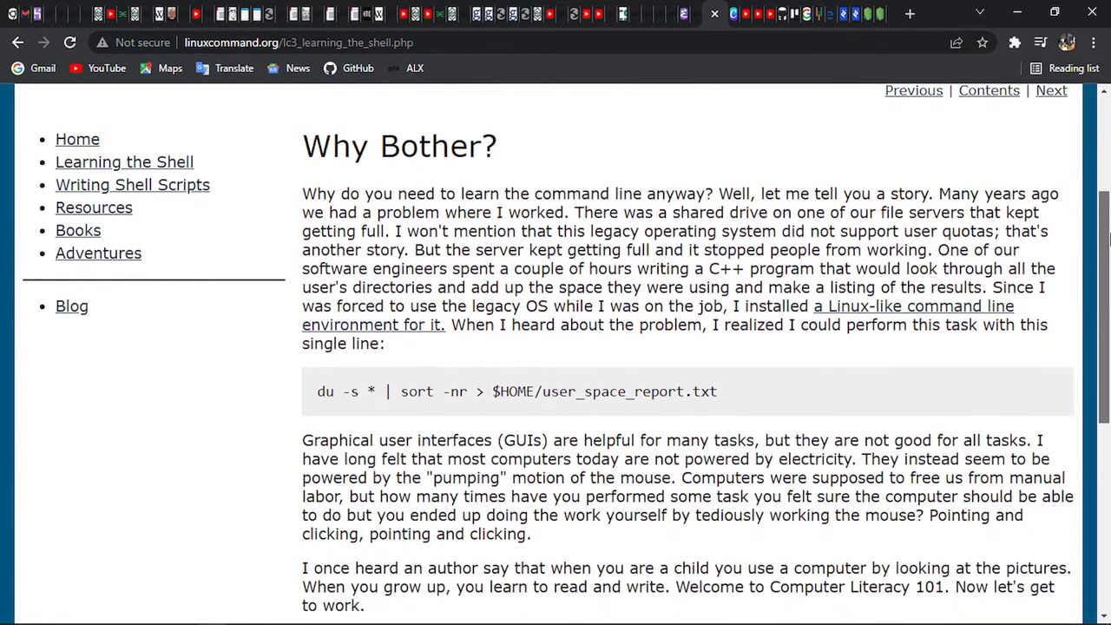
pyautogui.scroll(-3)
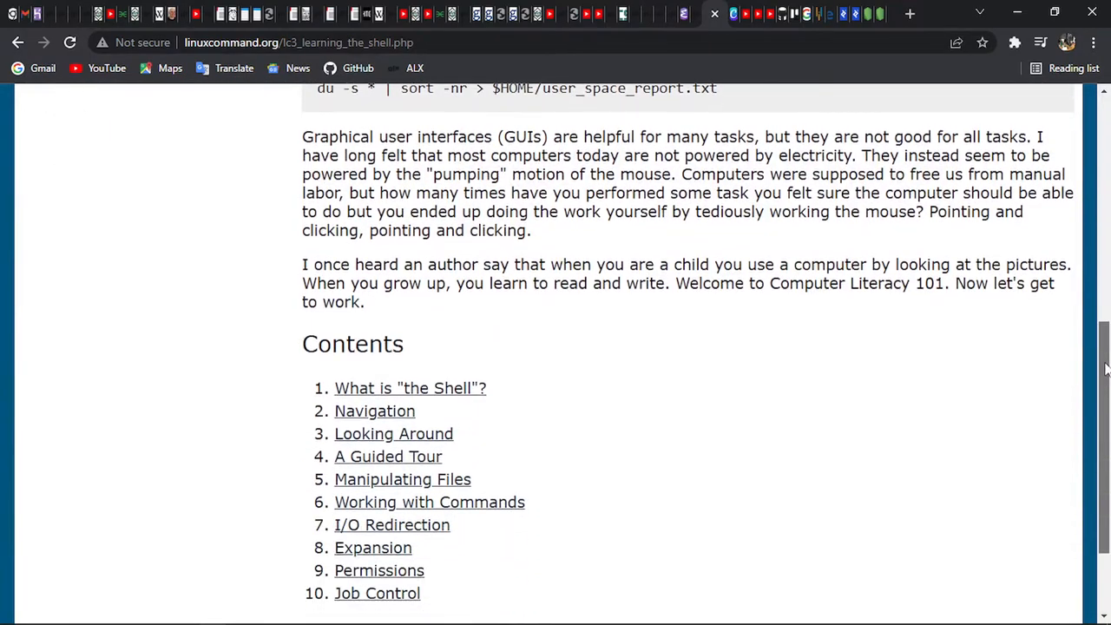
pyautogui.scroll(3)
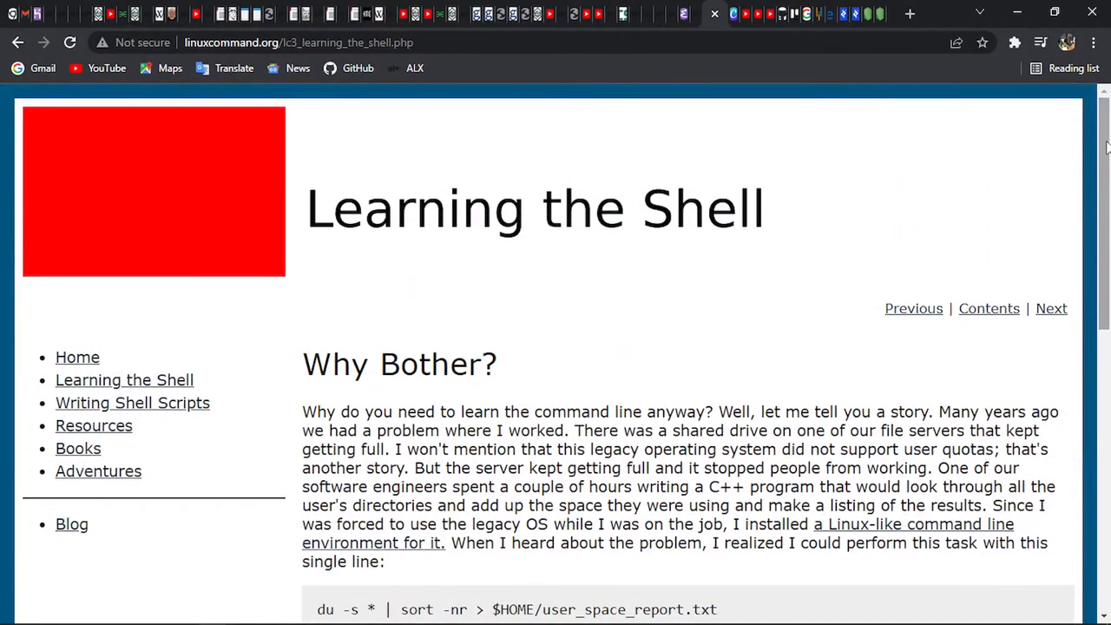
pyautogui.scroll(-3)
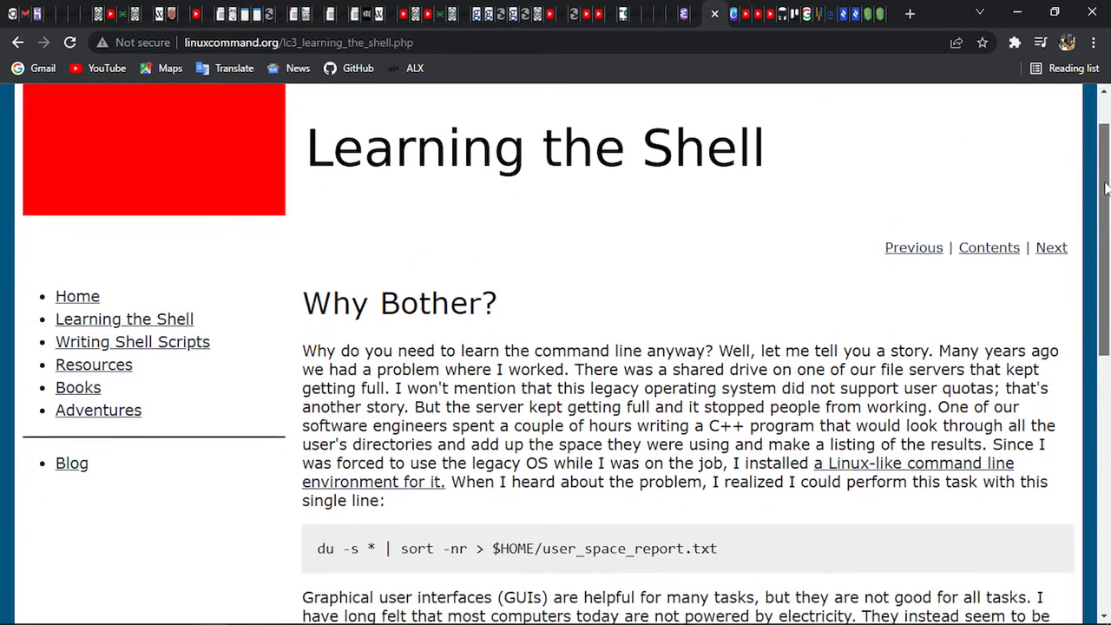
pyautogui.scroll(-3)
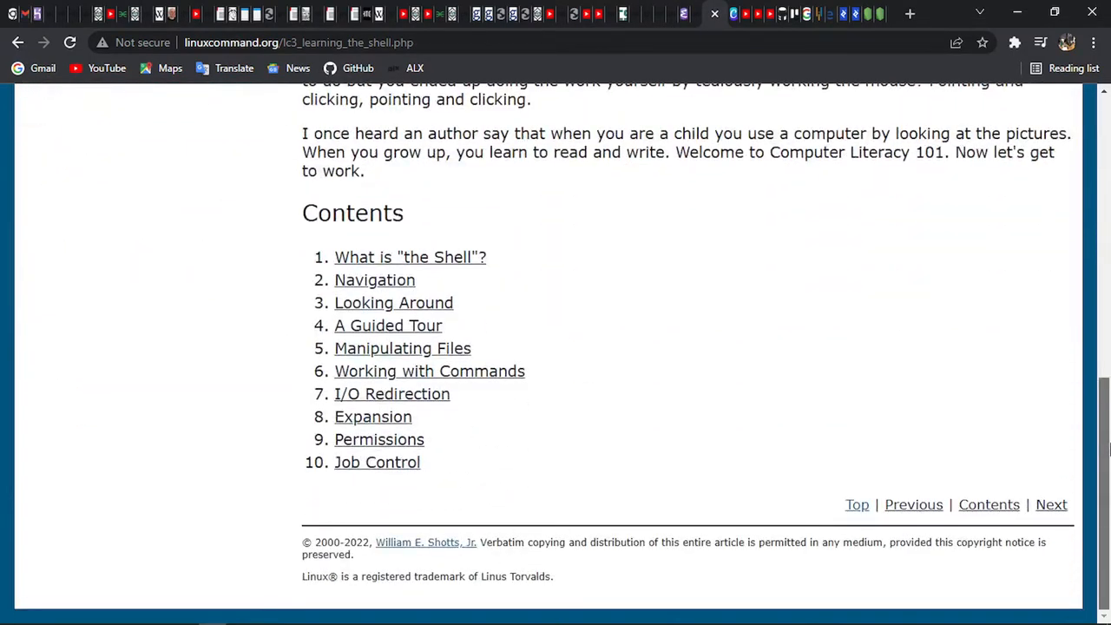
pyautogui.scroll(3)
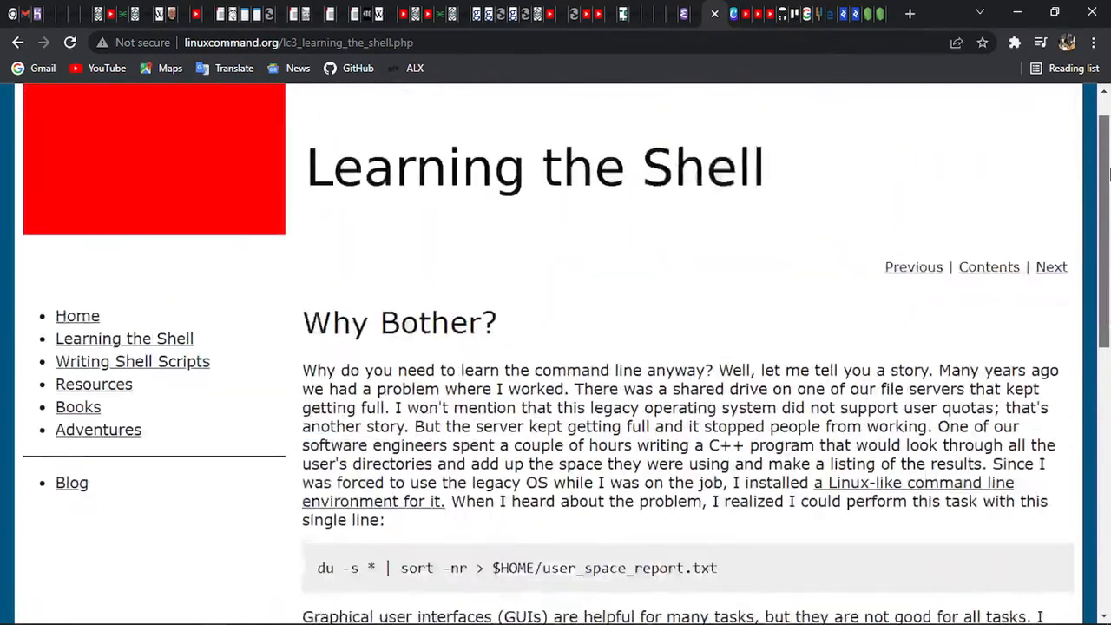
pyautogui.scroll(-3)
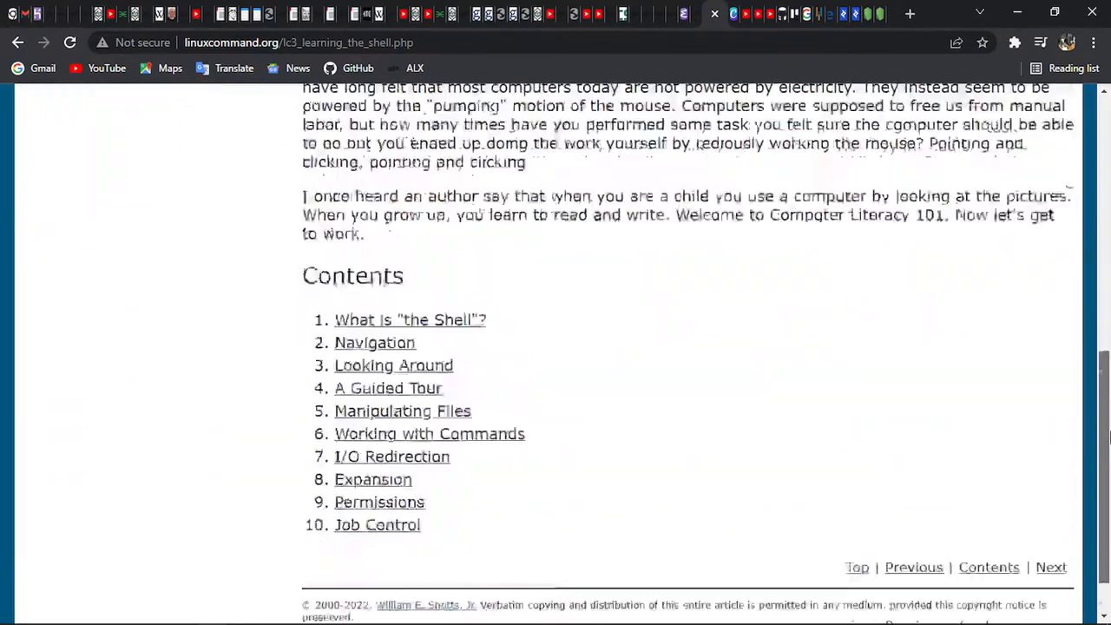
pyautogui.scroll(3)
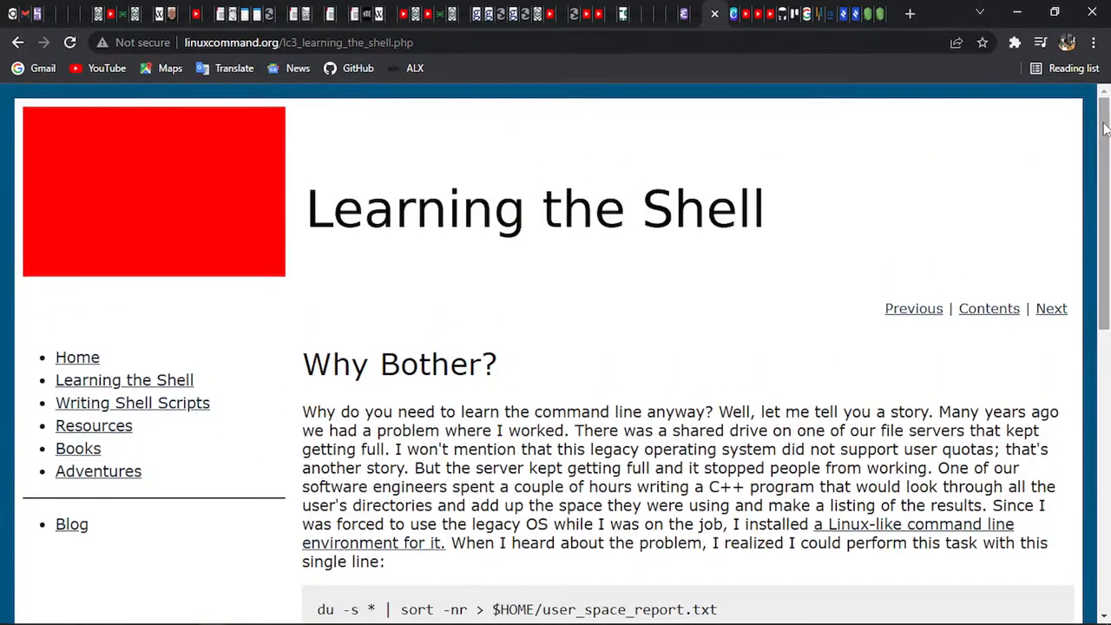
pyautogui.scroll(-3)
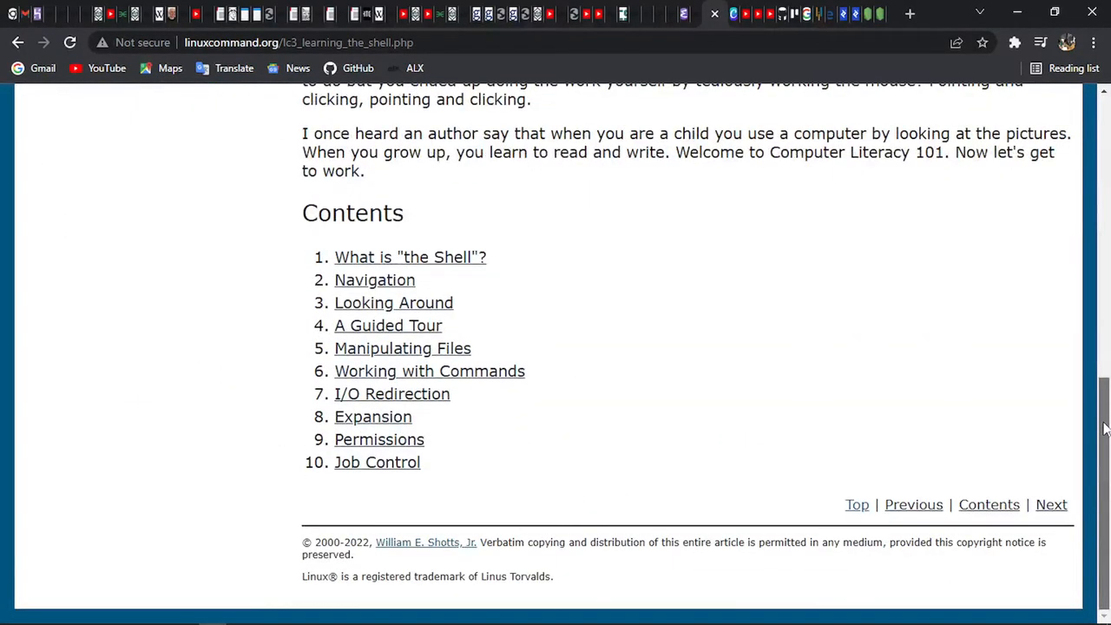
pyautogui.scroll(3)
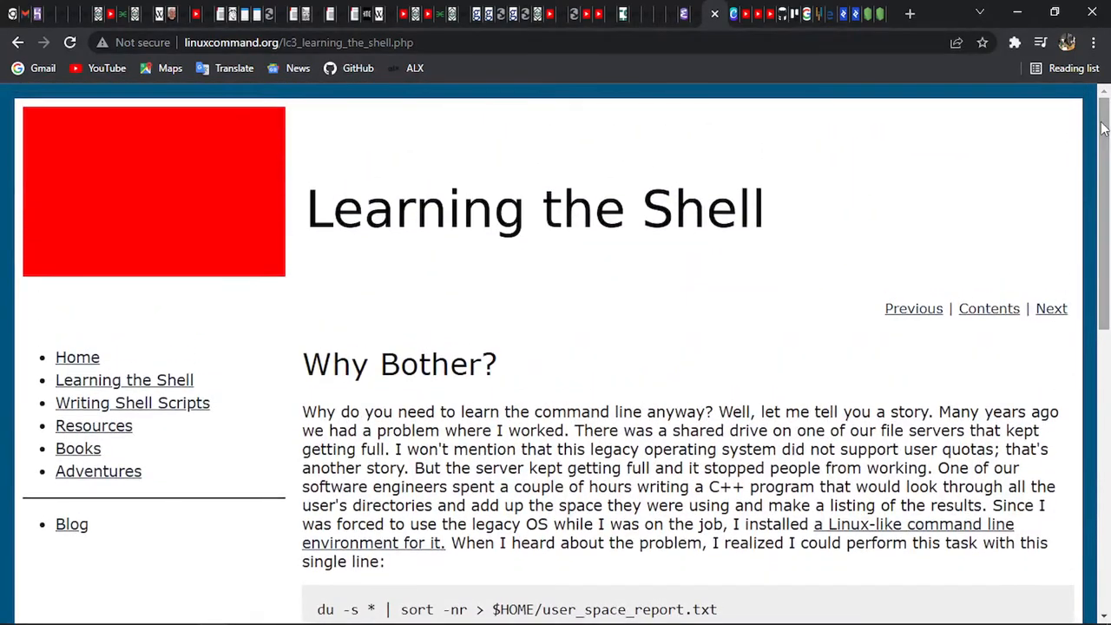
pyautogui.moveTo(1101, 85)
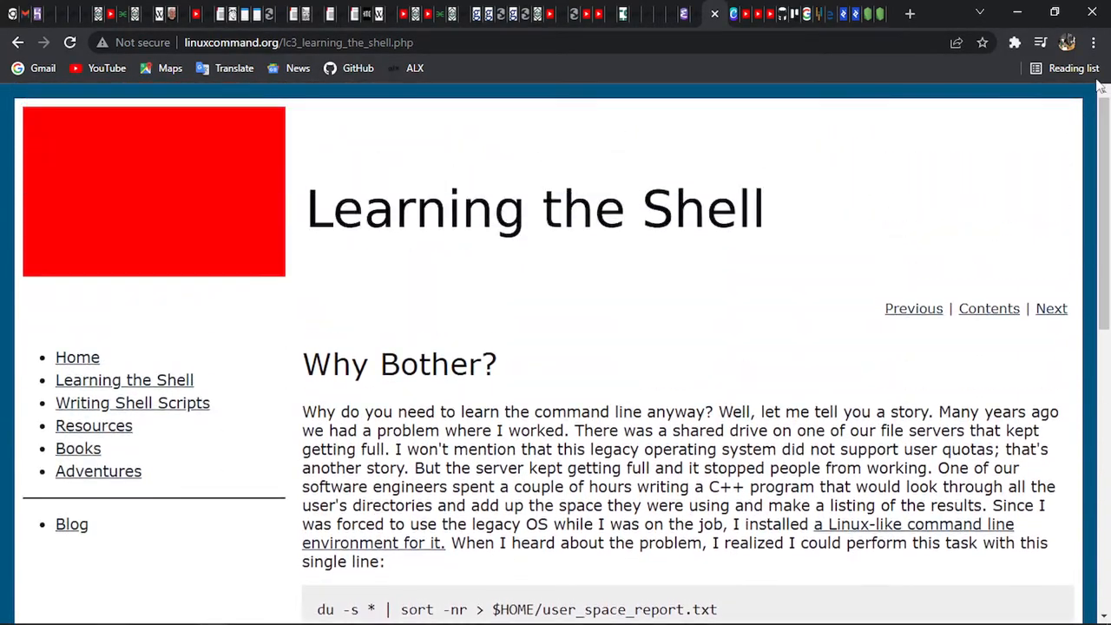
pyautogui.moveTo(642, 365)
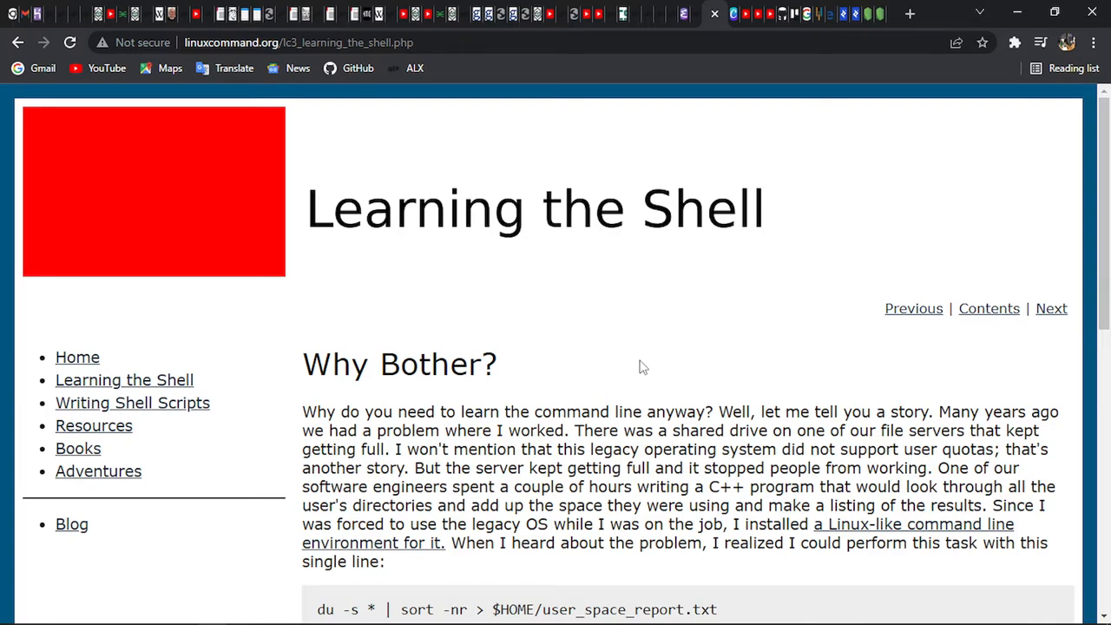
pyautogui.moveTo(1052, 309)
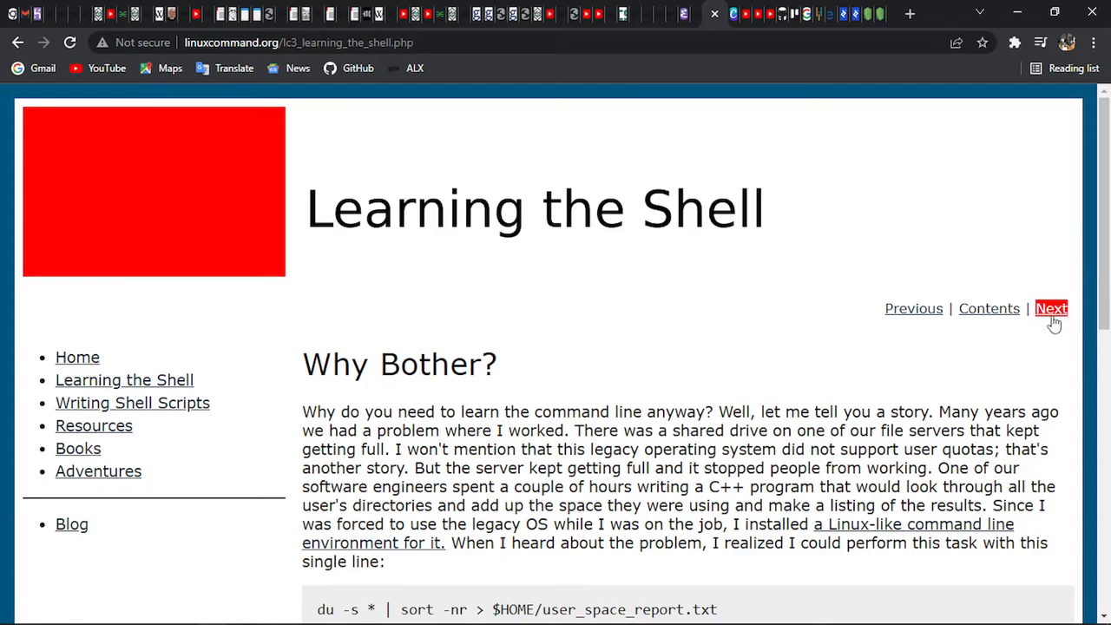
# Go to the 'What is "the Shell"?' lesson, read down to Further Reading and back up.
pyautogui.click(989, 309)
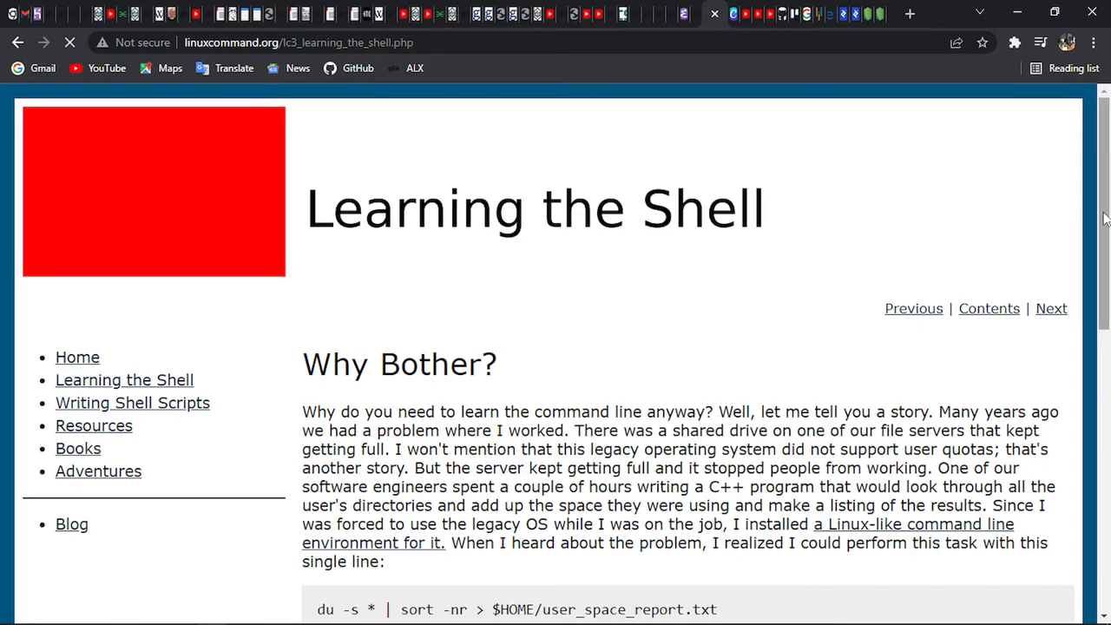
pyautogui.click(1052, 309)
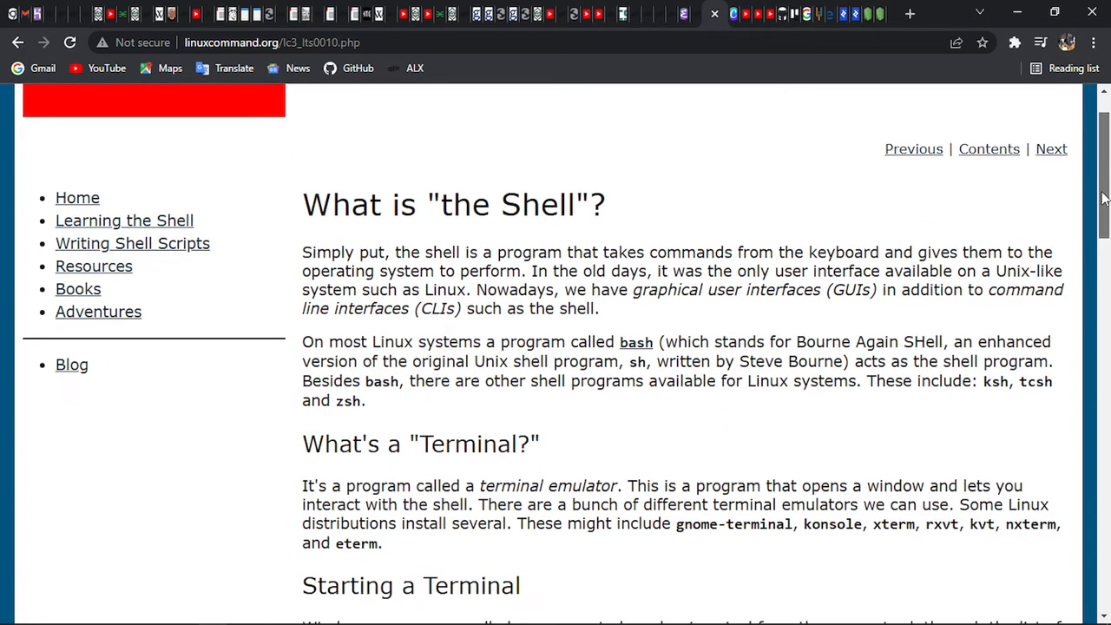
pyautogui.scroll(-3)
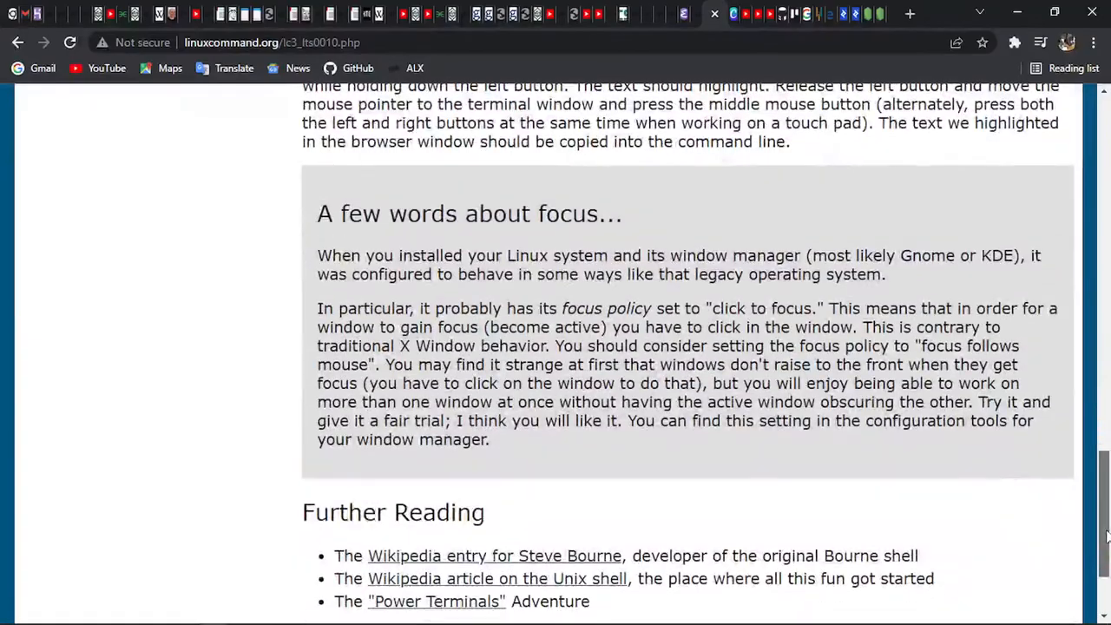
pyautogui.scroll(-3)
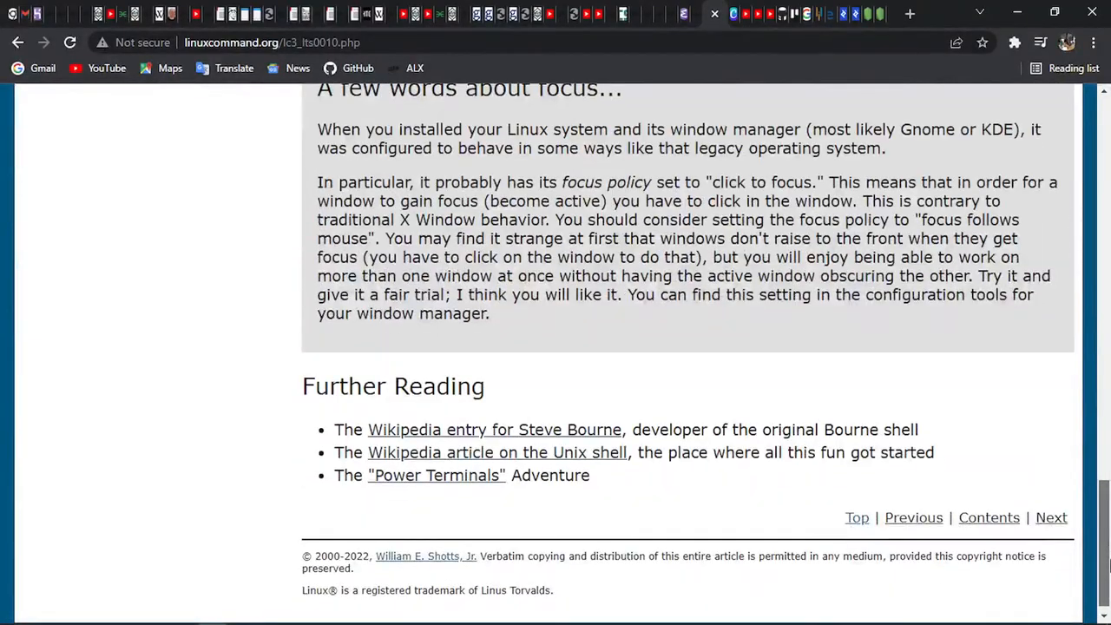
pyautogui.scroll(3)
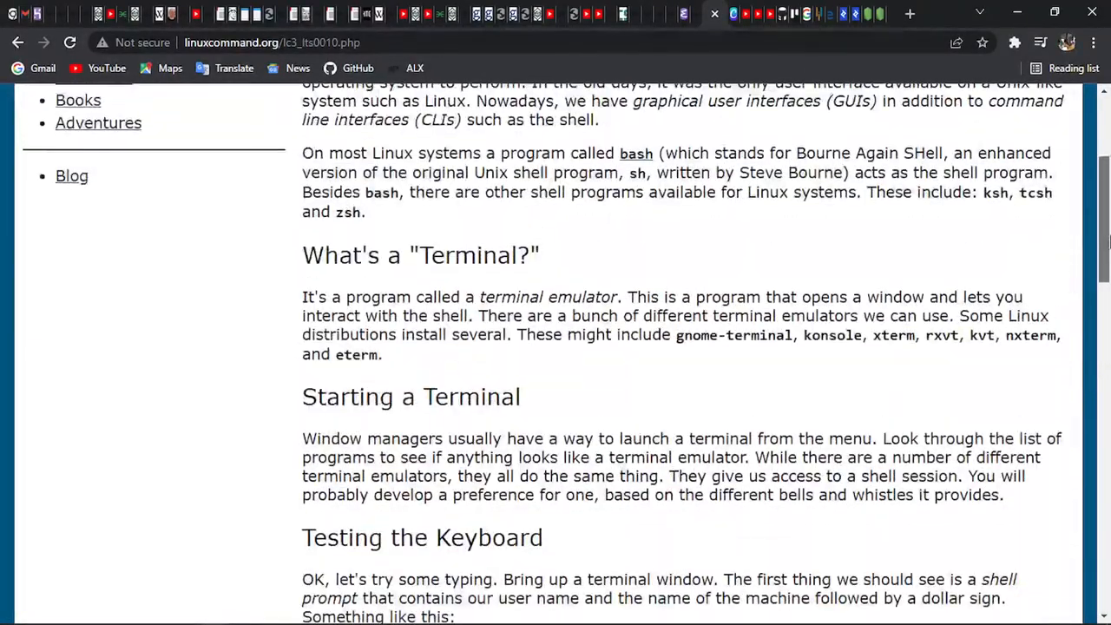
pyautogui.scroll(3)
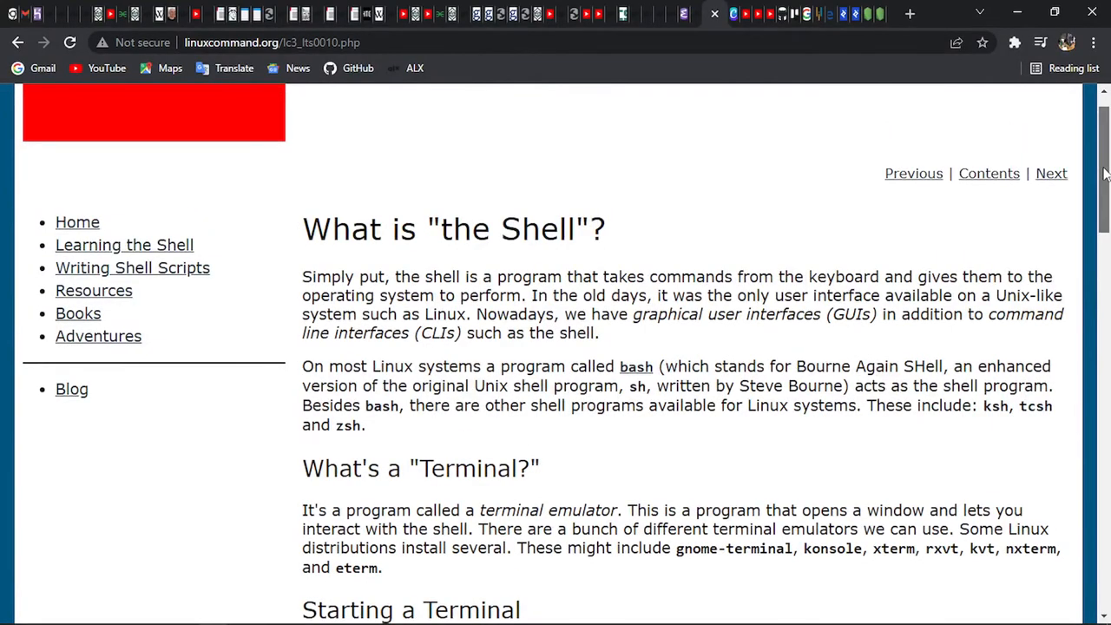
pyautogui.scroll(3)
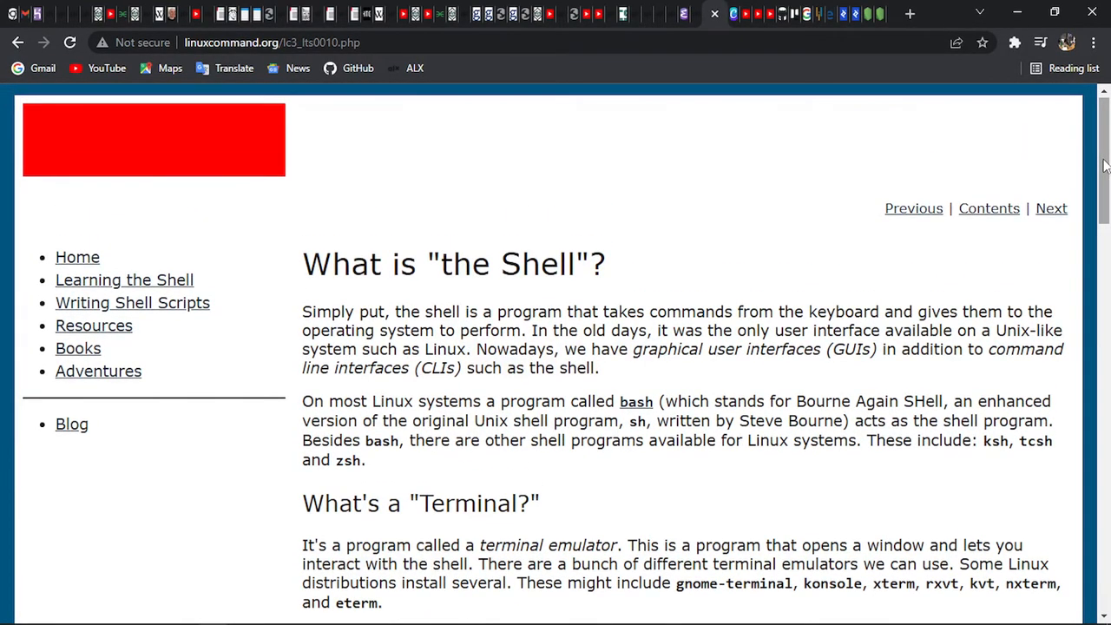